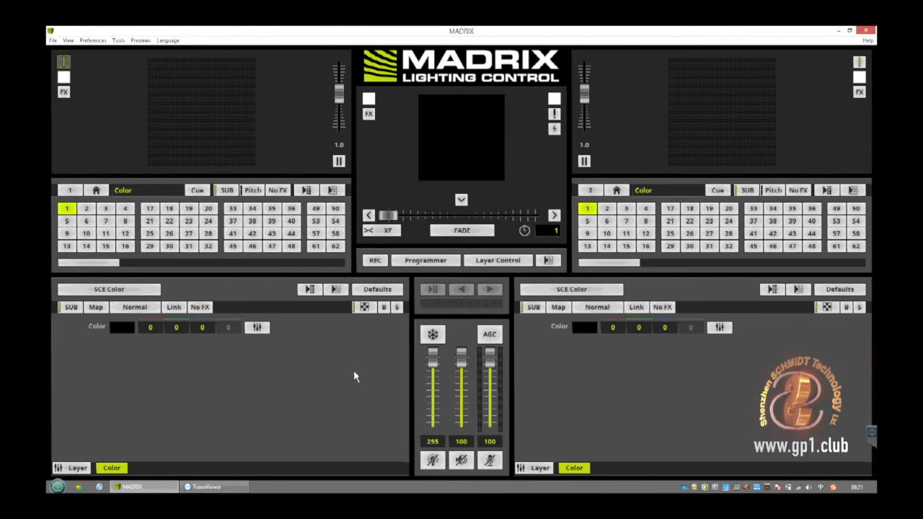
{"action": "mouse_move", "coordinate": [361, 399]}
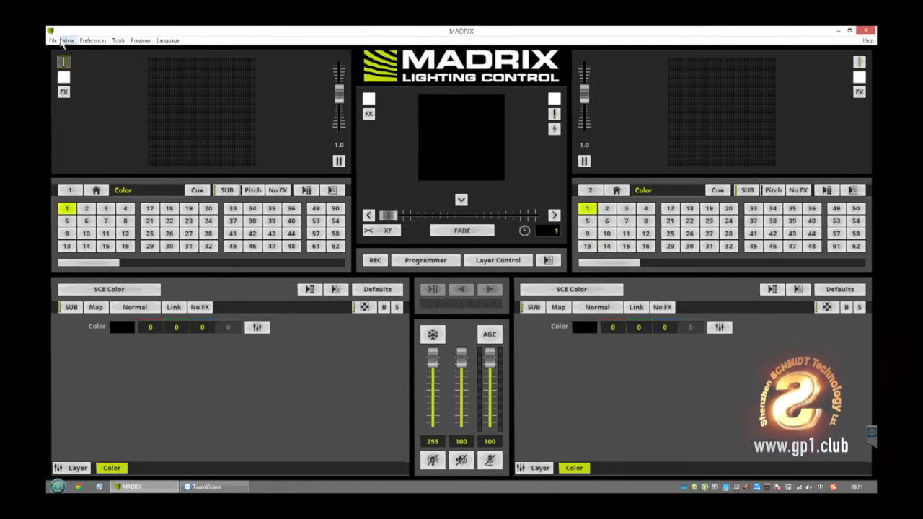
{"action": "mouse_move", "coordinate": [53, 39]}
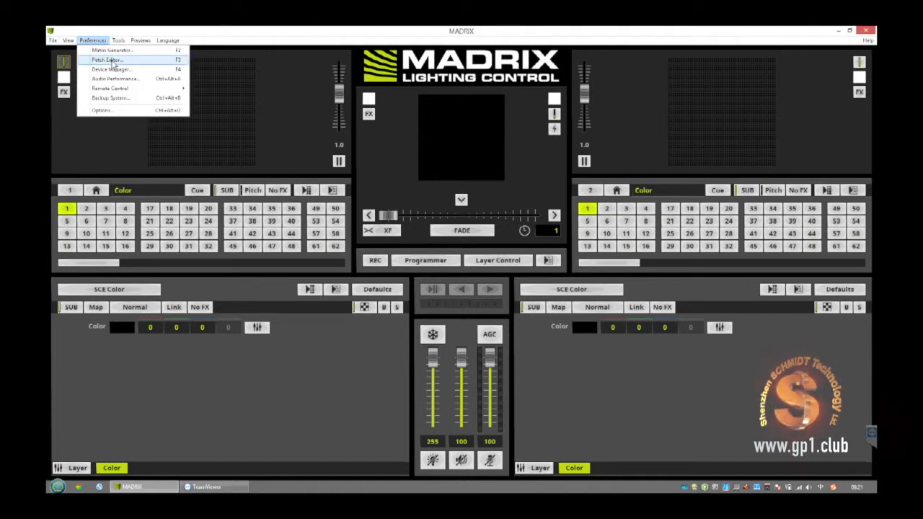
Step: Resize the patch matrix to a small 4×3 grid through the Patch Editor's Matrix Settings
{"action": "left_click", "coordinate": [108, 60]}
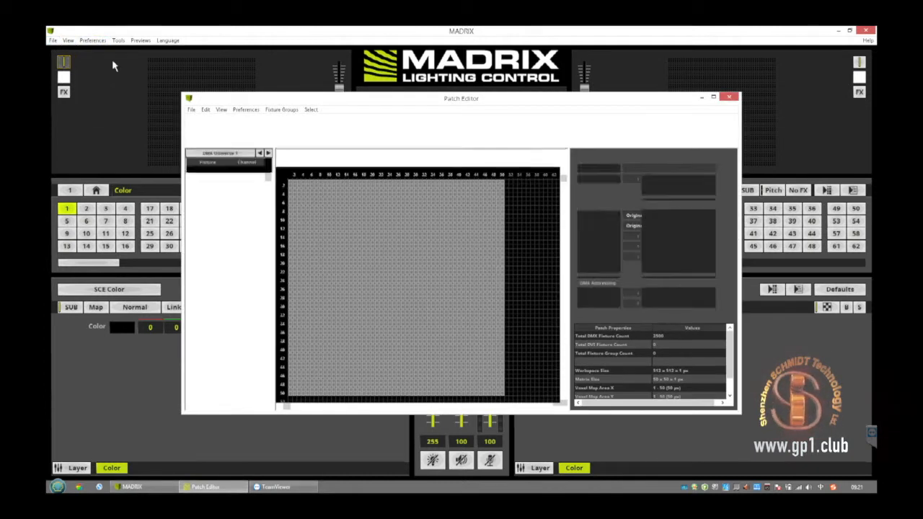
{"action": "left_click", "coordinate": [316, 139]}
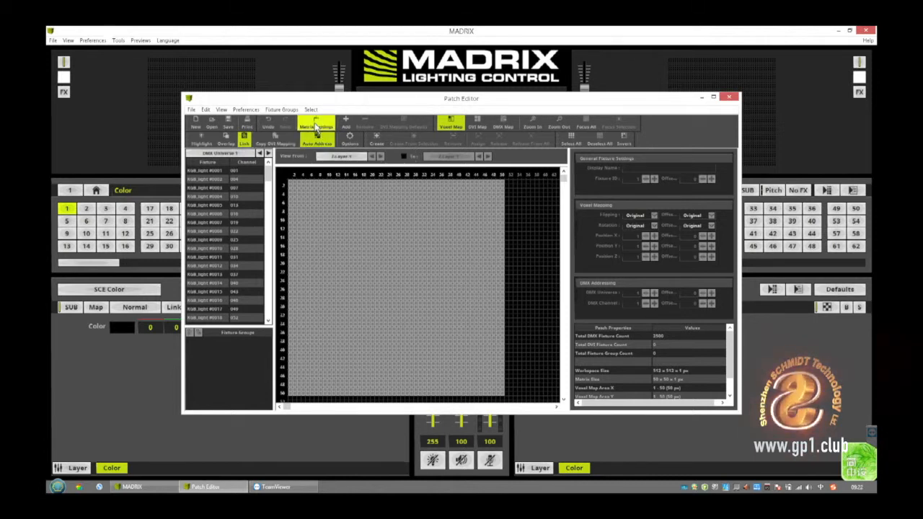
{"action": "left_click", "coordinate": [316, 124]}
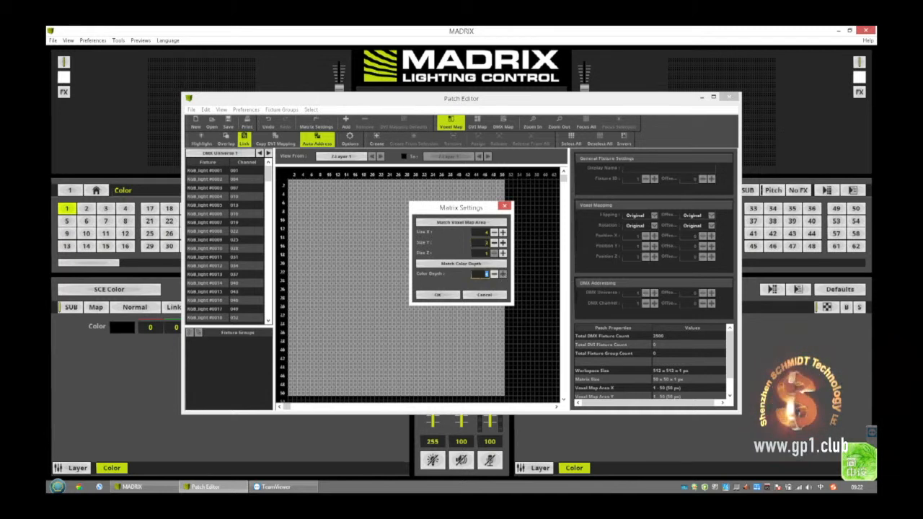
{"action": "mouse_move", "coordinate": [490, 274]}
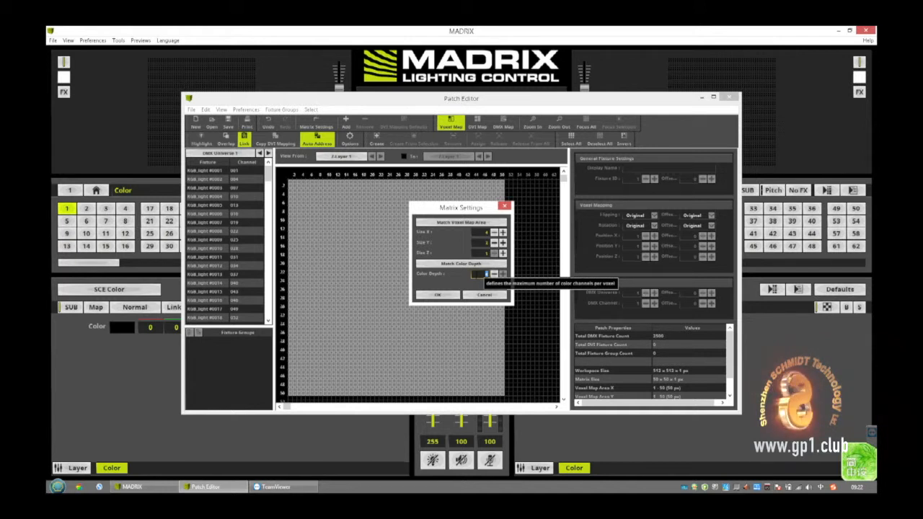
{"action": "left_click", "coordinate": [437, 295]}
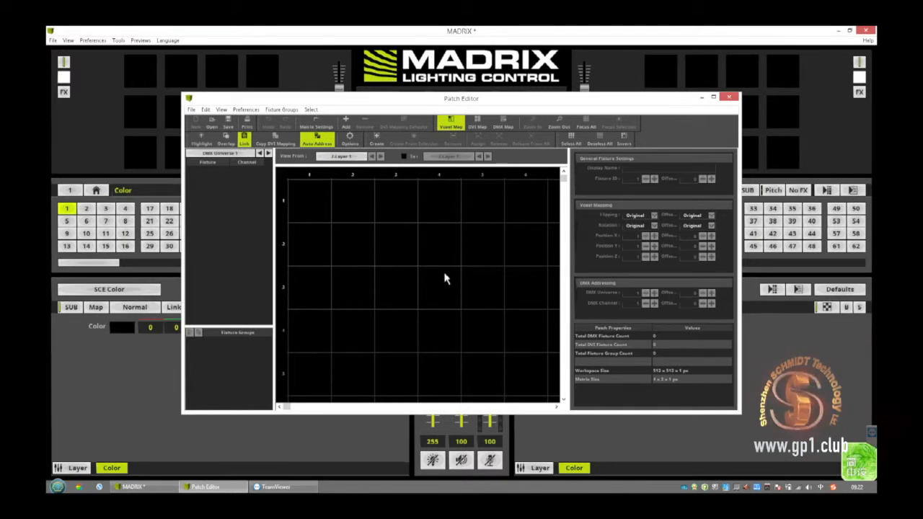
{"action": "mouse_move", "coordinate": [495, 298]}
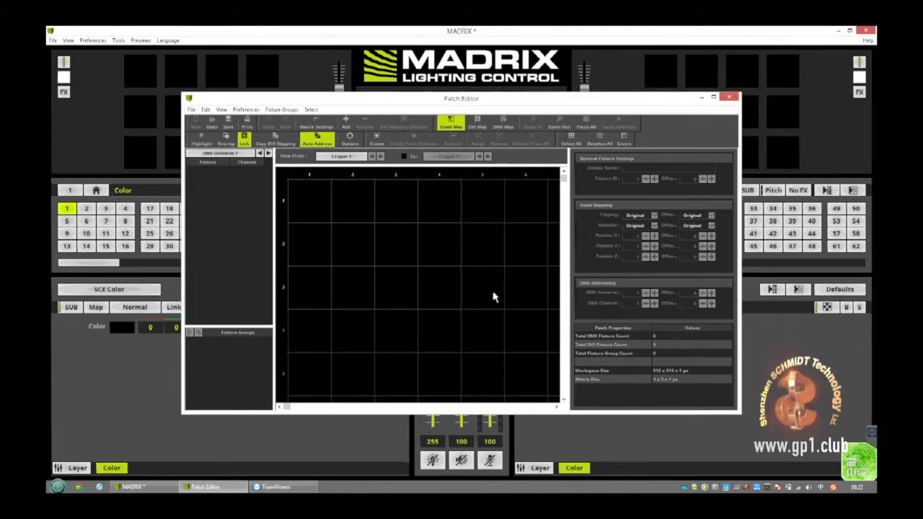
{"action": "mouse_move", "coordinate": [354, 287]}
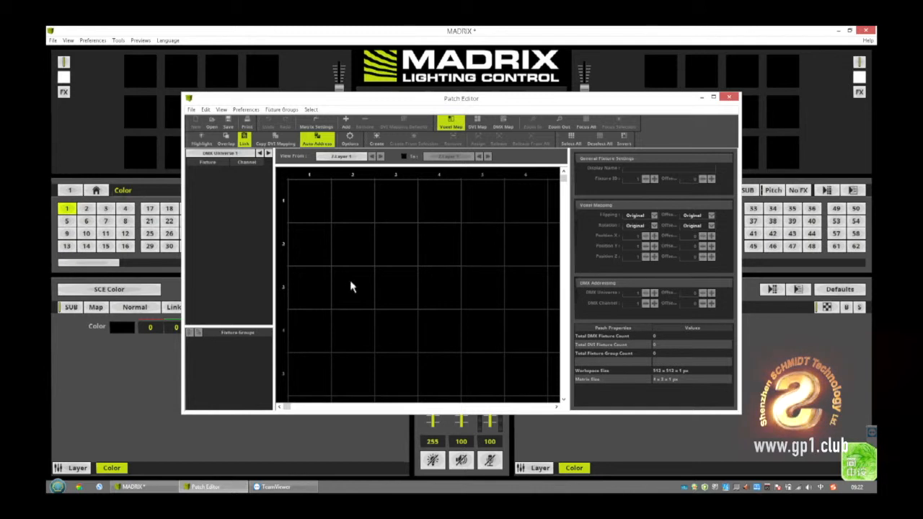
{"action": "mouse_move", "coordinate": [407, 225]}
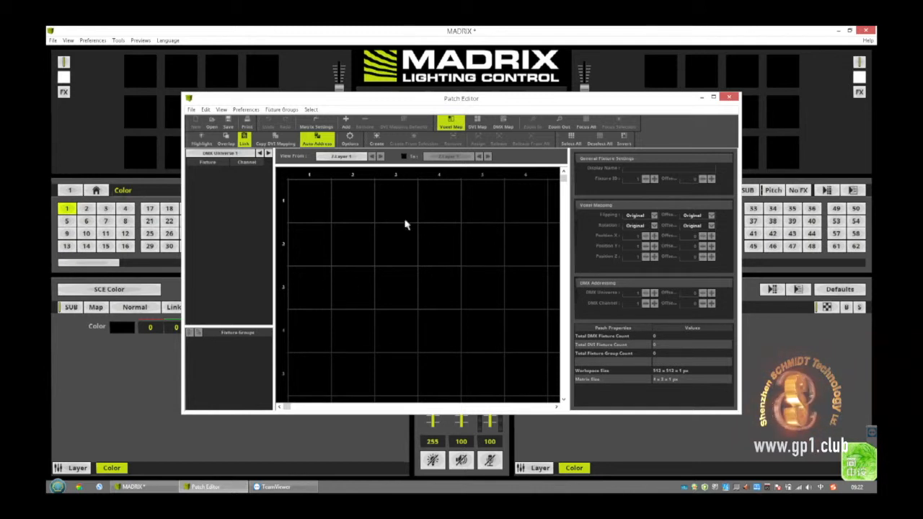
{"action": "mouse_move", "coordinate": [415, 240]}
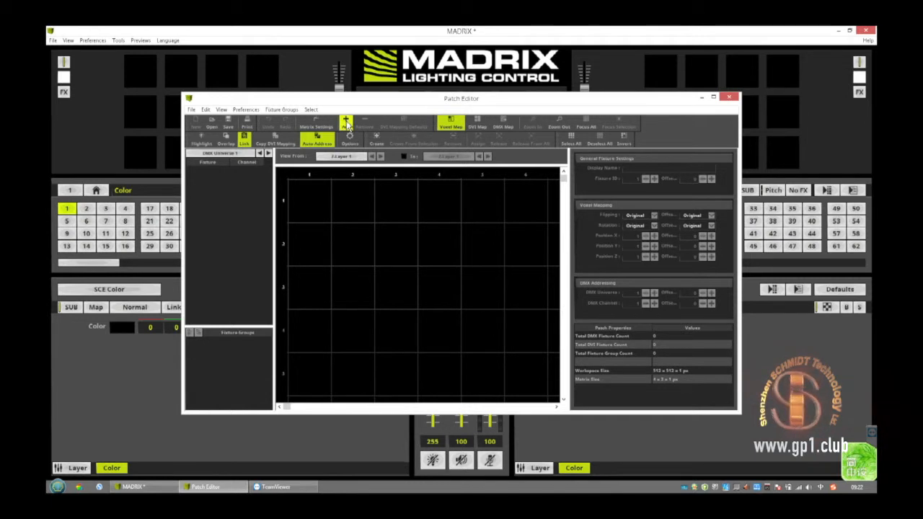
Step: Add eight Generic RGBW Light 1 pixel fixtures (Count X 8) on DMX Universe 1
{"action": "left_click", "coordinate": [346, 121]}
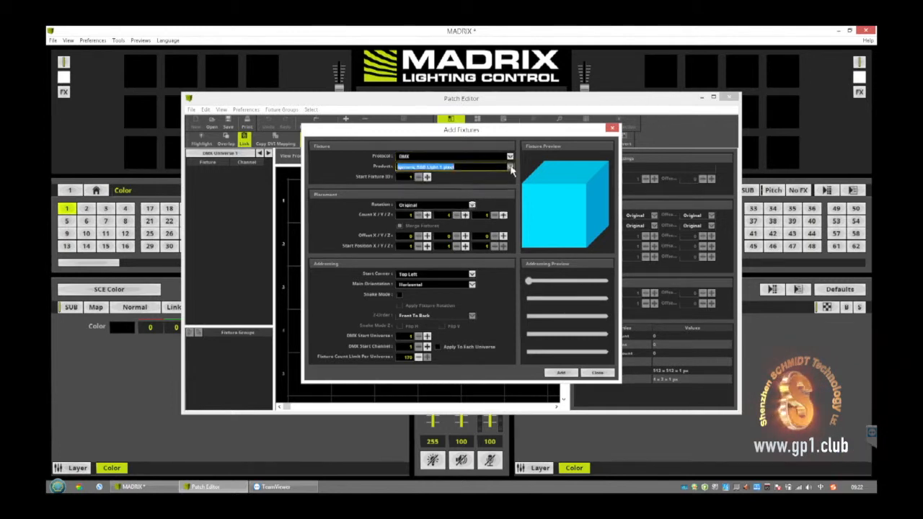
{"action": "left_click", "coordinate": [511, 167]}
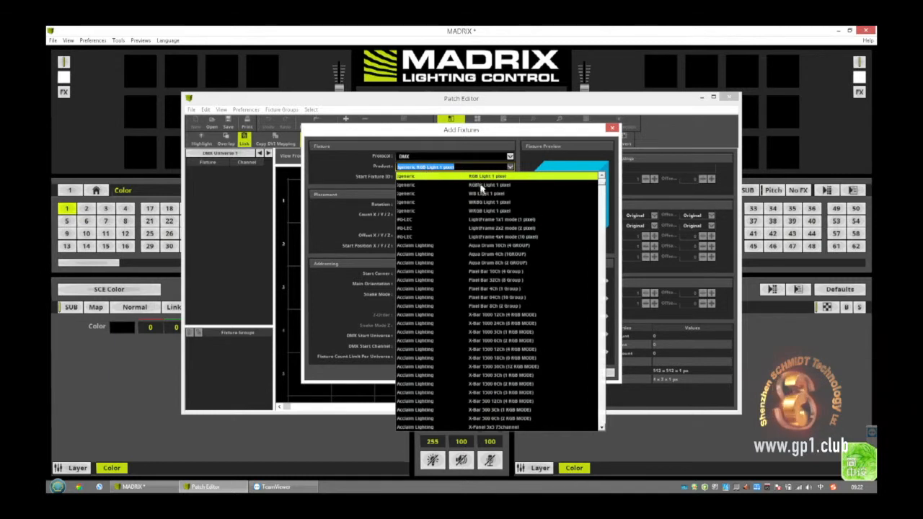
{"action": "left_click", "coordinate": [488, 177]}
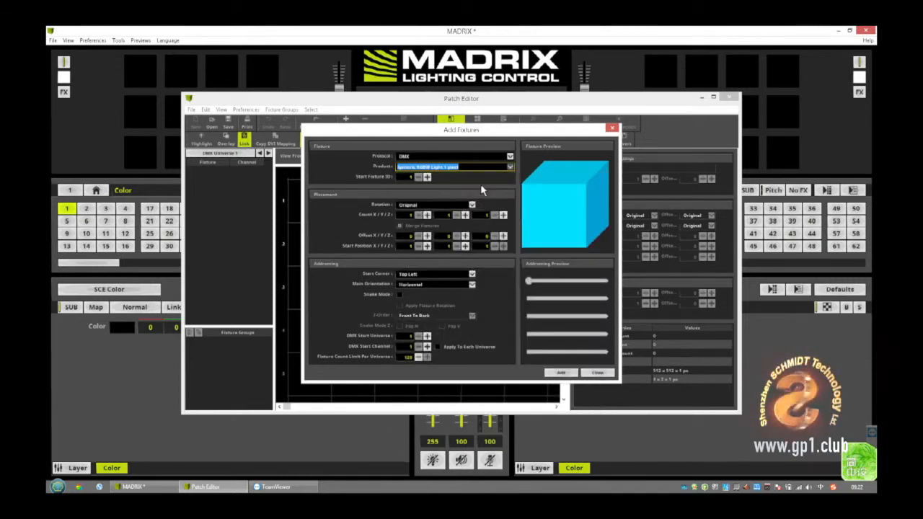
{"action": "mouse_move", "coordinate": [447, 215]}
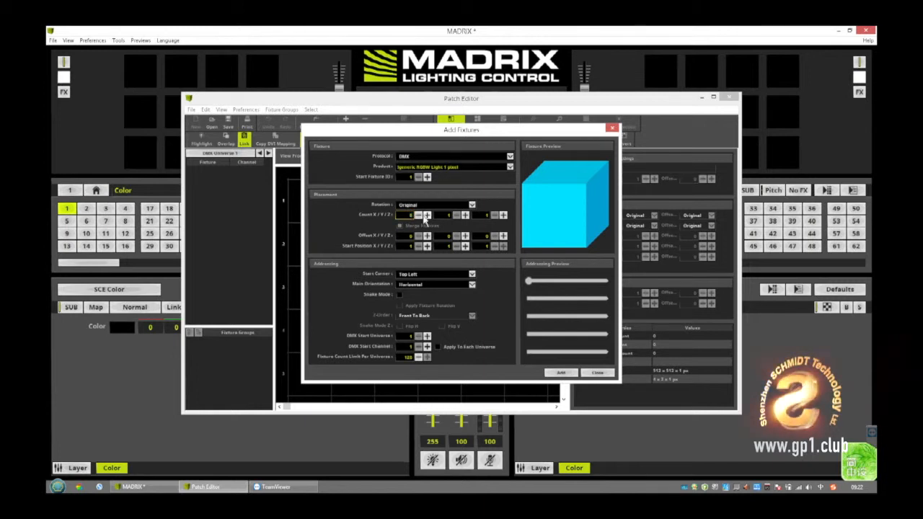
{"action": "mouse_move", "coordinate": [577, 342]}
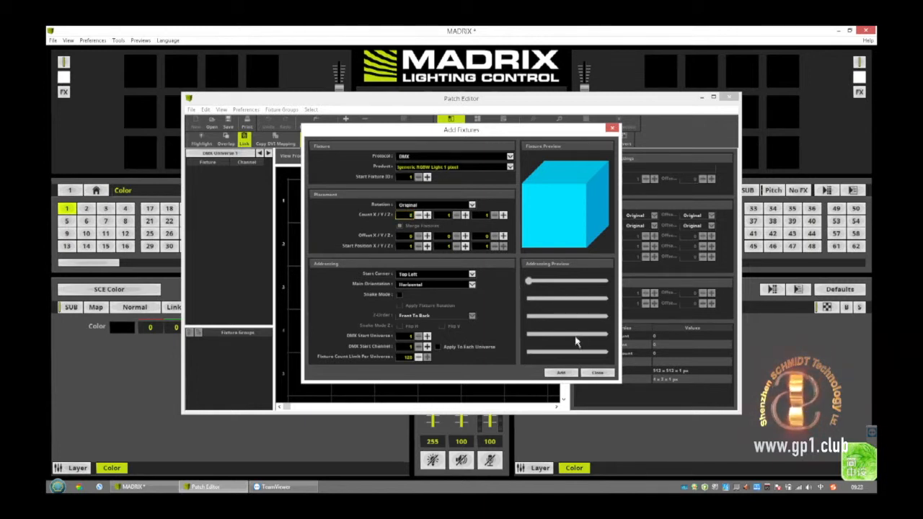
{"action": "left_click", "coordinate": [561, 373]}
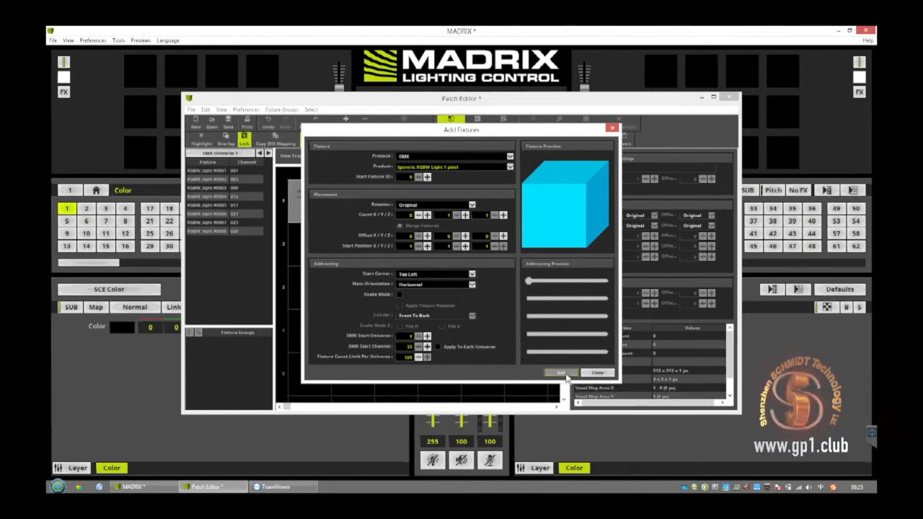
Step: Close Add Fixtures and inspect the first two fixtures in the grid's top row
{"action": "left_click", "coordinate": [561, 372]}
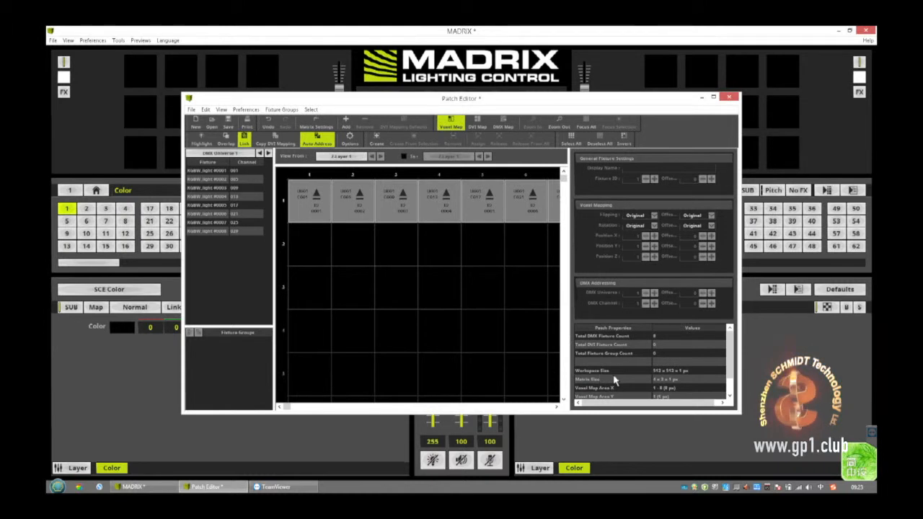
{"action": "mouse_move", "coordinate": [302, 229]}
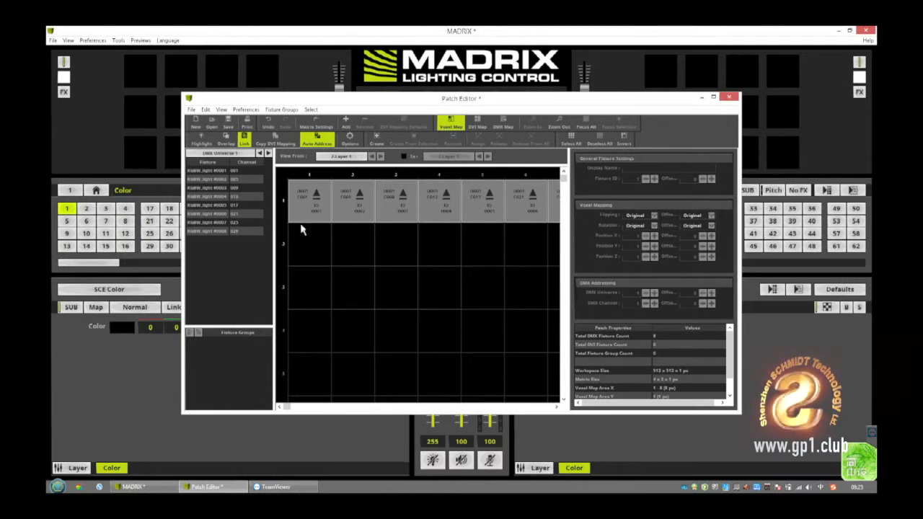
{"action": "left_click", "coordinate": [309, 200]}
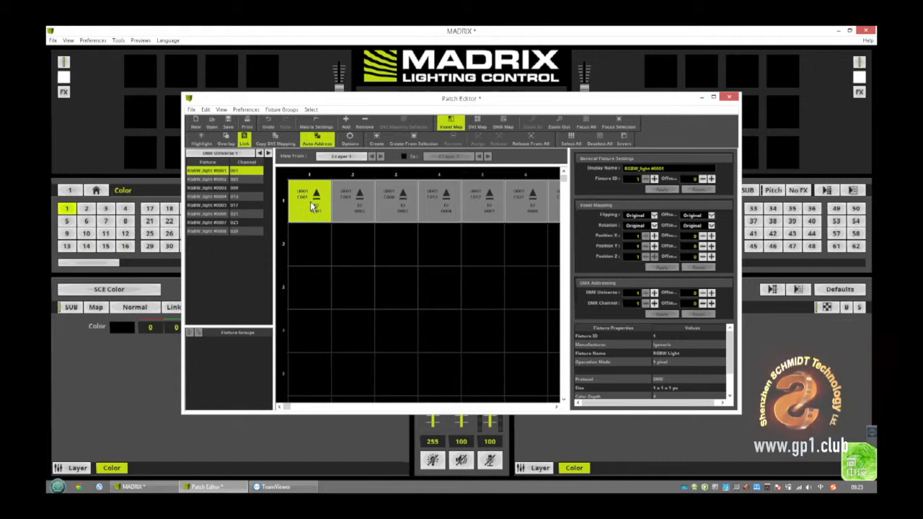
{"action": "mouse_move", "coordinate": [343, 233]}
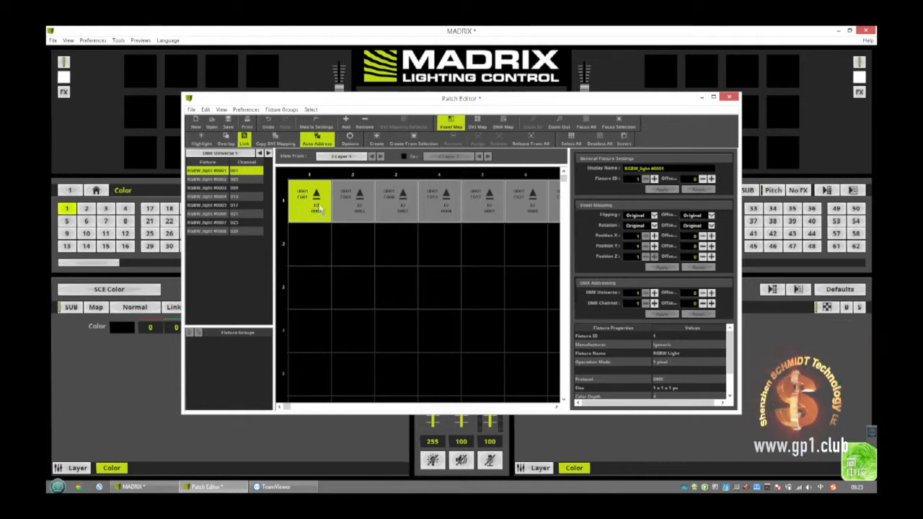
{"action": "mouse_move", "coordinate": [313, 201]}
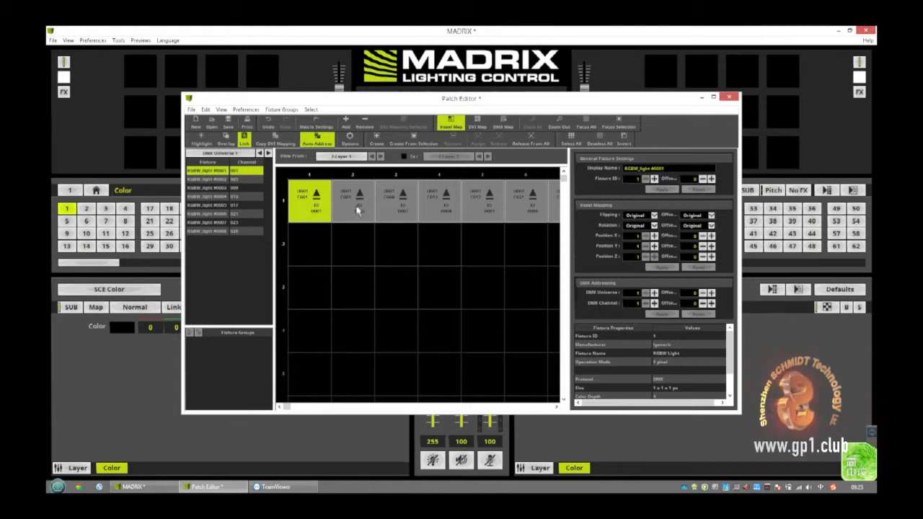
{"action": "mouse_move", "coordinate": [360, 200]}
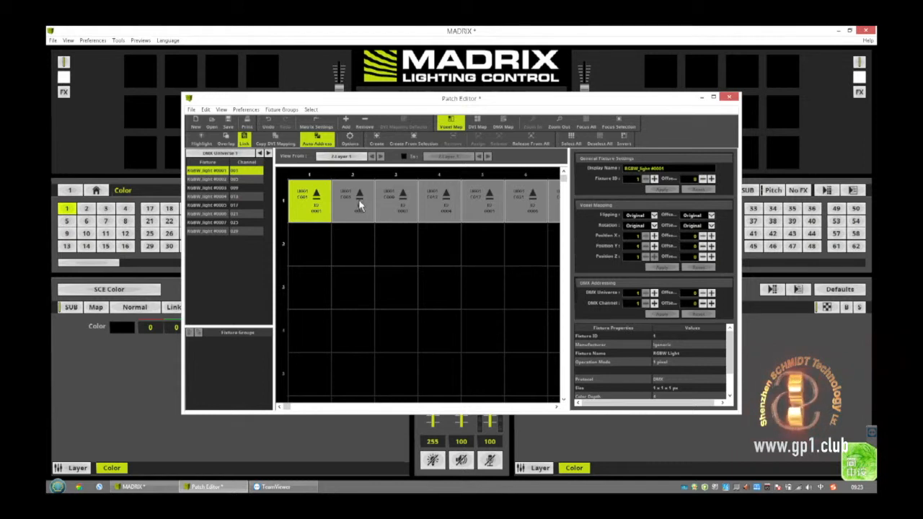
{"action": "left_click", "coordinate": [359, 201]}
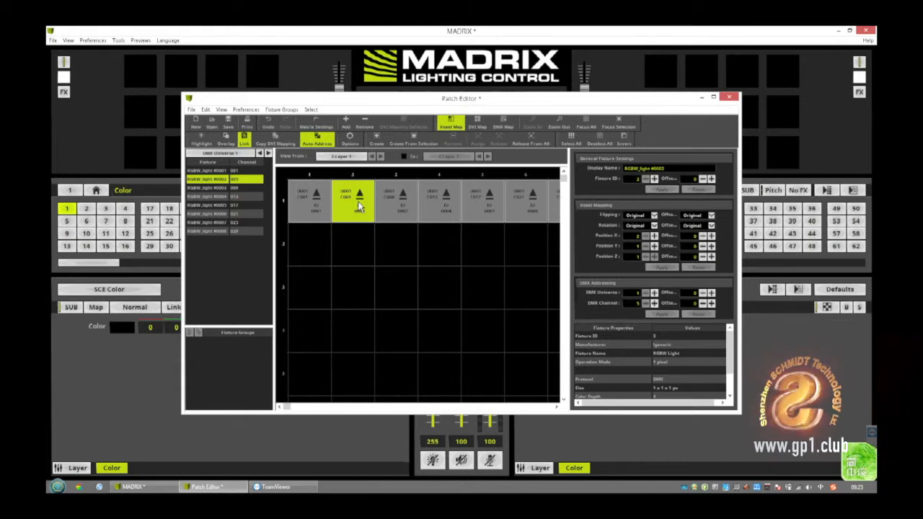
Step: Drag the fixtures into a 4×2 block starting at the grid's top-left cell
{"action": "left_click_drag", "start_coordinate": [360, 201], "coordinate": [317, 247]}
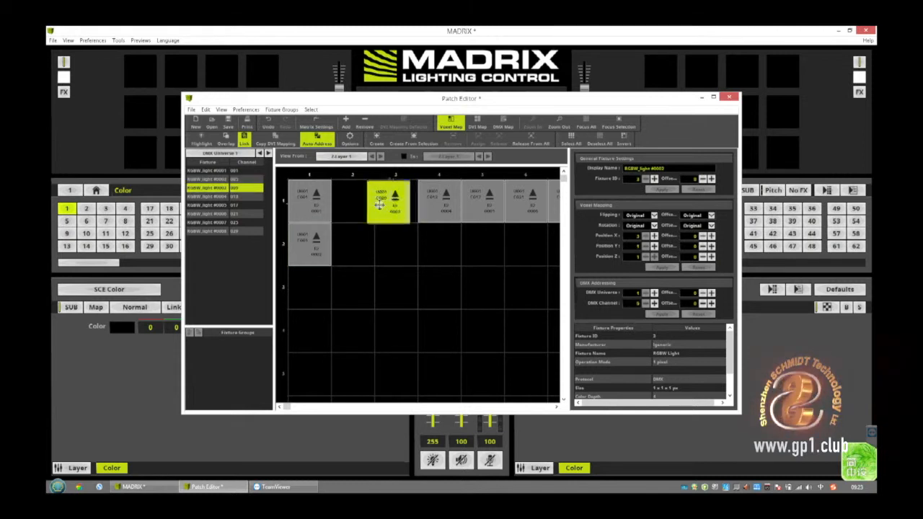
{"action": "left_click_drag", "start_coordinate": [396, 202], "coordinate": [353, 202]}
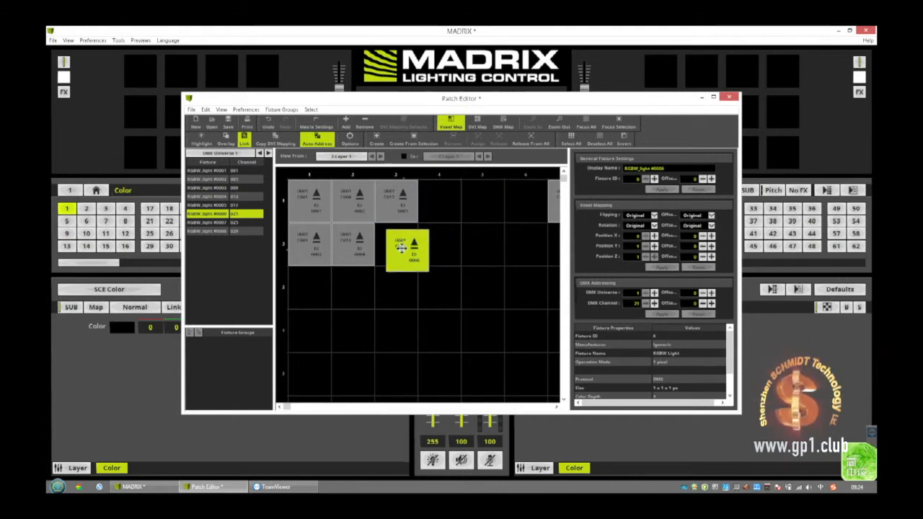
{"action": "left_click_drag", "start_coordinate": [408, 249], "coordinate": [396, 245]}
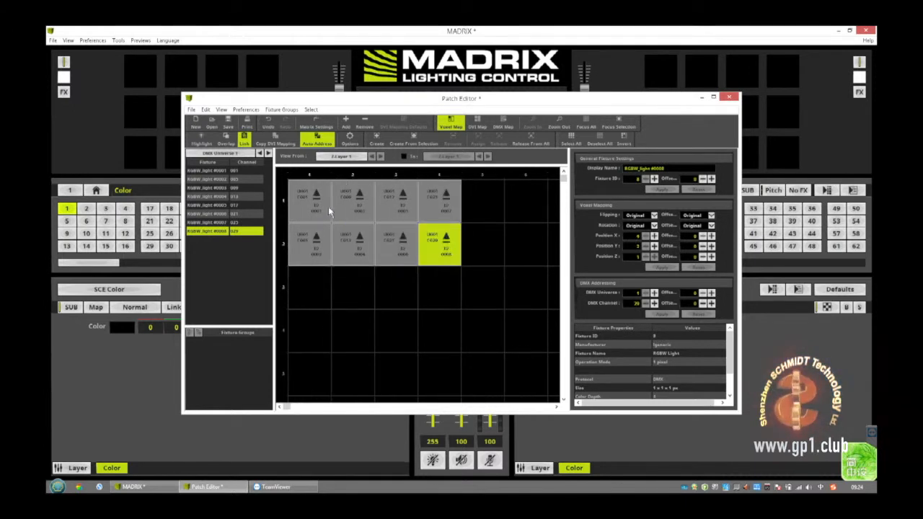
{"action": "mouse_move", "coordinate": [328, 200]}
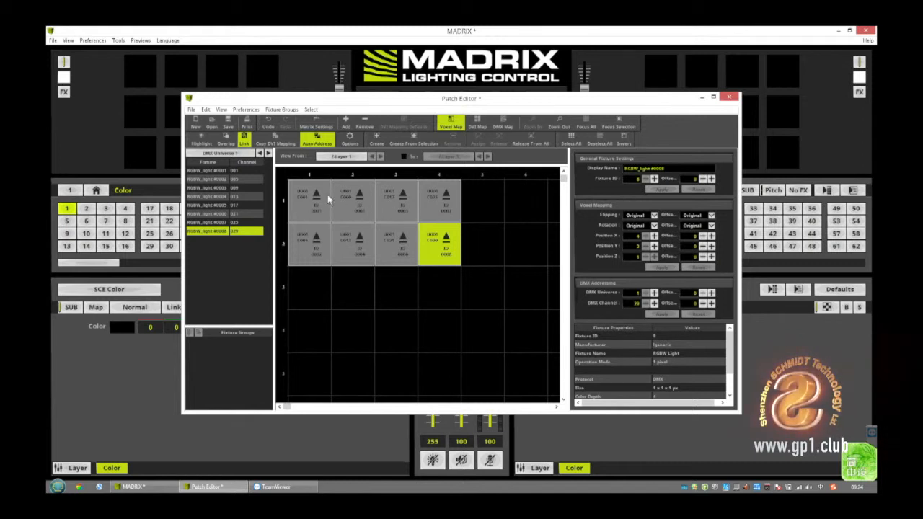
{"action": "mouse_move", "coordinate": [315, 247]}
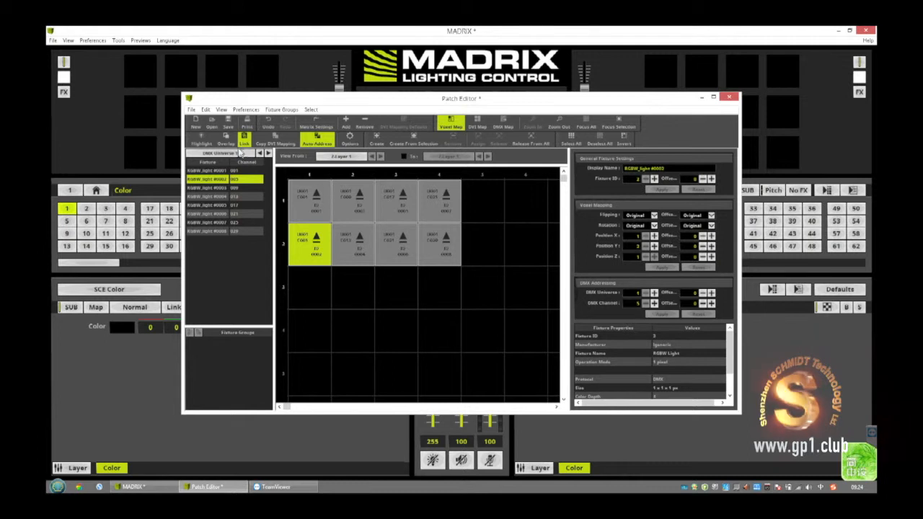
Step: Inspect the fixtures in the lower row of the Voxel Map
{"action": "left_click", "coordinate": [201, 139]}
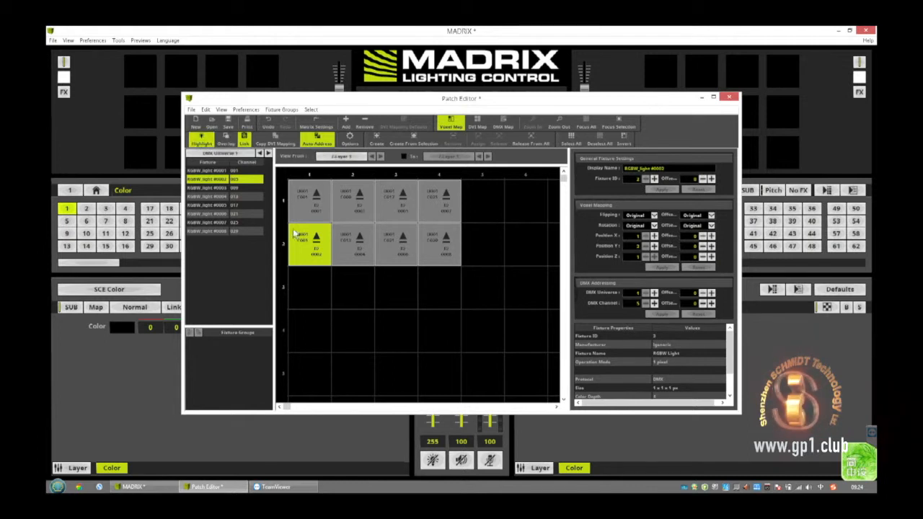
{"action": "mouse_move", "coordinate": [312, 250]}
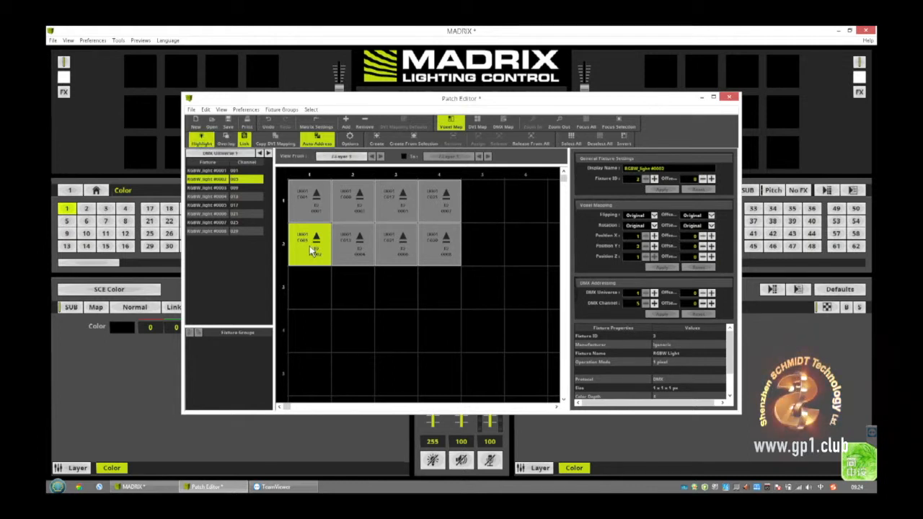
{"action": "mouse_move", "coordinate": [343, 248]}
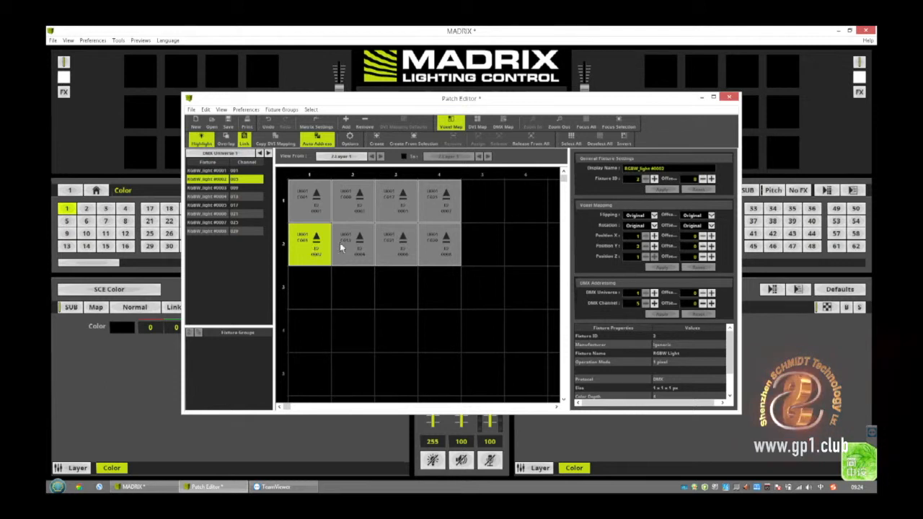
{"action": "left_click", "coordinate": [359, 243]}
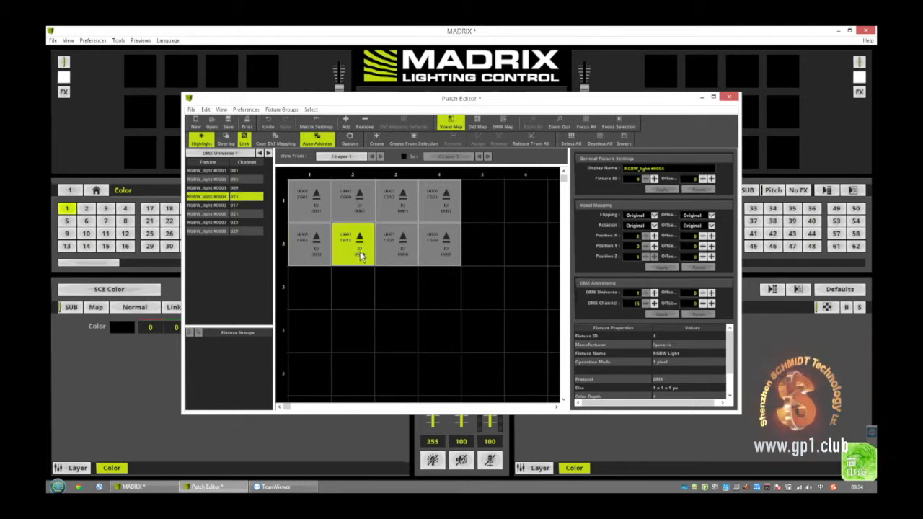
{"action": "left_click", "coordinate": [440, 245]}
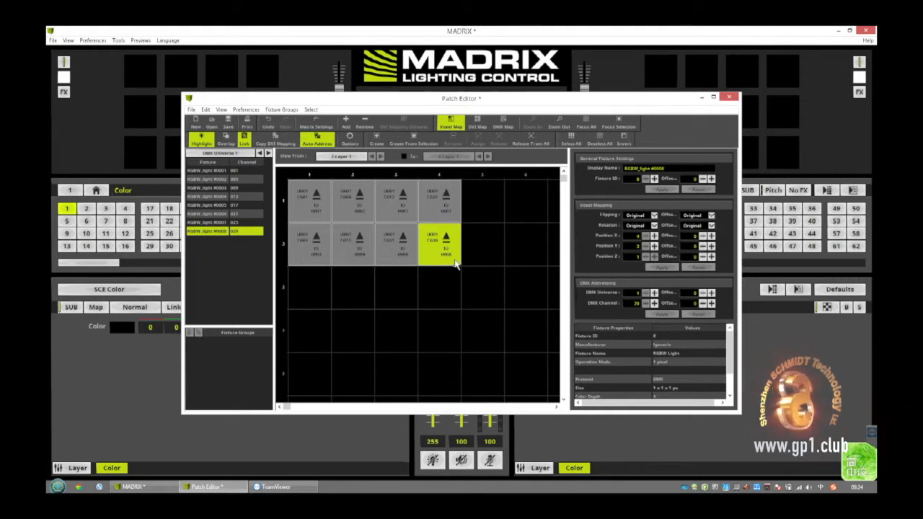
{"action": "mouse_move", "coordinate": [314, 244]}
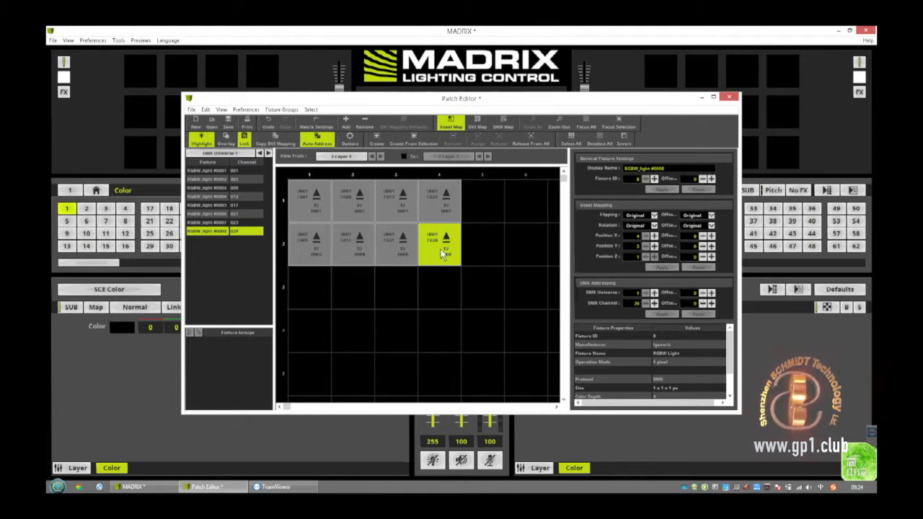
{"action": "mouse_move", "coordinate": [368, 253]}
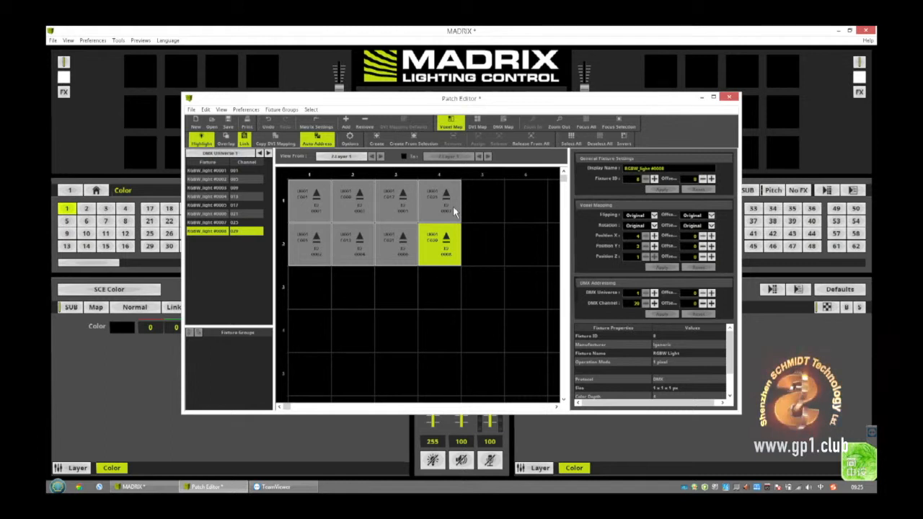
{"action": "mouse_move", "coordinate": [323, 219]}
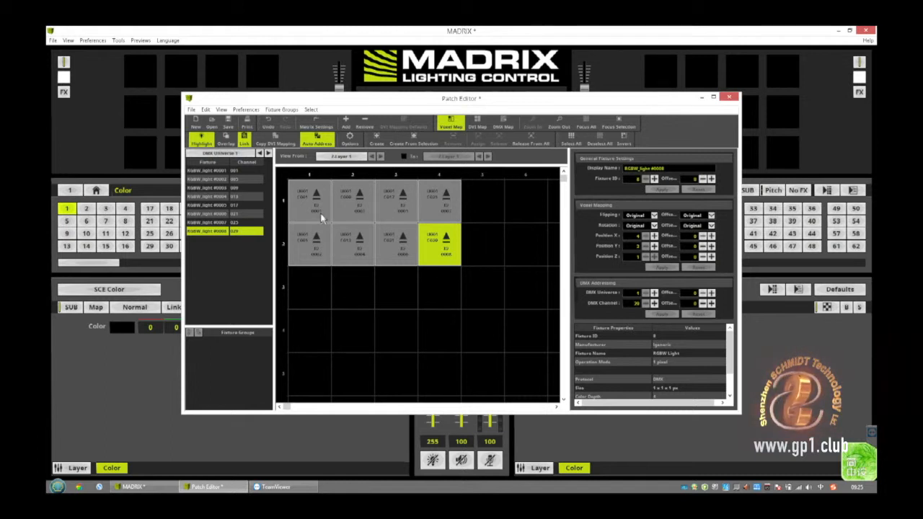
{"action": "mouse_move", "coordinate": [328, 205]}
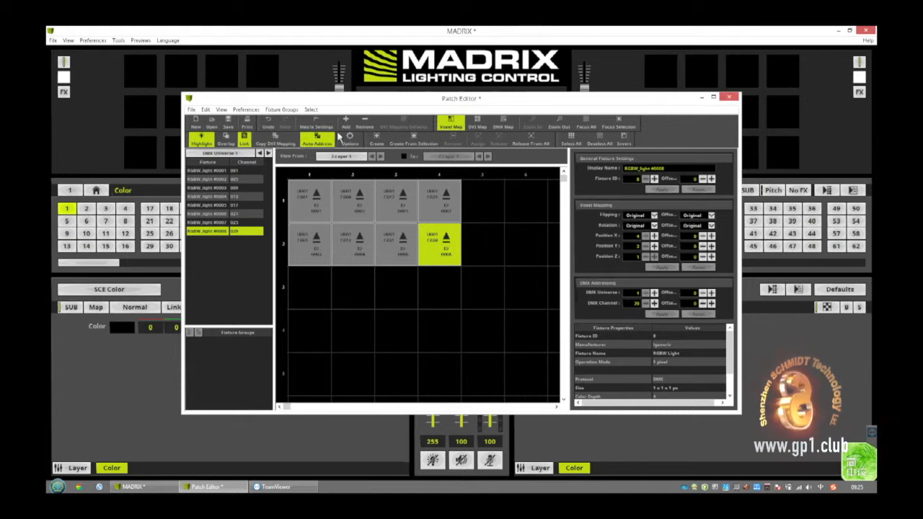
Step: Check Matrix Settings without changes, then close the Patch Editor
{"action": "left_click", "coordinate": [316, 123]}
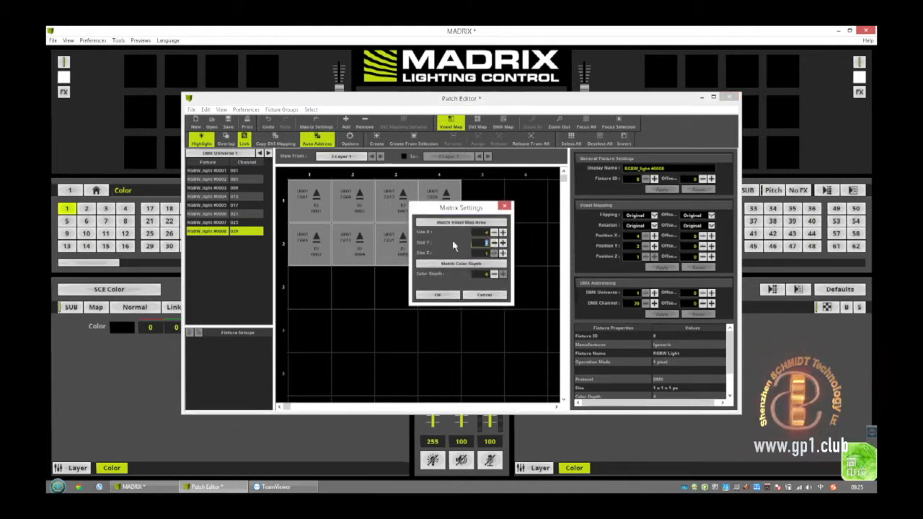
{"action": "left_click", "coordinate": [437, 295]}
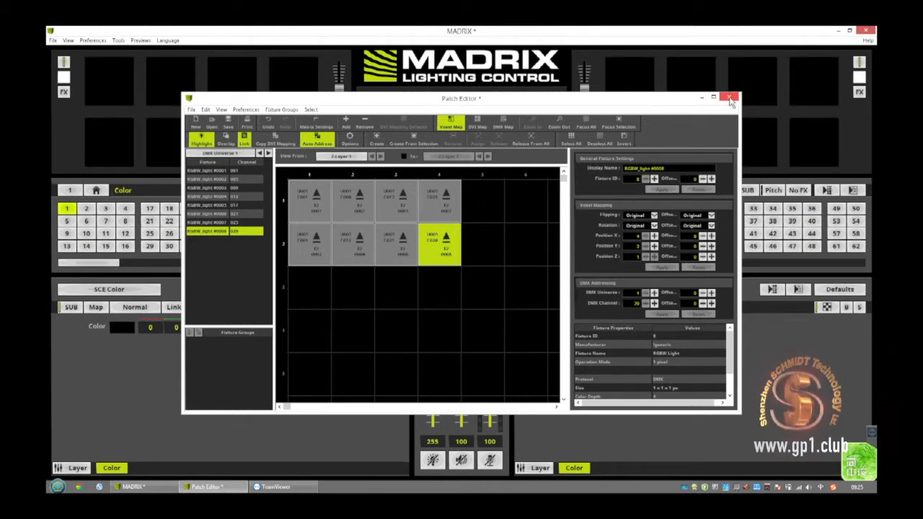
{"action": "left_click", "coordinate": [730, 98]}
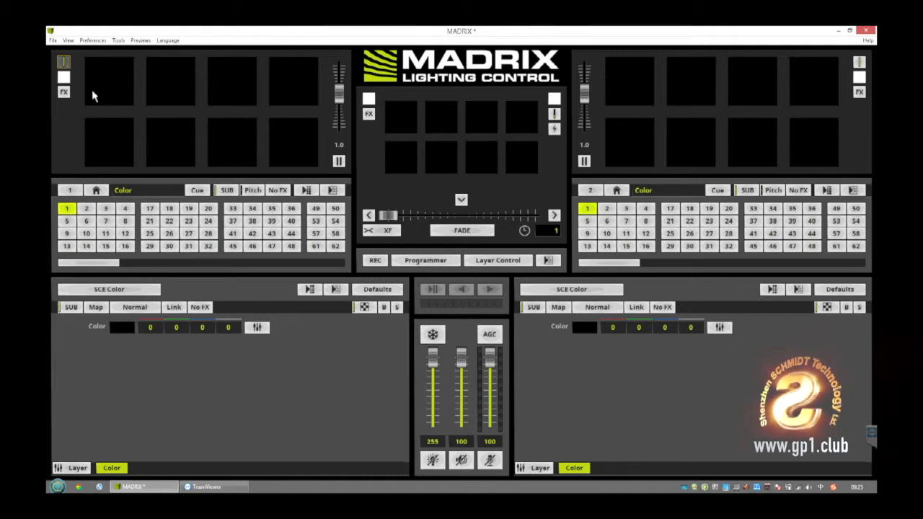
{"action": "mouse_move", "coordinate": [310, 84]}
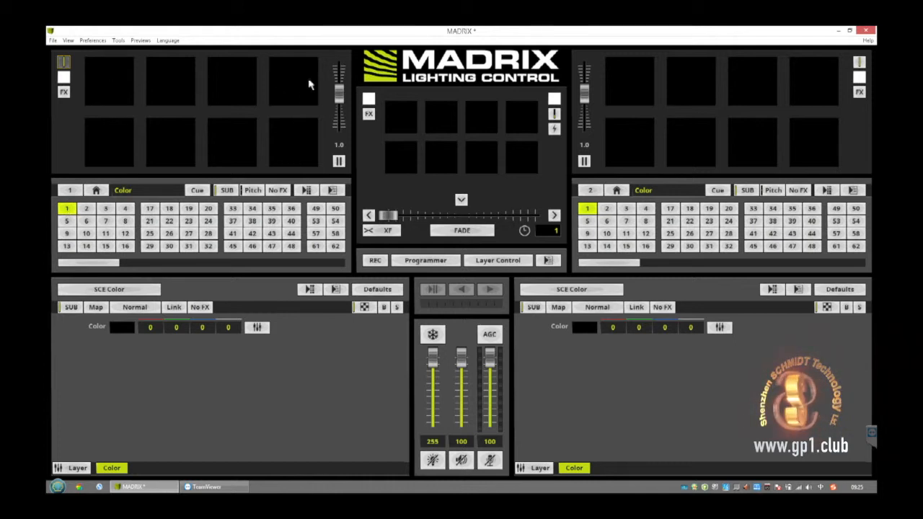
{"action": "mouse_move", "coordinate": [104, 148]}
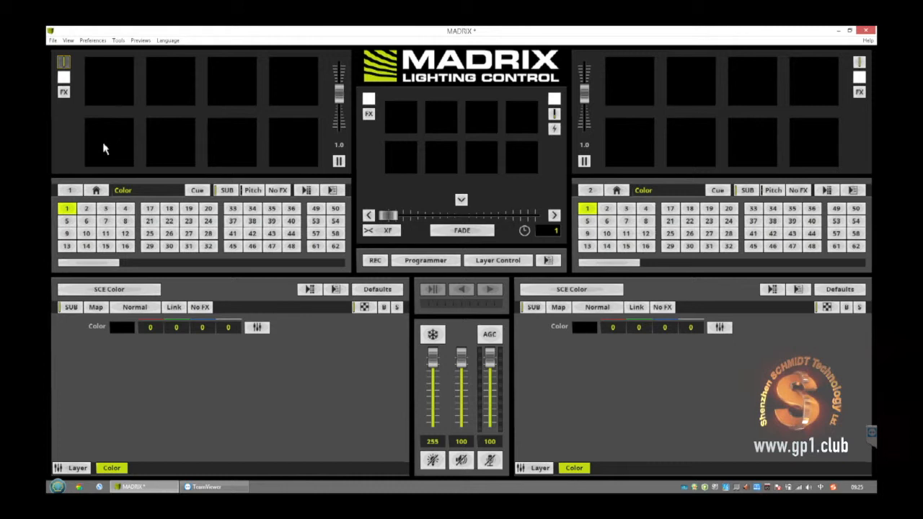
{"action": "mouse_move", "coordinate": [292, 149]}
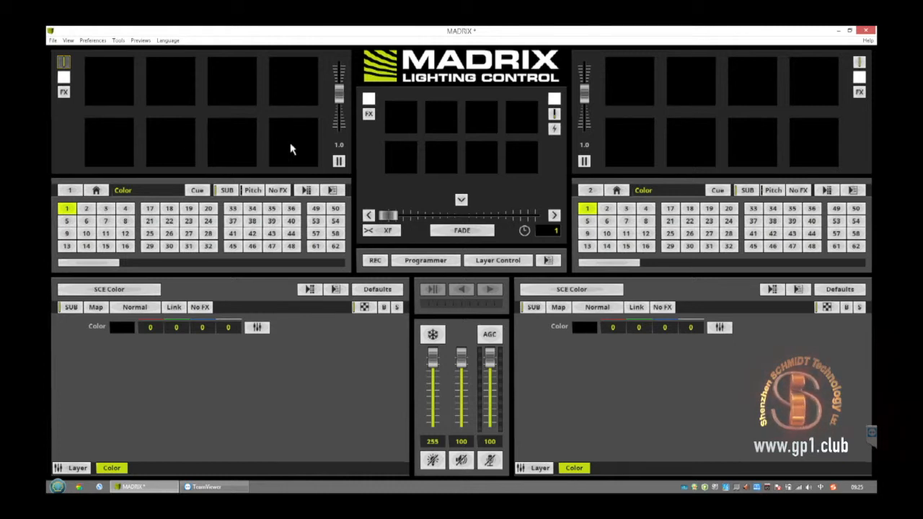
{"action": "mouse_move", "coordinate": [298, 81]}
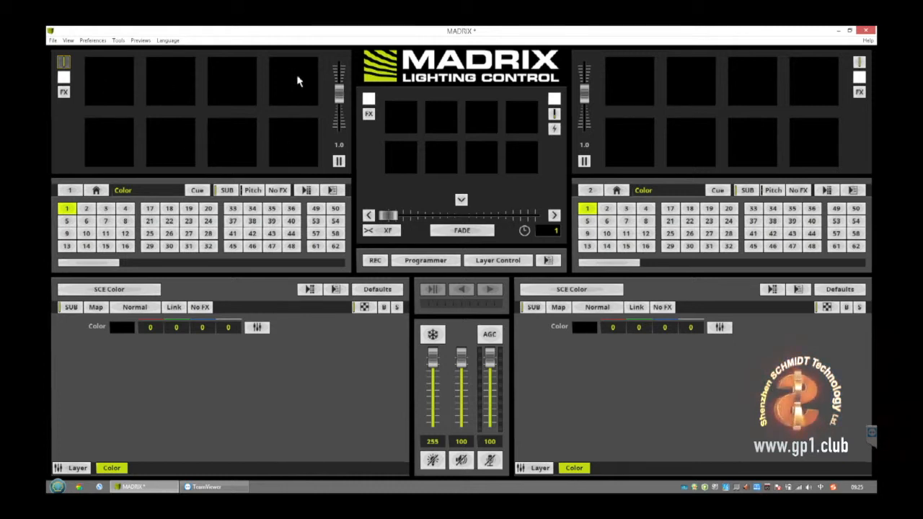
{"action": "mouse_move", "coordinate": [186, 141]}
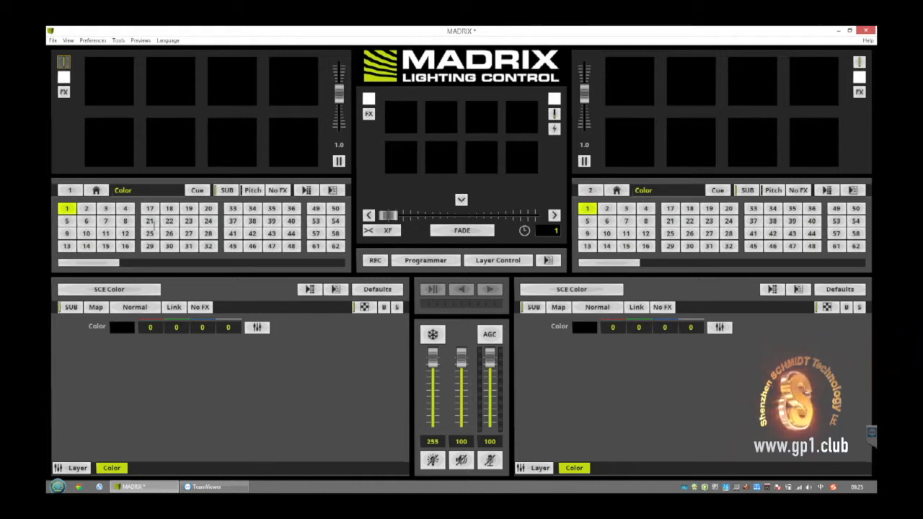
Step: Open the Color fader box, move it aside, and raise R to 255
{"action": "left_click", "coordinate": [257, 326]}
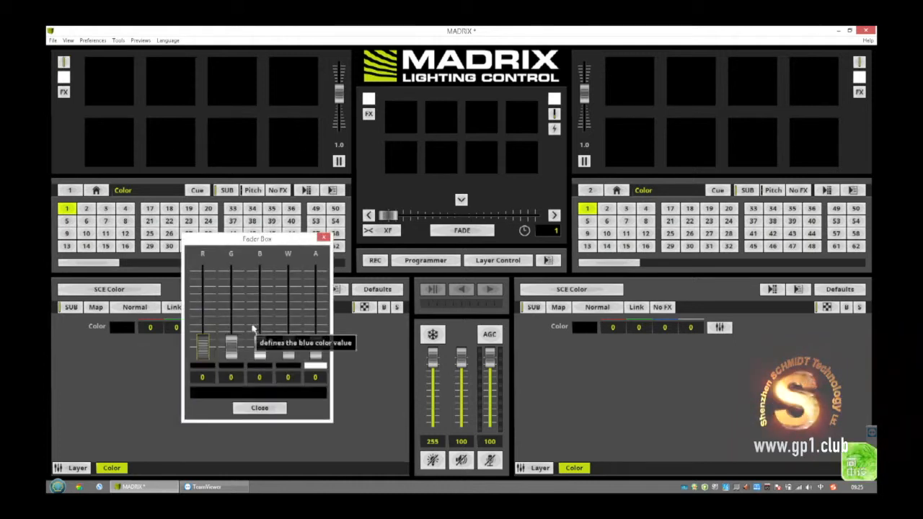
{"action": "left_click_drag", "start_coordinate": [256, 238], "coordinate": [405, 250]}
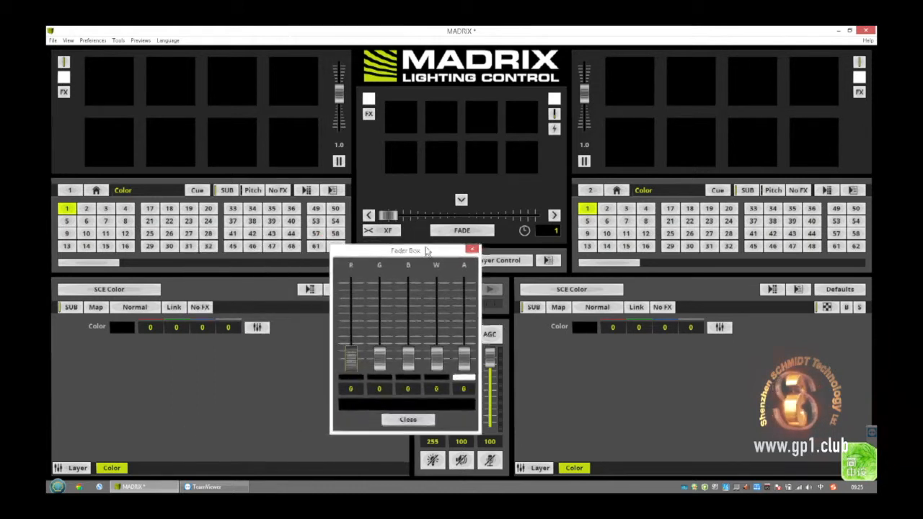
{"action": "left_click_drag", "start_coordinate": [405, 250], "coordinate": [442, 250]}
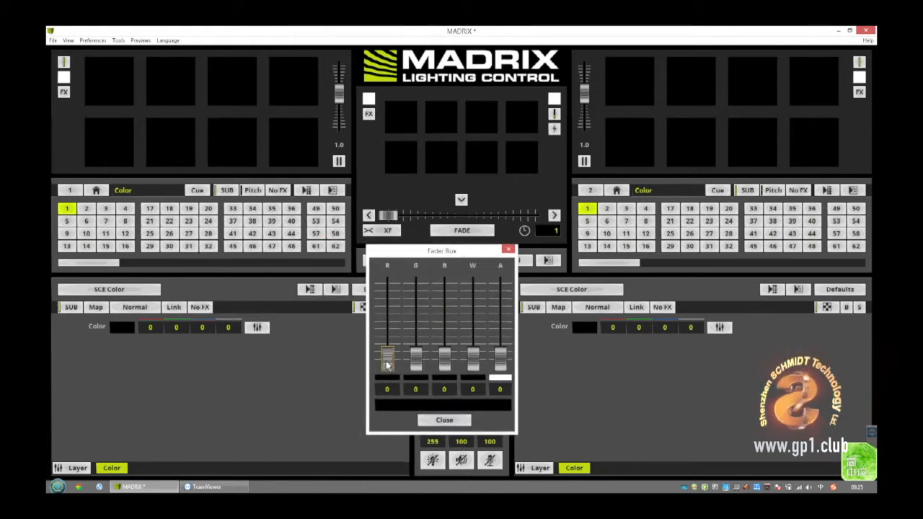
{"action": "left_click_drag", "start_coordinate": [388, 361], "coordinate": [387, 318]}
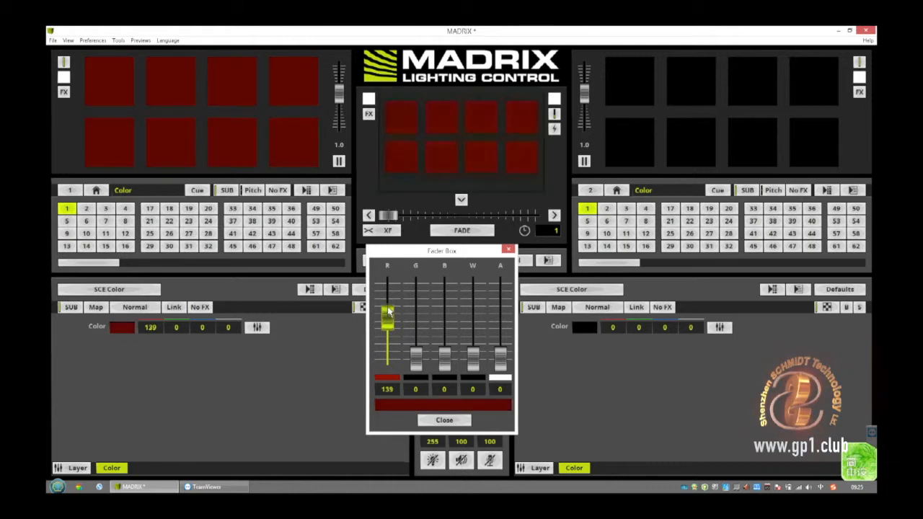
{"action": "left_click_drag", "start_coordinate": [387, 318], "coordinate": [387, 281]}
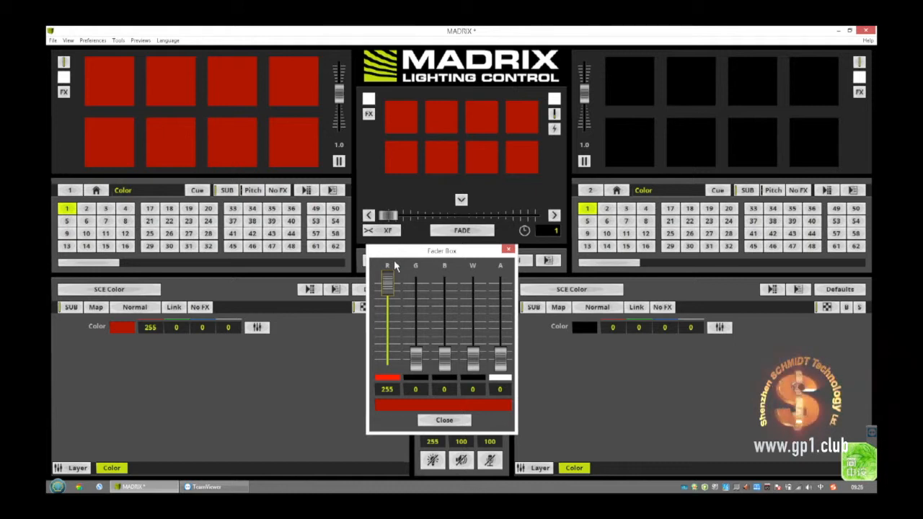
{"action": "mouse_move", "coordinate": [233, 74]}
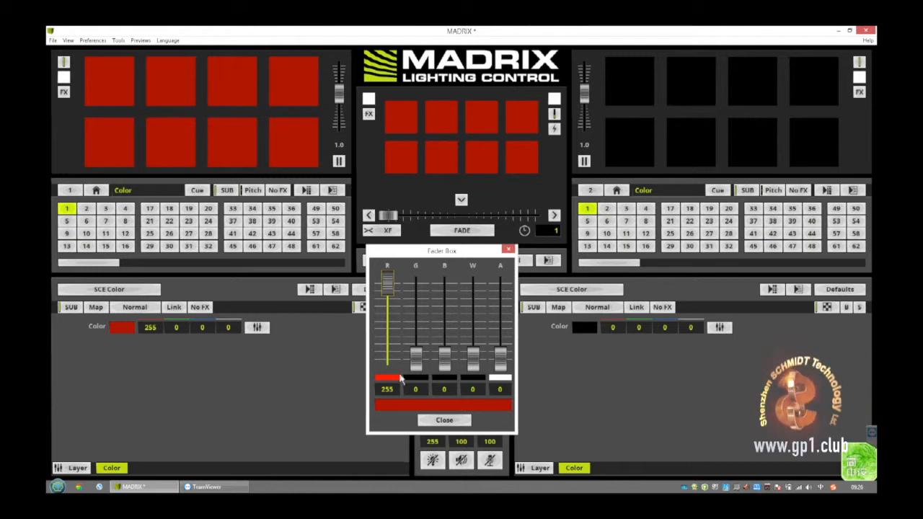
{"action": "mouse_move", "coordinate": [126, 456]}
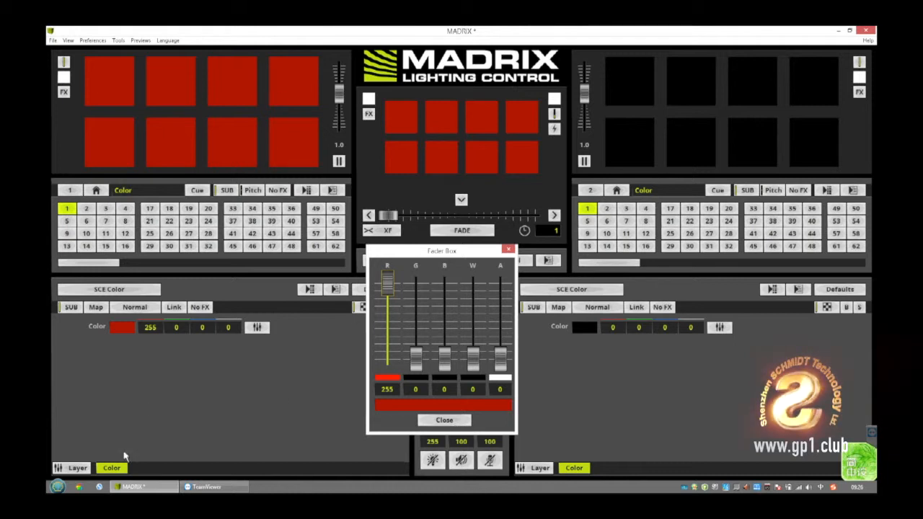
{"action": "mouse_move", "coordinate": [101, 316]}
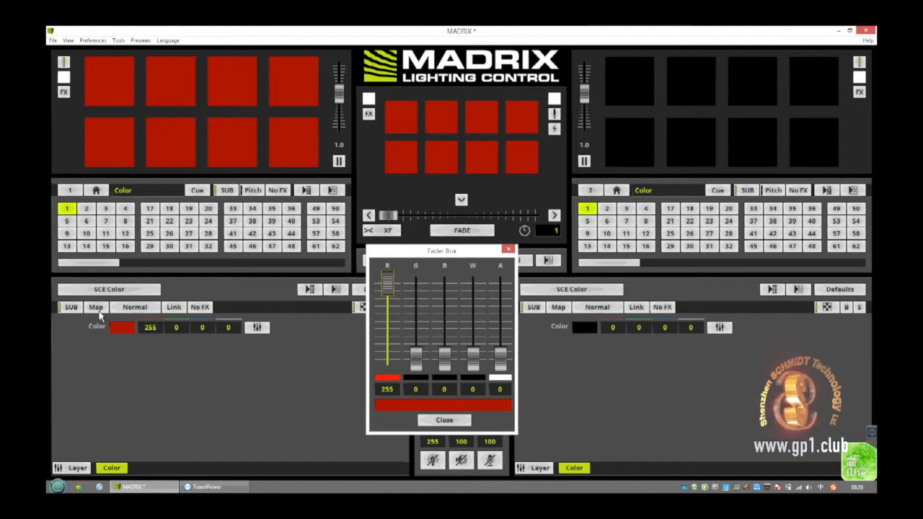
Step: Map the Color effect with the Top preset and lower red to 228
{"action": "left_click", "coordinate": [95, 307]}
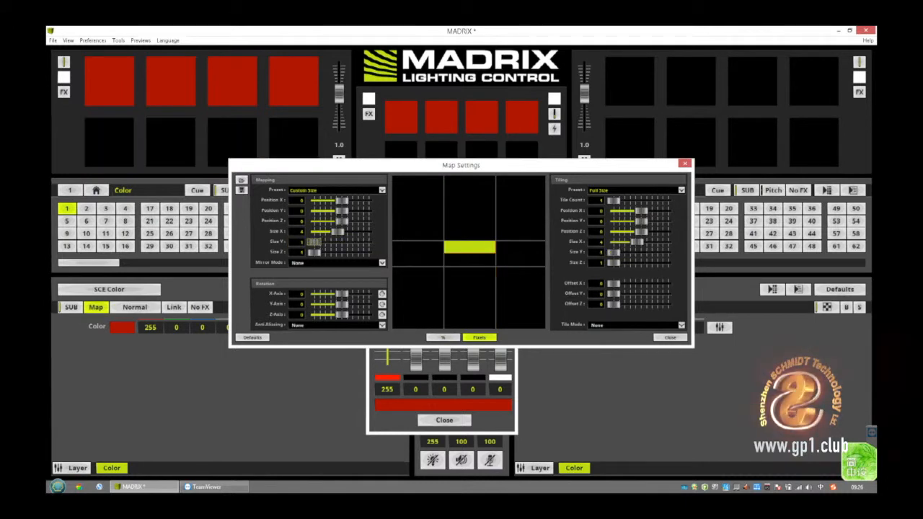
{"action": "left_click", "coordinate": [336, 190]}
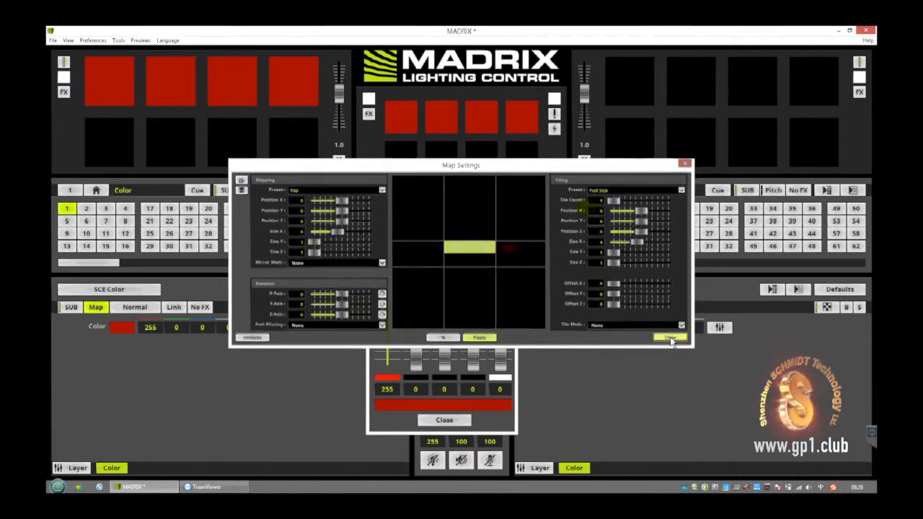
{"action": "left_click", "coordinate": [670, 338]}
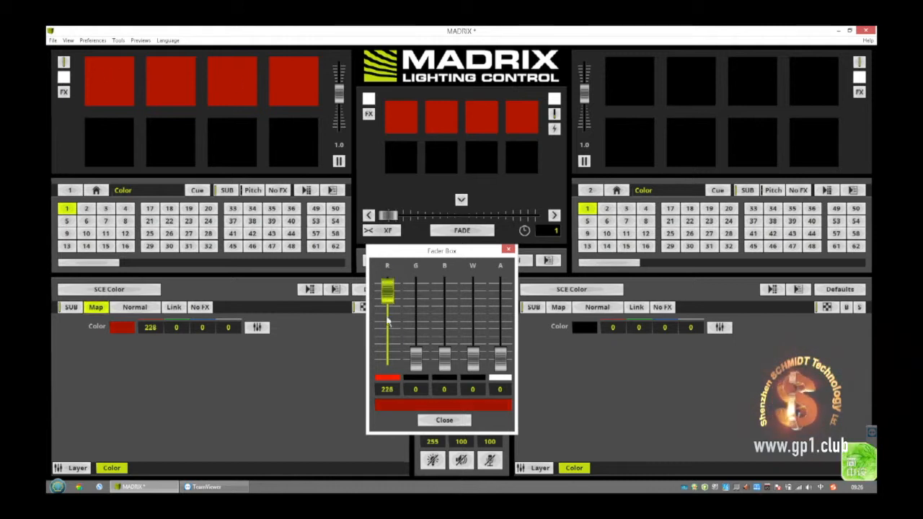
{"action": "left_click_drag", "start_coordinate": [387, 292], "coordinate": [388, 358]}
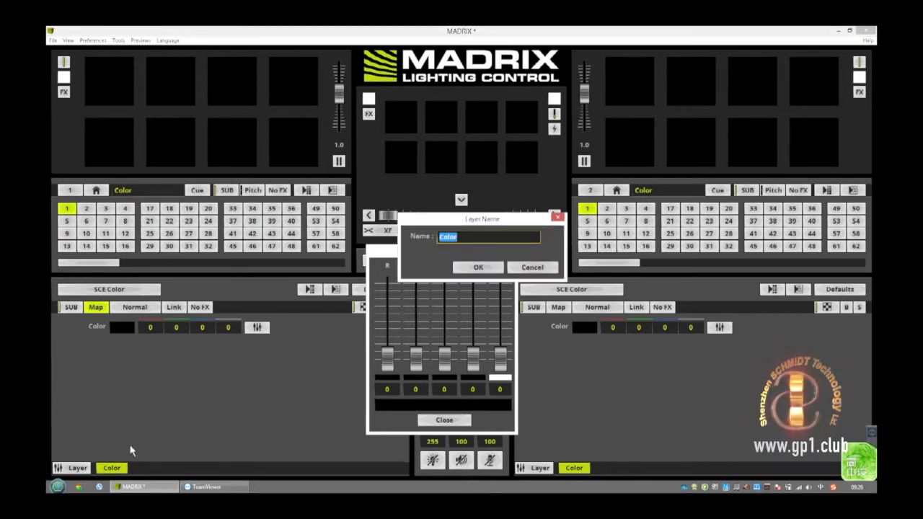
Step: Enter 'MOVE GP1' as the left layer's name and confirm
{"action": "type", "text": "MOVE"}
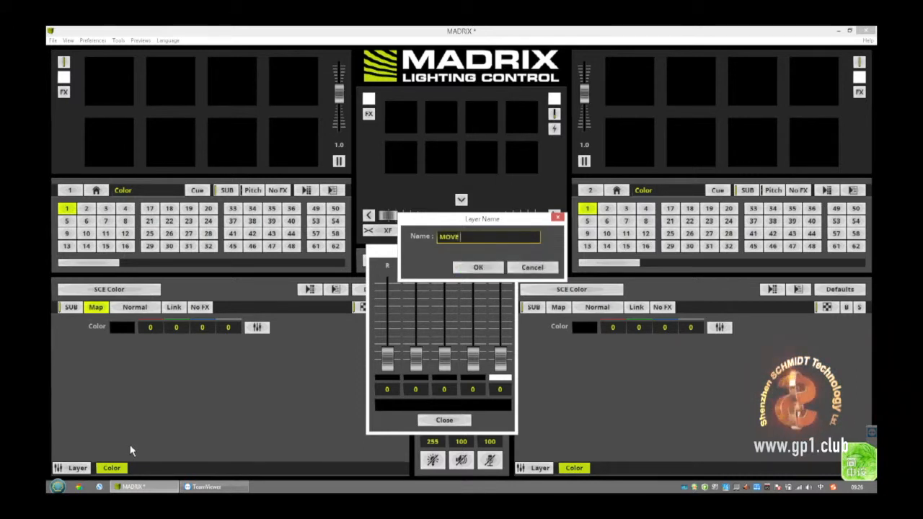
{"action": "type", "text": "GP1"}
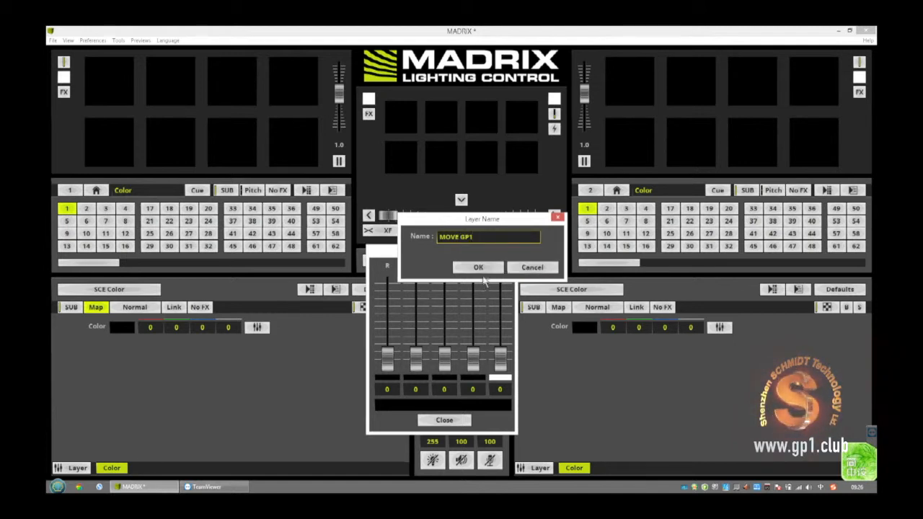
{"action": "left_click", "coordinate": [479, 267]}
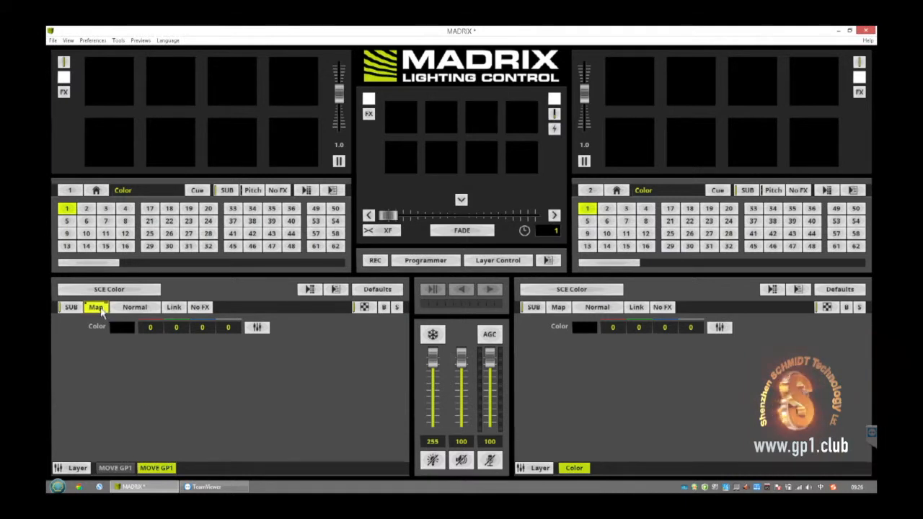
Step: Set the MOVE GP1 layer's mapping to the lower matrix area in Map Settings
{"action": "left_click", "coordinate": [96, 307]}
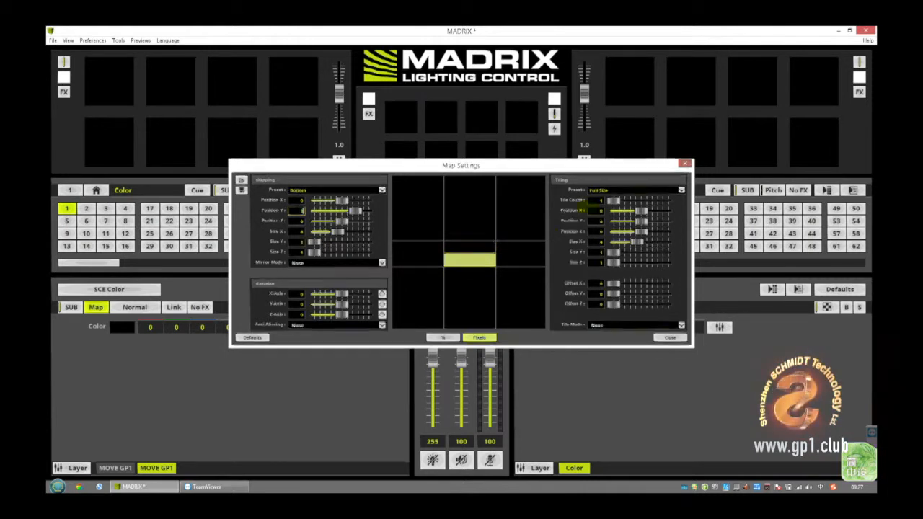
{"action": "left_click", "coordinate": [669, 338]}
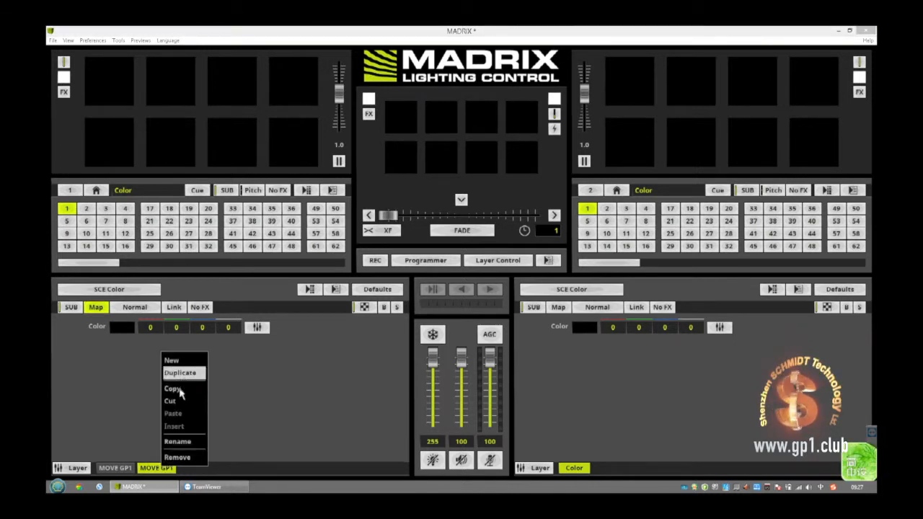
Step: Rename the second left-deck layer tab to 'COLOR GP1'
{"action": "left_click", "coordinate": [178, 441]}
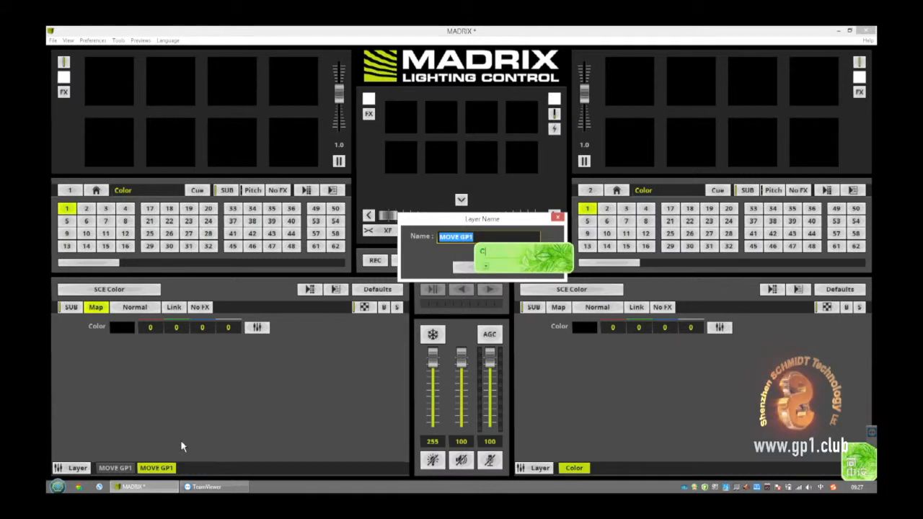
{"action": "type", "text": "COLOR"}
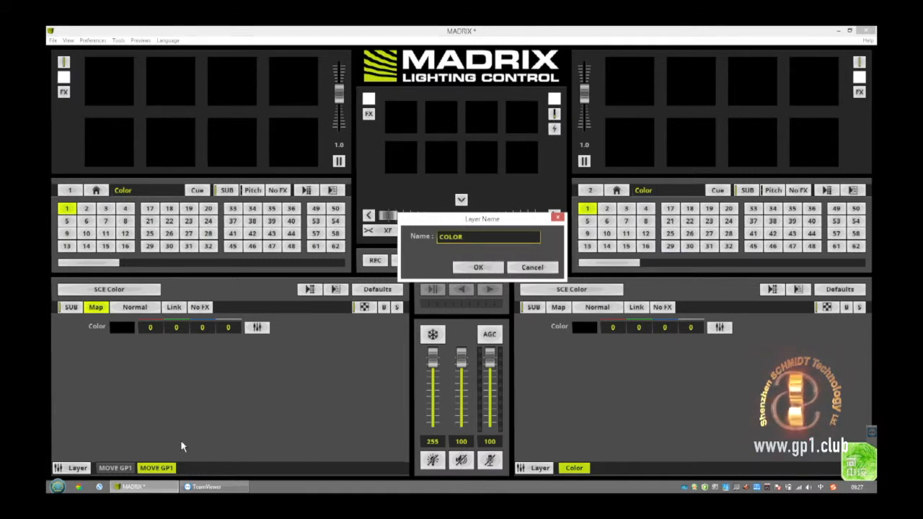
{"action": "left_click", "coordinate": [488, 236]}
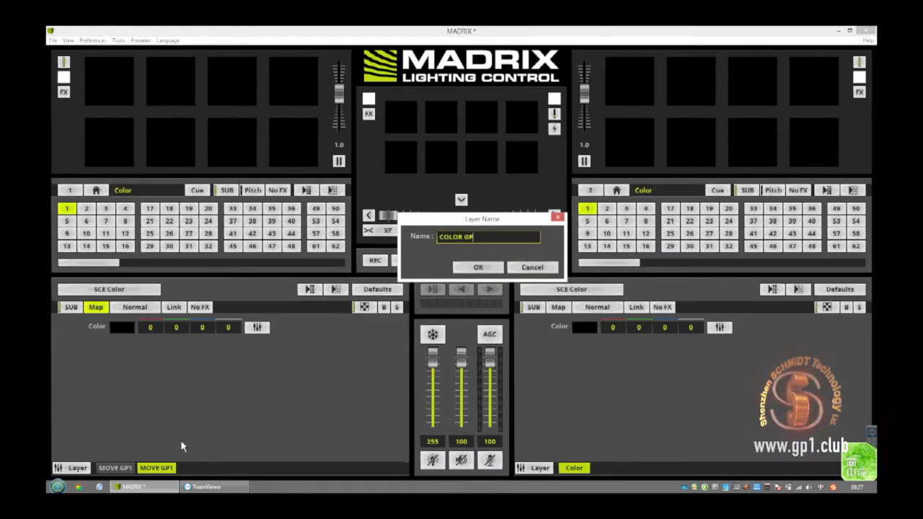
{"action": "left_click", "coordinate": [477, 268]}
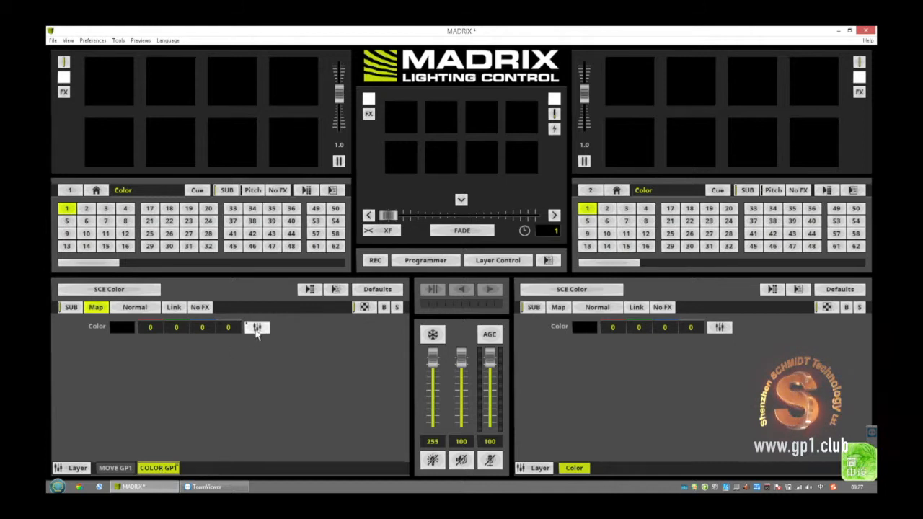
Step: Push COLOR GP1's red, green, blue and white faders to 255 for a solid white lower row
{"action": "left_click", "coordinate": [256, 326]}
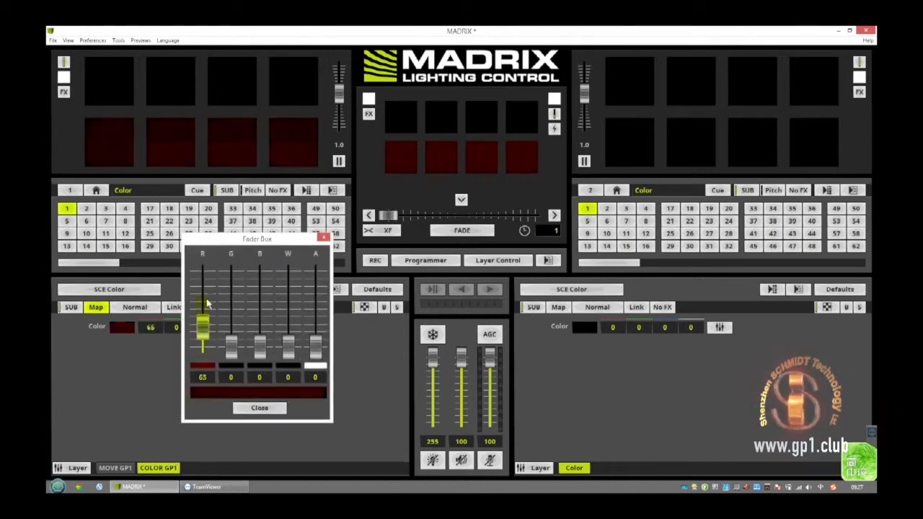
{"action": "left_click_drag", "start_coordinate": [202, 332], "coordinate": [203, 271]}
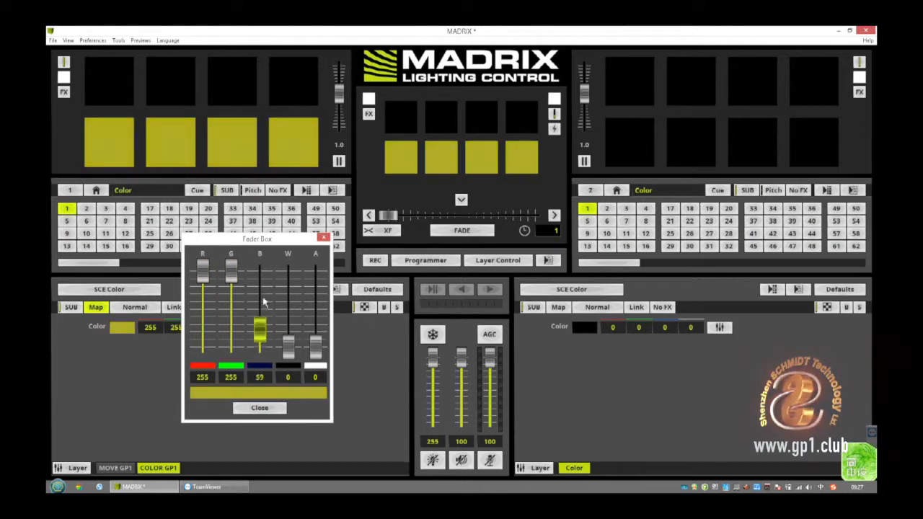
{"action": "left_click_drag", "start_coordinate": [260, 332], "coordinate": [259, 271]}
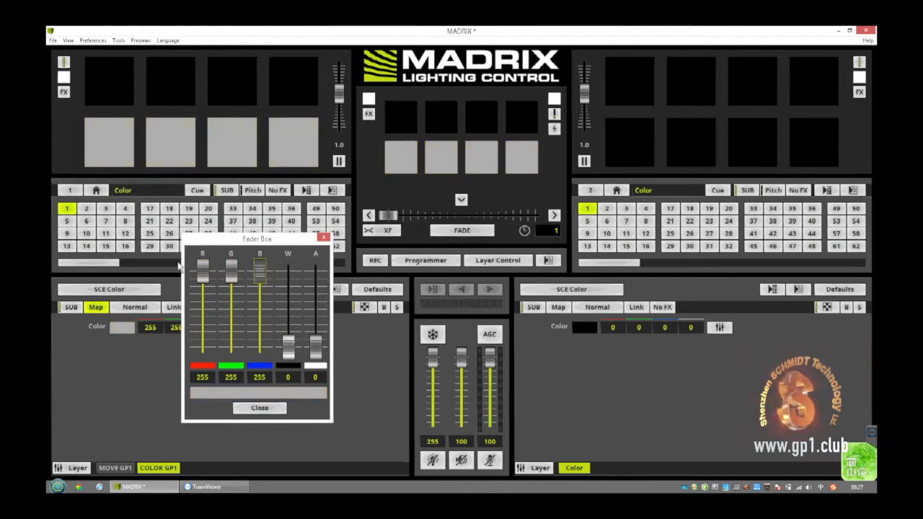
{"action": "left_click_drag", "start_coordinate": [287, 339], "coordinate": [287, 310]}
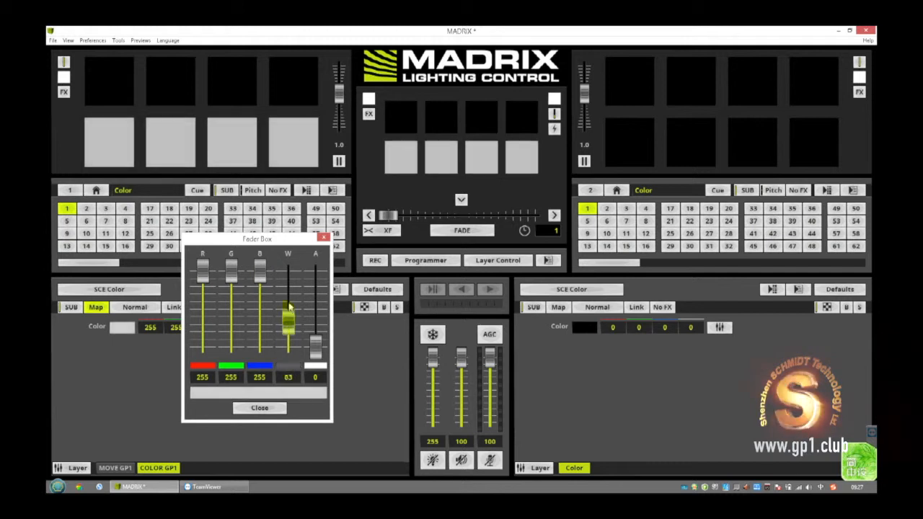
{"action": "left_click_drag", "start_coordinate": [288, 317], "coordinate": [288, 270]}
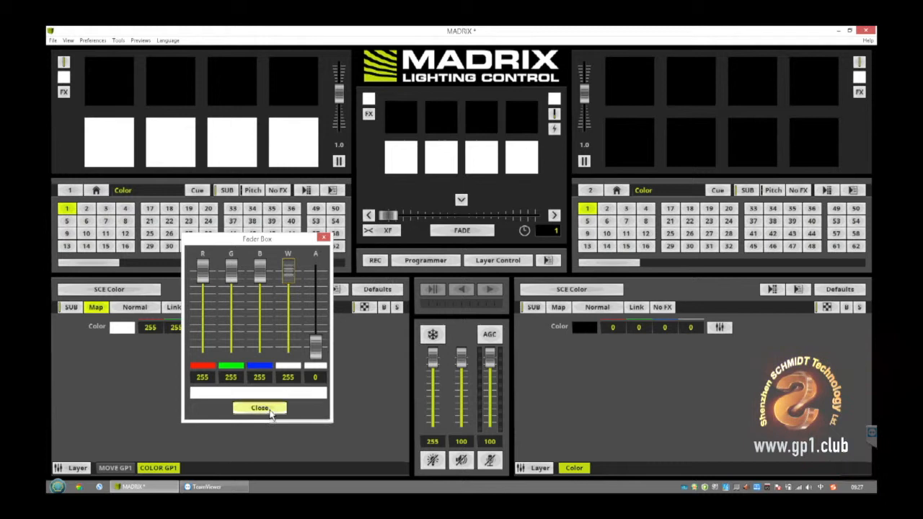
{"action": "left_click", "coordinate": [260, 408]}
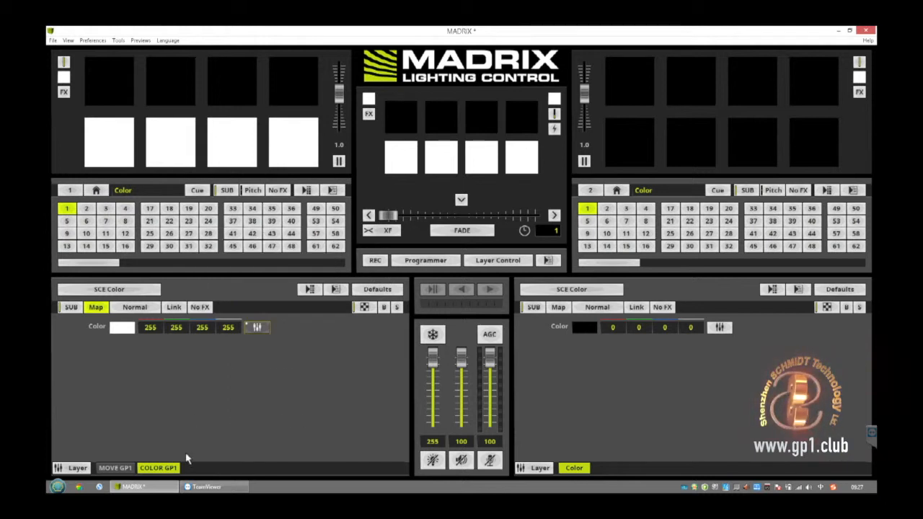
{"action": "mouse_move", "coordinate": [171, 405]}
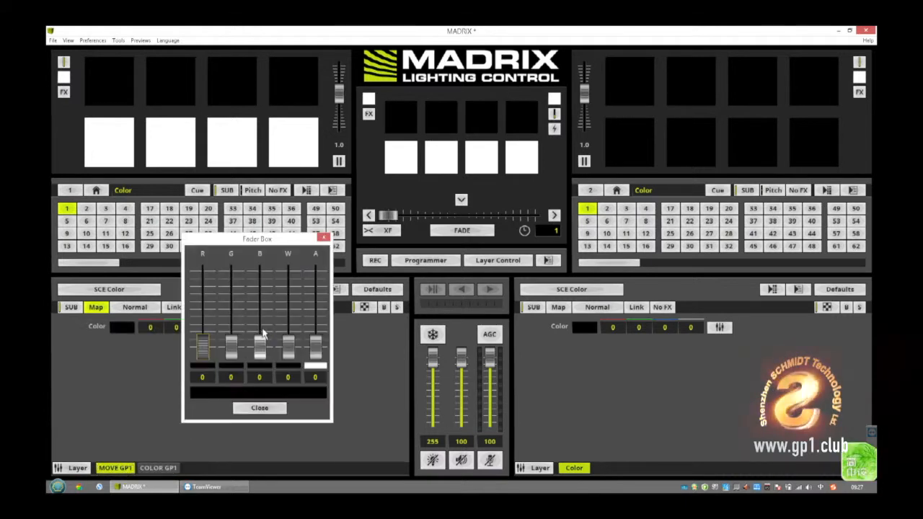
Step: Test MOVE GP1's red and green faders at full, then return both to zero
{"action": "left_click_drag", "start_coordinate": [202, 339], "coordinate": [203, 347]}
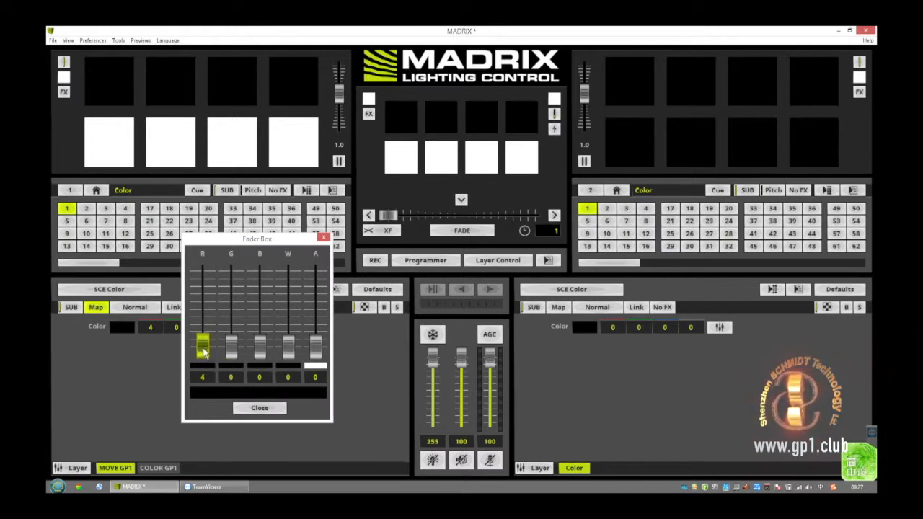
{"action": "left_click_drag", "start_coordinate": [202, 350], "coordinate": [203, 336]}
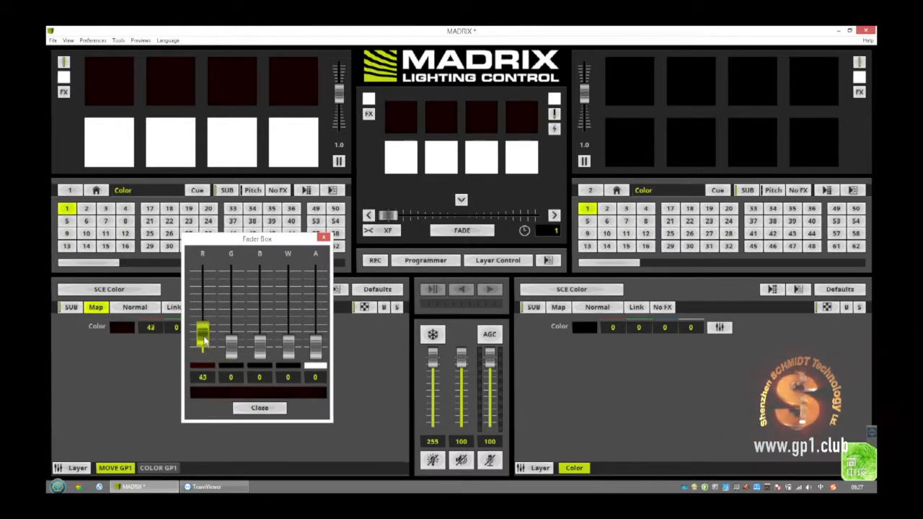
{"action": "left_click_drag", "start_coordinate": [203, 335], "coordinate": [202, 306]}
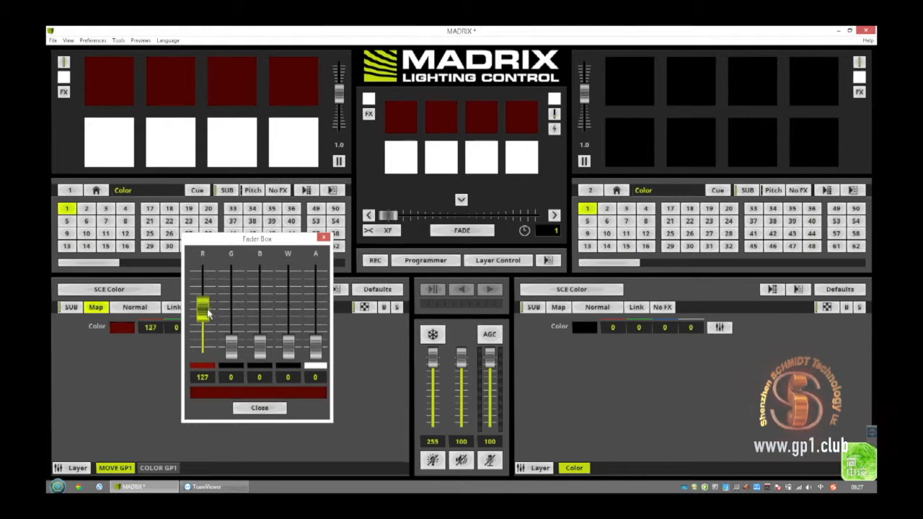
{"action": "left_click_drag", "start_coordinate": [202, 307], "coordinate": [203, 267]}
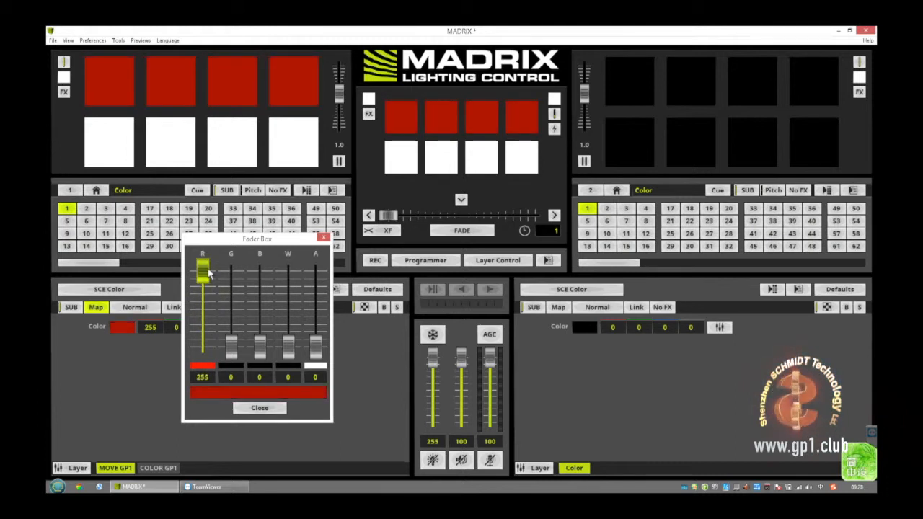
{"action": "left_click_drag", "start_coordinate": [203, 273], "coordinate": [204, 302]}
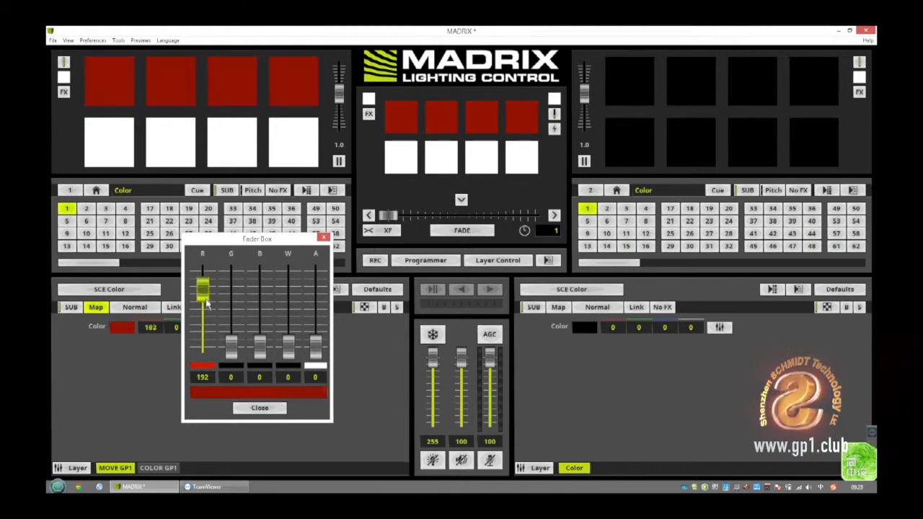
{"action": "left_click_drag", "start_coordinate": [202, 288], "coordinate": [203, 353]}
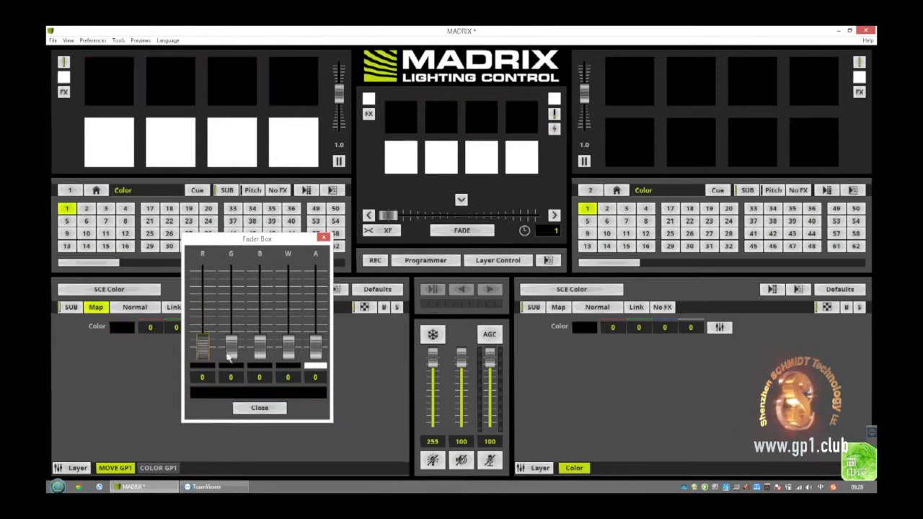
{"action": "left_click_drag", "start_coordinate": [231, 353], "coordinate": [231, 333]}
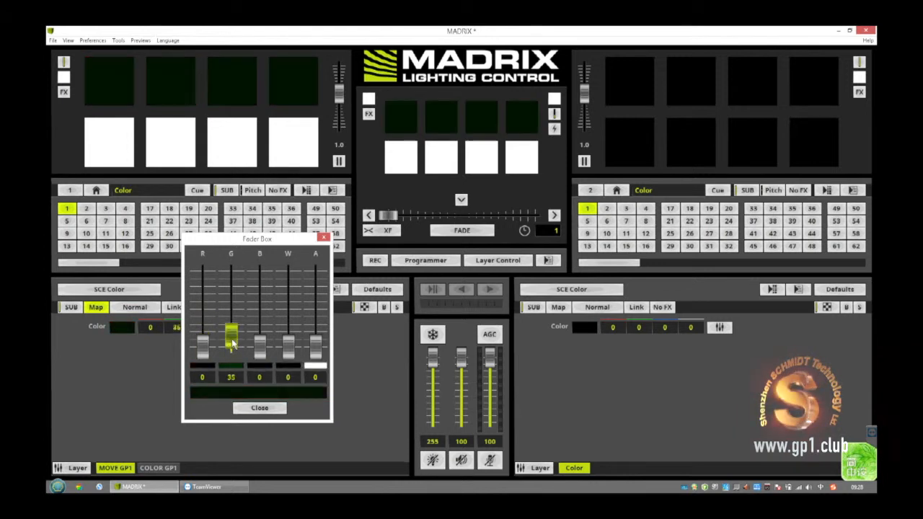
{"action": "left_click_drag", "start_coordinate": [231, 334], "coordinate": [231, 278]}
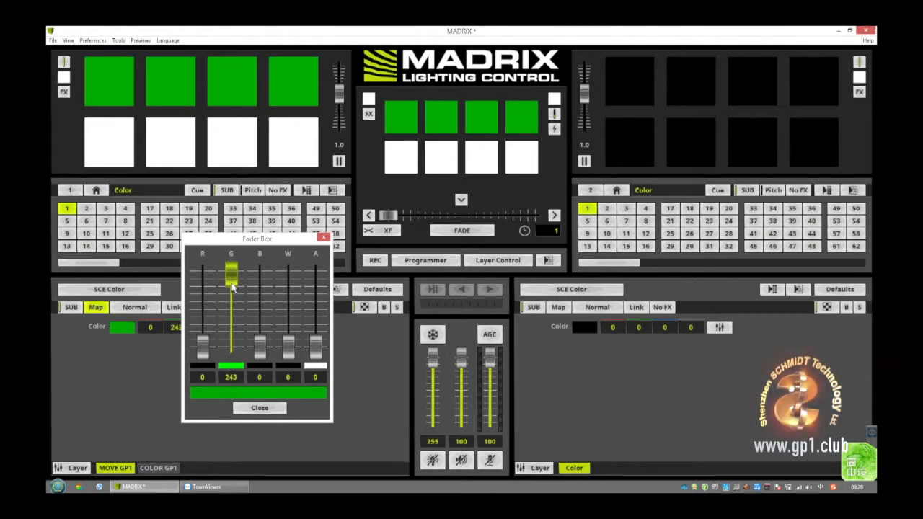
{"action": "left_click_drag", "start_coordinate": [231, 271], "coordinate": [231, 288]}
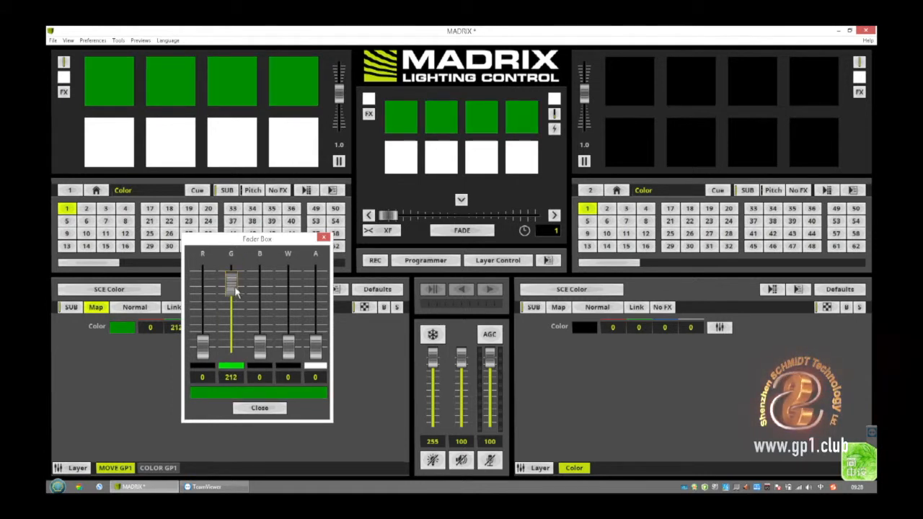
{"action": "left_click_drag", "start_coordinate": [231, 289], "coordinate": [231, 353]}
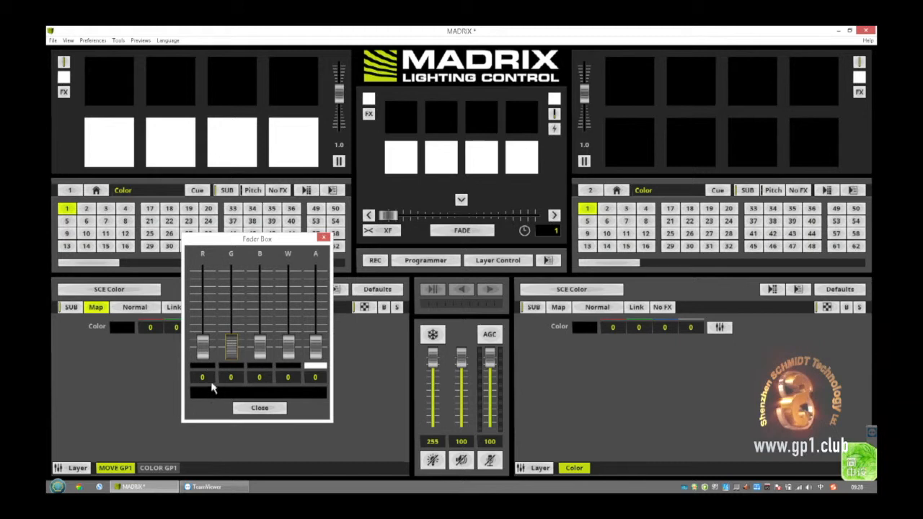
{"action": "mouse_move", "coordinate": [202, 377]}
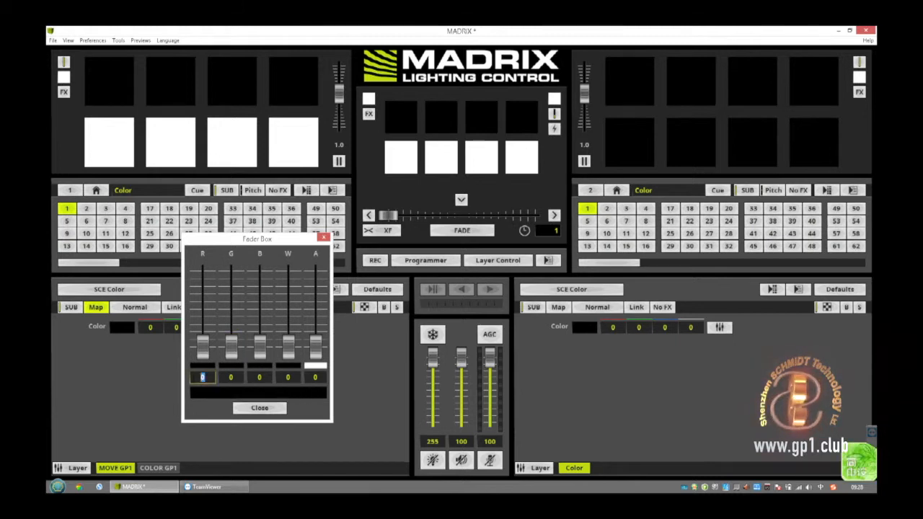
Step: Mix MOVE GP1's red and green to 128 each for a dim yellow top row
{"action": "left_click_drag", "start_coordinate": [203, 353], "coordinate": [202, 345]}
{"action": "type", "text": "128"}
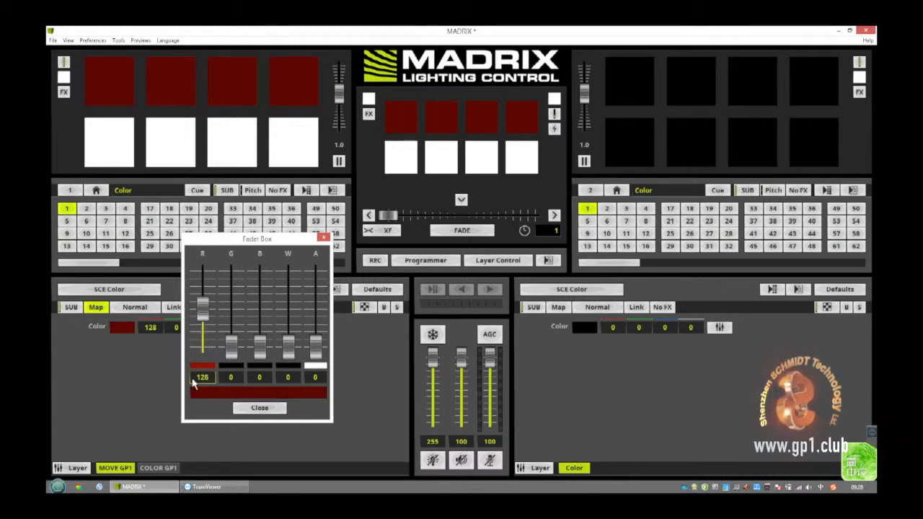
{"action": "left_click_drag", "start_coordinate": [203, 325], "coordinate": [202, 270]}
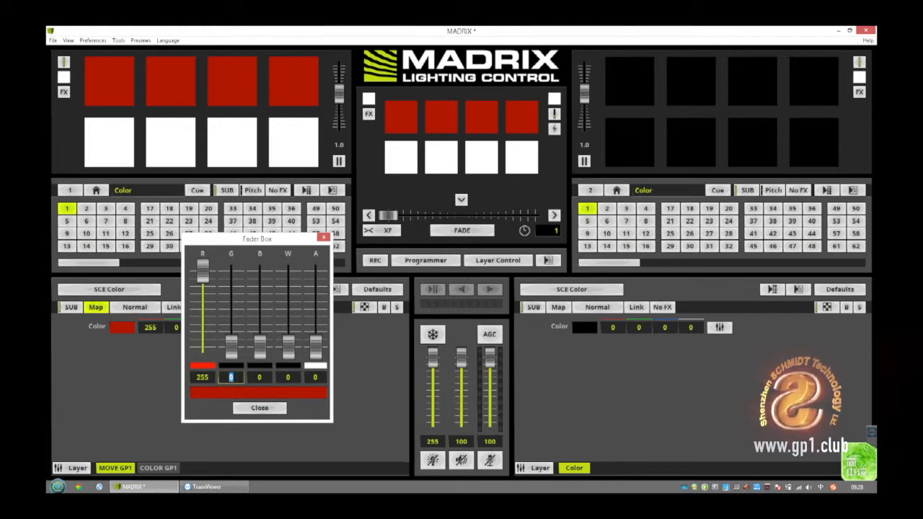
{"action": "left_click_drag", "start_coordinate": [231, 353], "coordinate": [231, 306]}
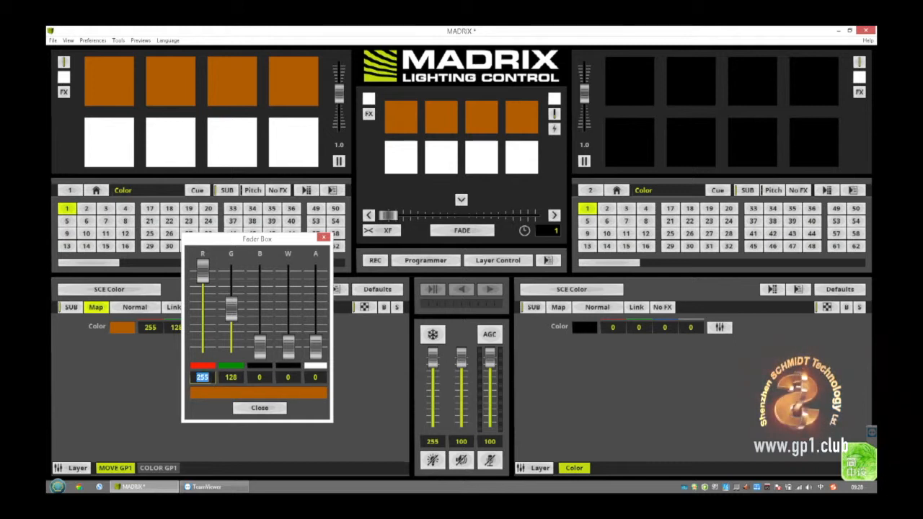
{"action": "left_click_drag", "start_coordinate": [203, 271], "coordinate": [203, 317]}
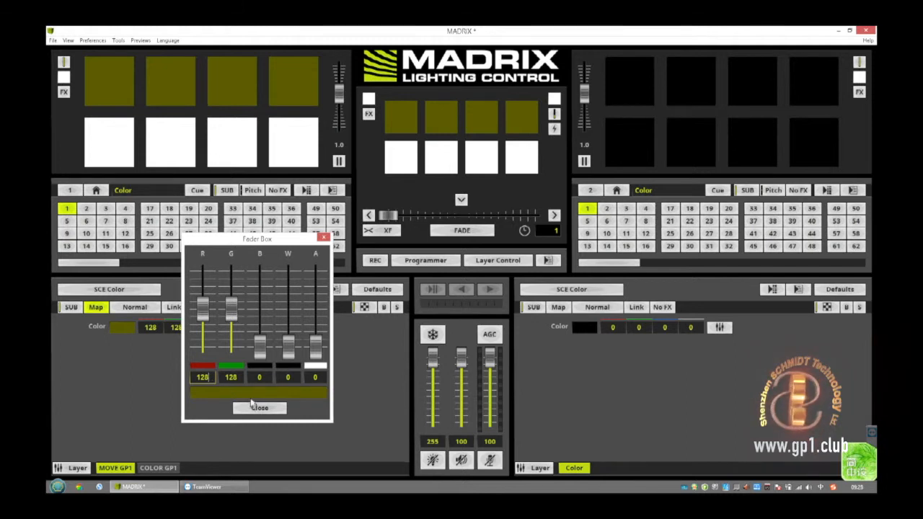
{"action": "mouse_move", "coordinate": [259, 408]}
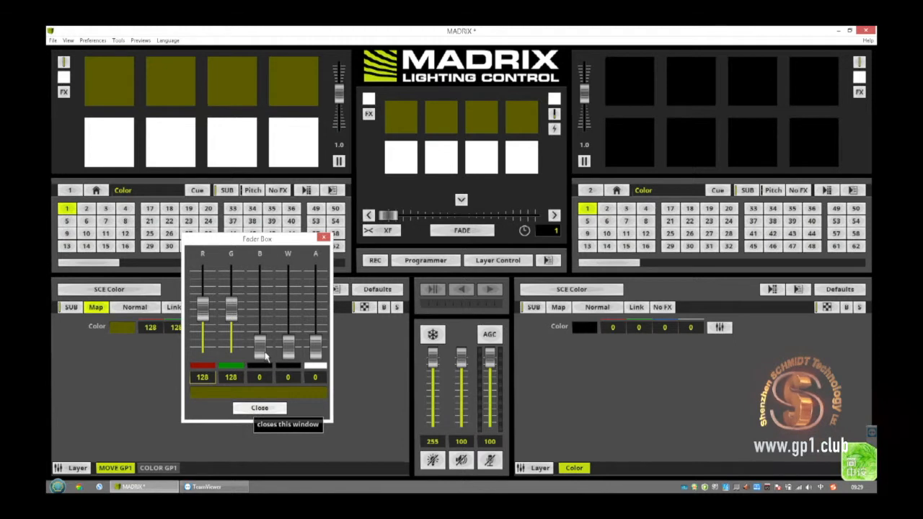
Step: Try the blue and white faders, then return both to zero
{"action": "left_click_drag", "start_coordinate": [259, 347], "coordinate": [259, 306]}
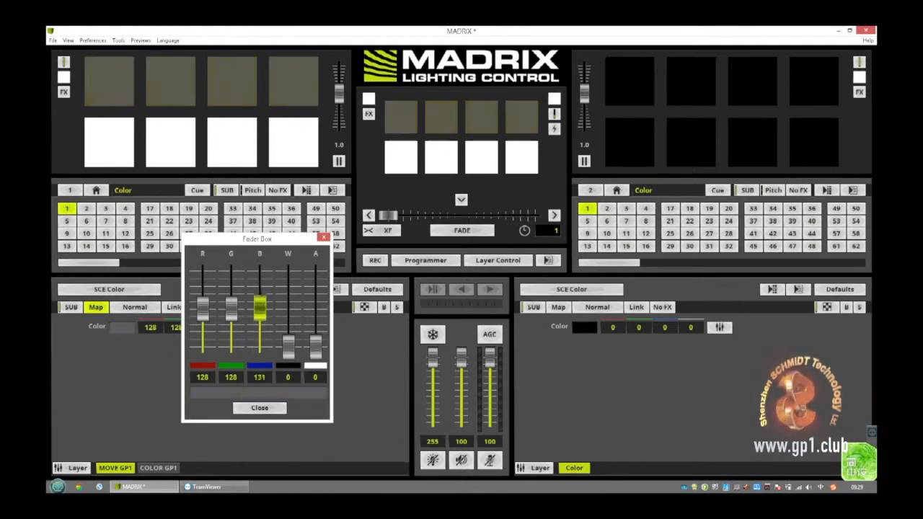
{"action": "left_click_drag", "start_coordinate": [260, 307], "coordinate": [259, 353]}
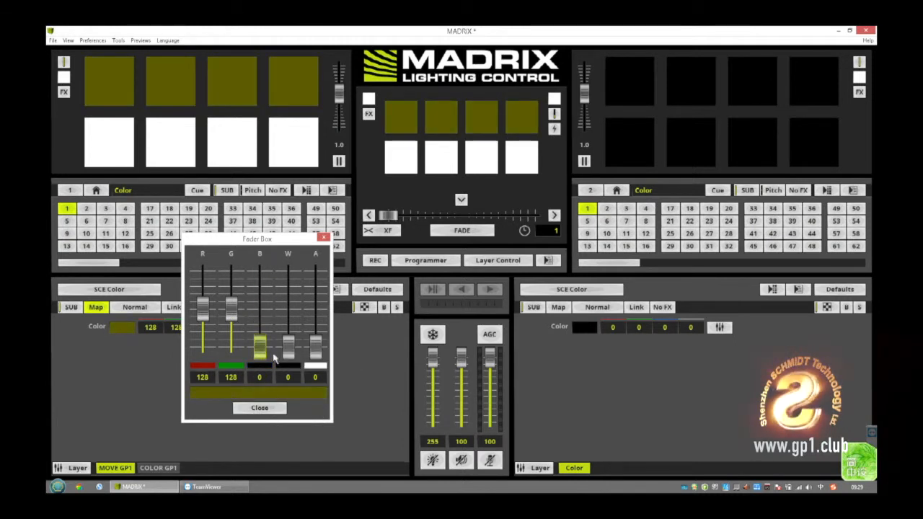
{"action": "left_click_drag", "start_coordinate": [287, 346], "coordinate": [287, 266]}
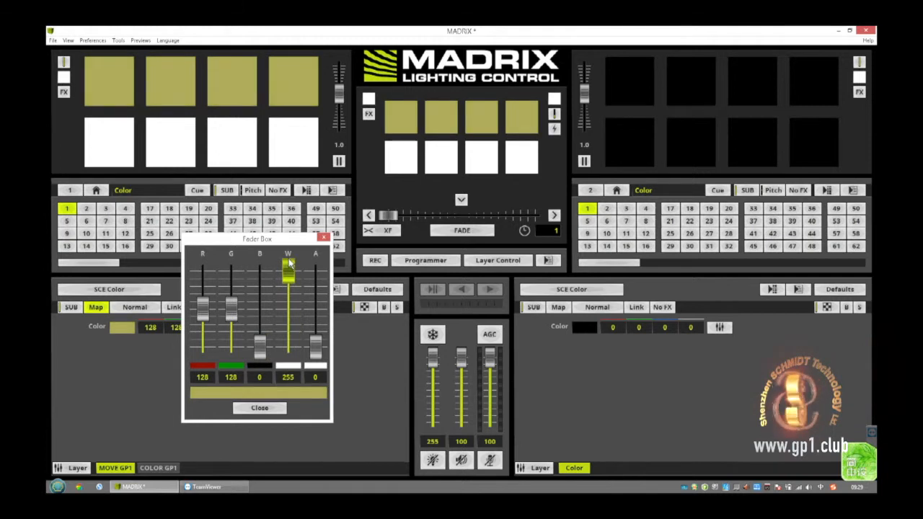
{"action": "left_click_drag", "start_coordinate": [287, 264], "coordinate": [288, 343]}
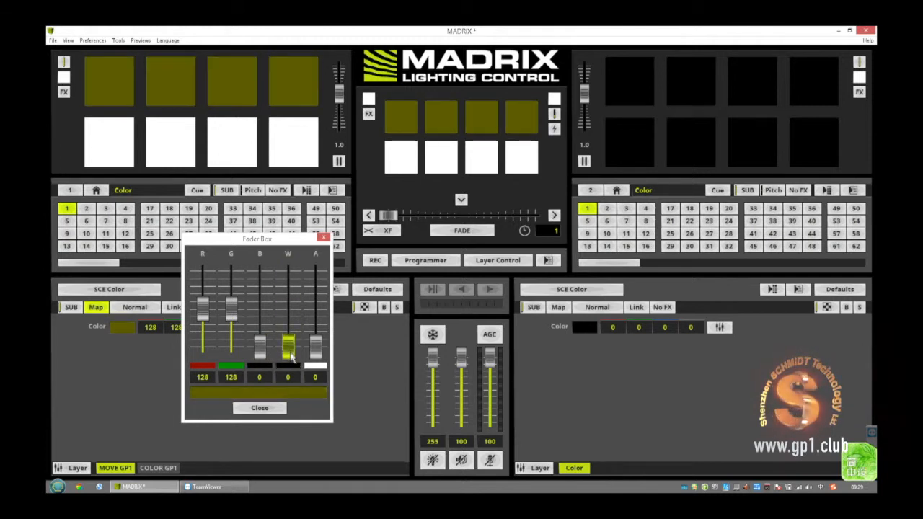
{"action": "left_click_drag", "start_coordinate": [287, 345], "coordinate": [287, 292]}
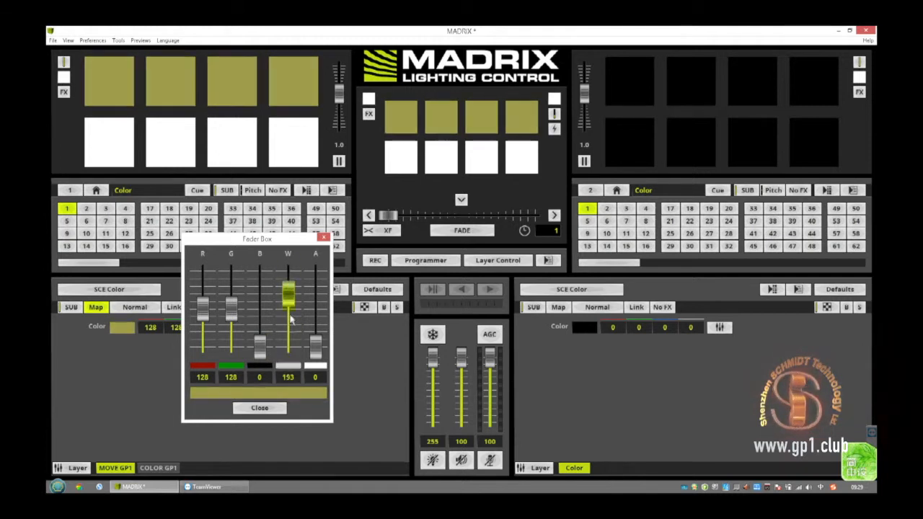
{"action": "left_click_drag", "start_coordinate": [288, 289], "coordinate": [288, 346]}
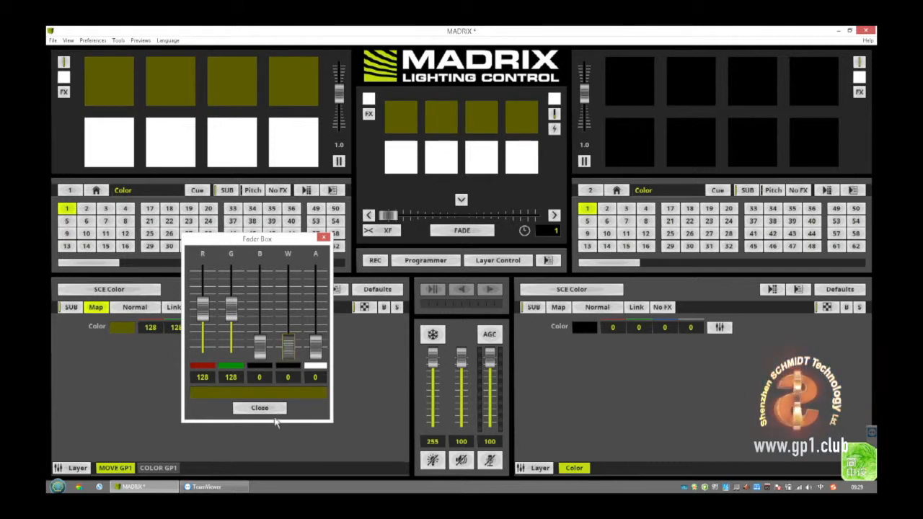
Step: Close the Fader Box and save storage place 1 as the file 'basic button'
{"action": "left_click", "coordinate": [259, 408]}
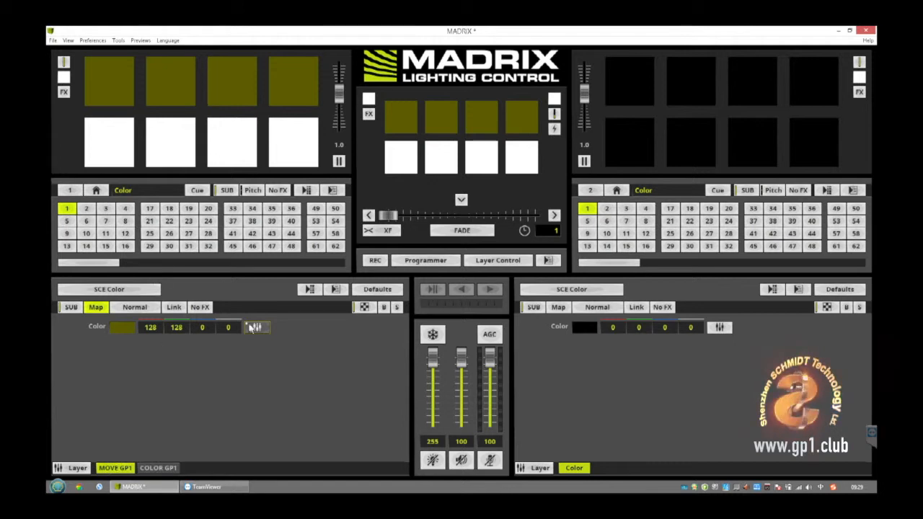
{"action": "left_click", "coordinate": [254, 327]}
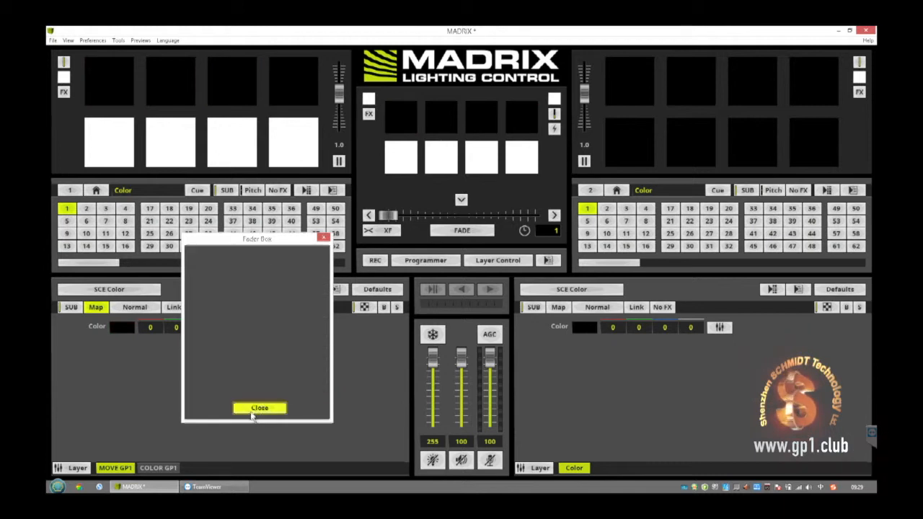
{"action": "left_click", "coordinate": [259, 408]}
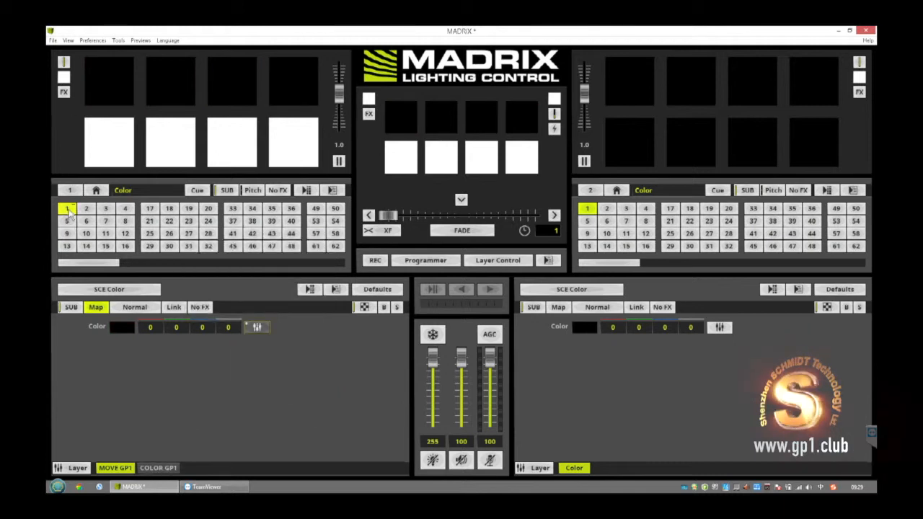
{"action": "right_click", "coordinate": [67, 209]}
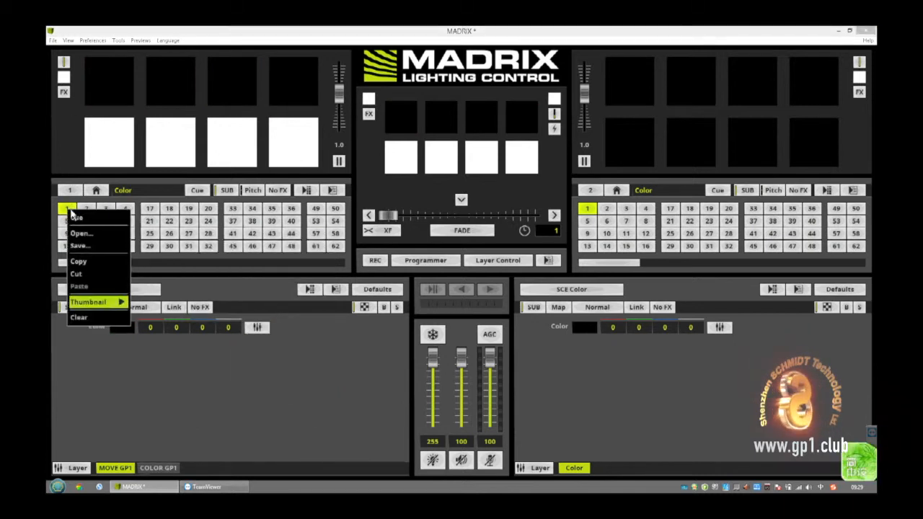
{"action": "left_click", "coordinate": [79, 246]}
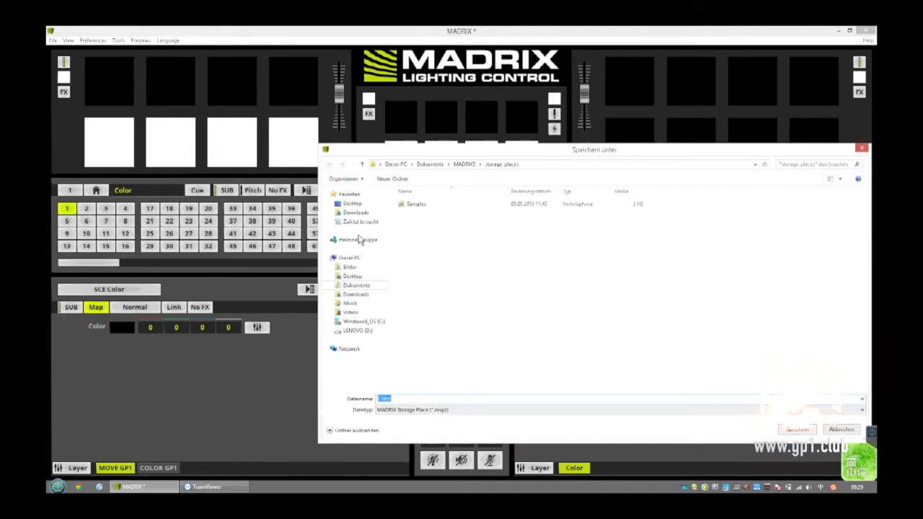
{"action": "left_click", "coordinate": [384, 398]}
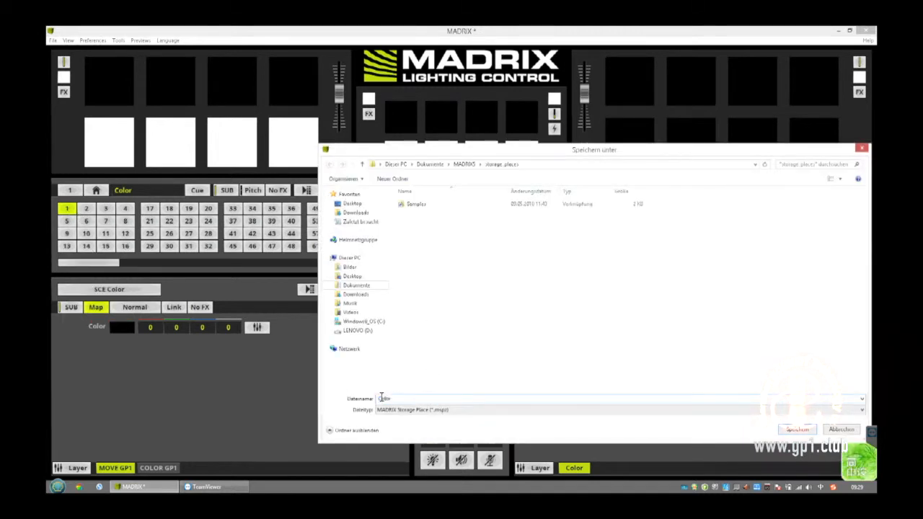
{"action": "triple_click", "coordinate": [390, 399]}
{"action": "type", "text": "basic button"}
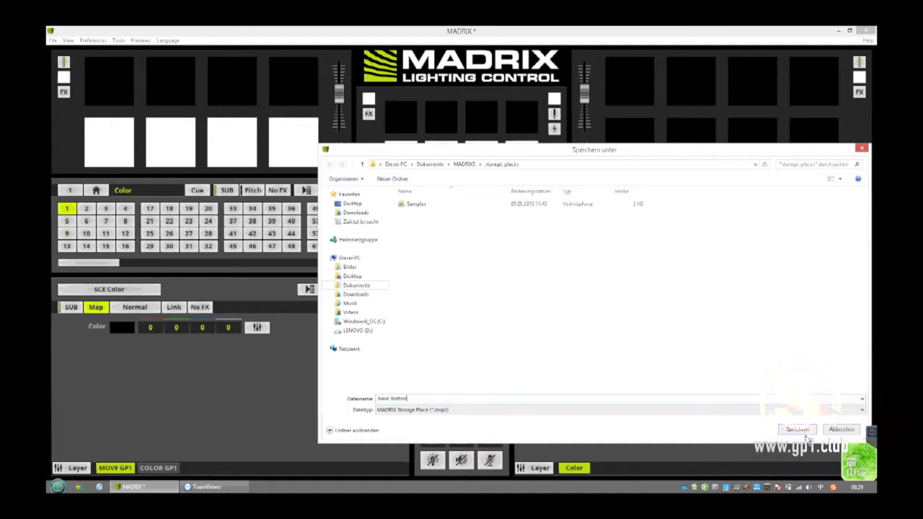
{"action": "left_click", "coordinate": [796, 429]}
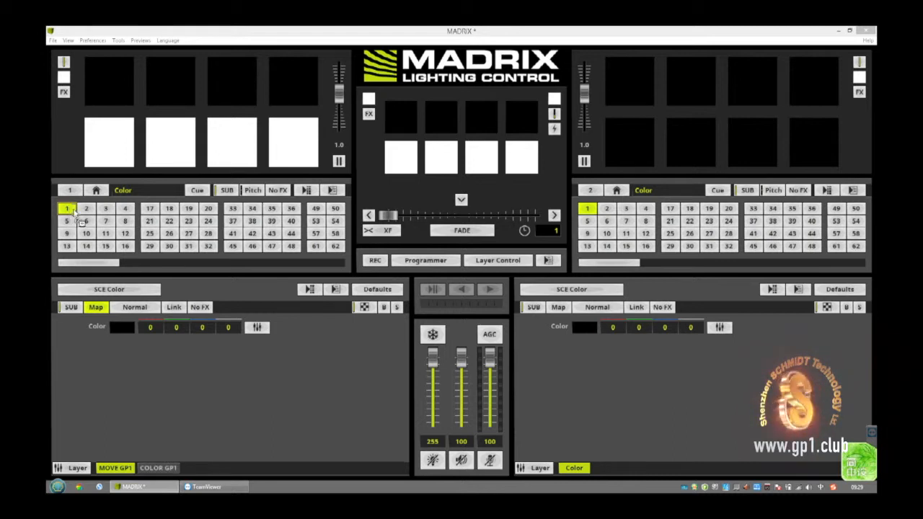
Step: Activate the empty storage place 2 in the left deck's storage grid
{"action": "left_click", "coordinate": [85, 209]}
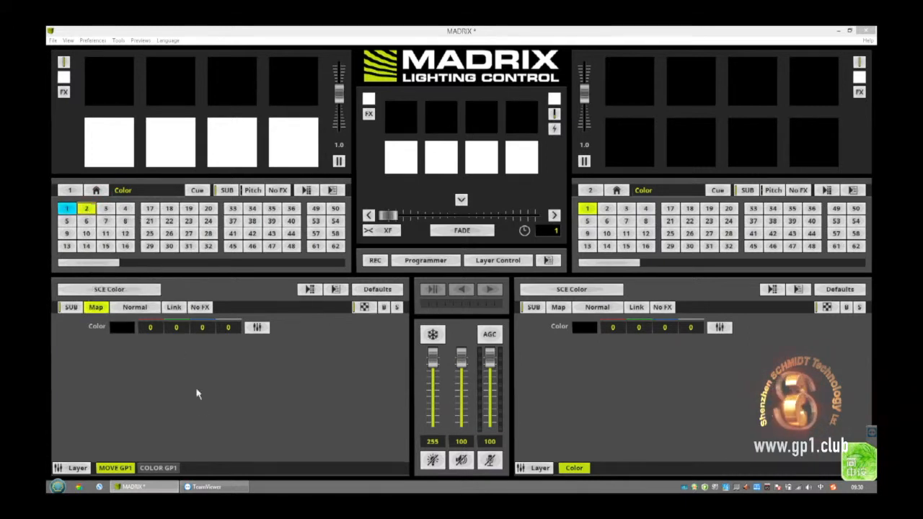
{"action": "mouse_move", "coordinate": [202, 407]}
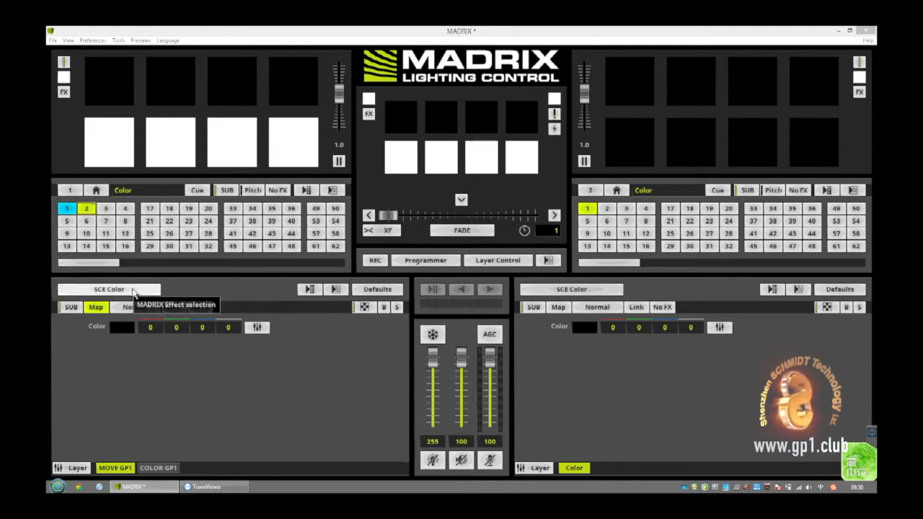
Step: Load SCE Color Change into storage place 2 and open its Color Table's first entry
{"action": "left_click", "coordinate": [108, 289]}
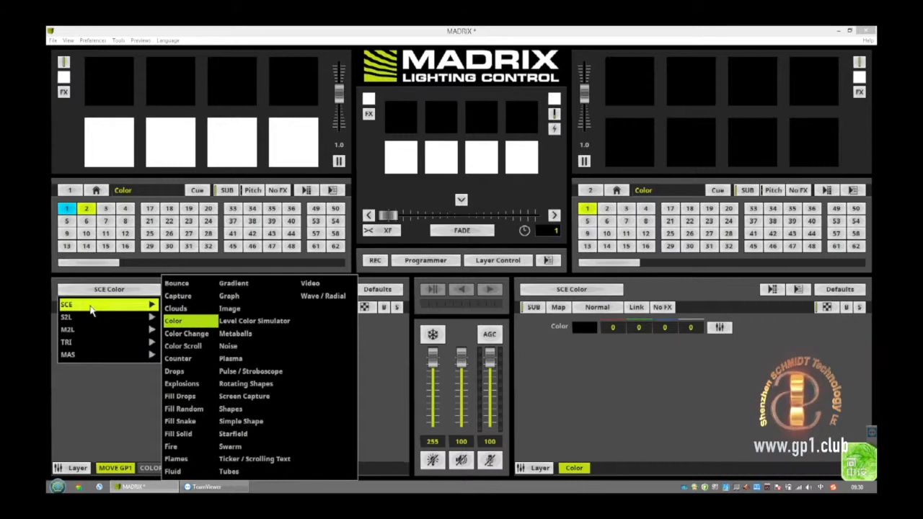
{"action": "mouse_move", "coordinate": [187, 333]}
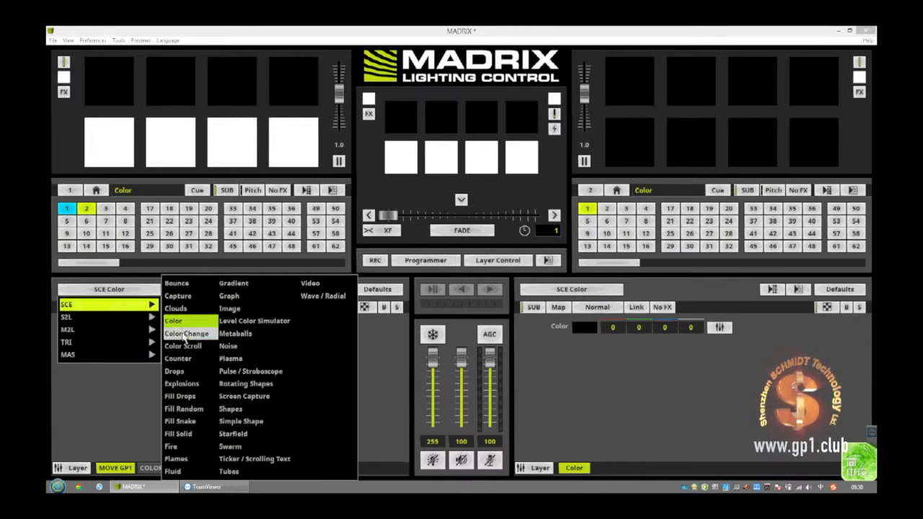
{"action": "left_click", "coordinate": [186, 333]}
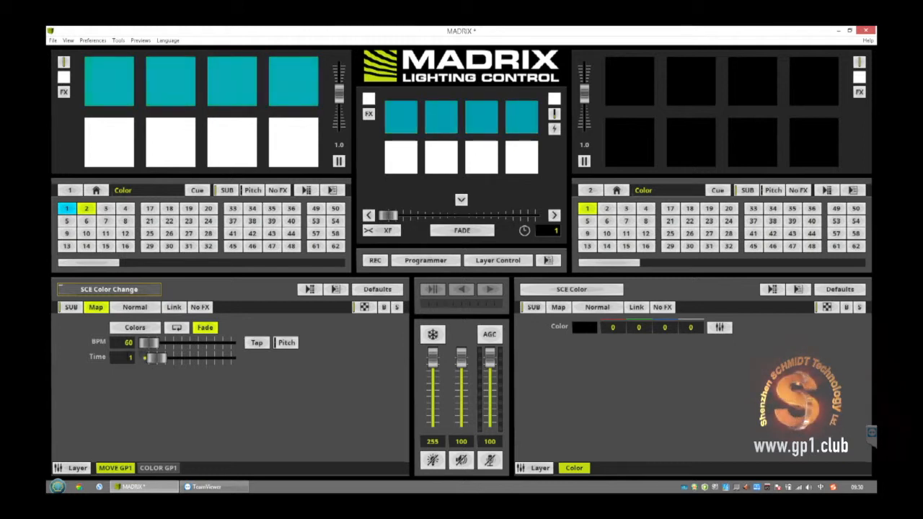
{"action": "left_click", "coordinate": [134, 328]}
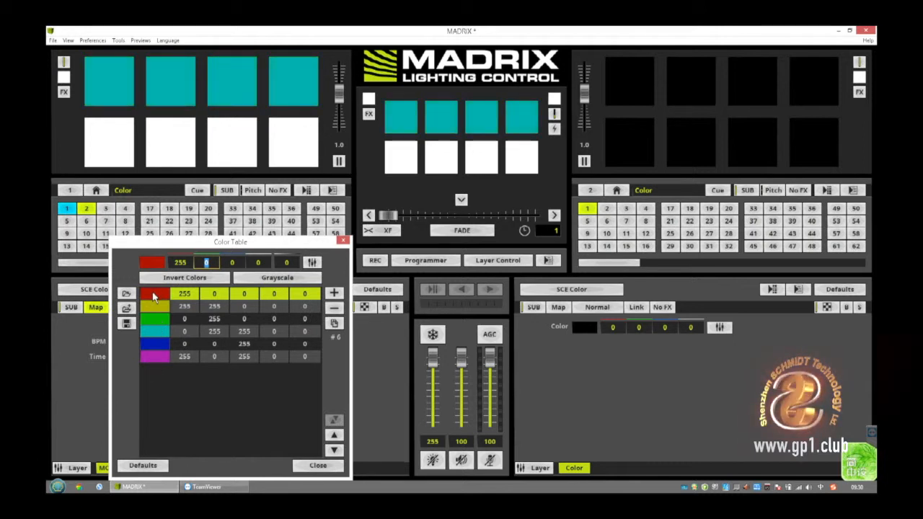
{"action": "left_click", "coordinate": [157, 356]}
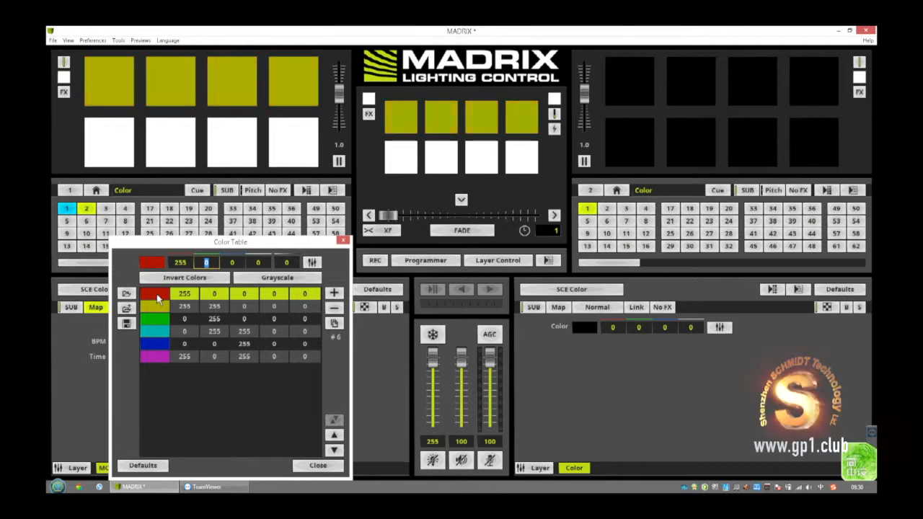
{"action": "left_click", "coordinate": [158, 331]}
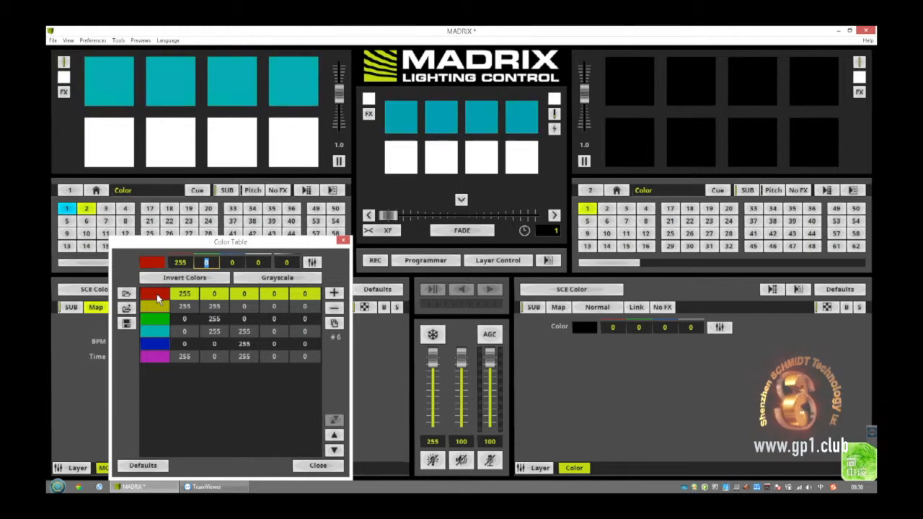
{"action": "left_click", "coordinate": [156, 356]}
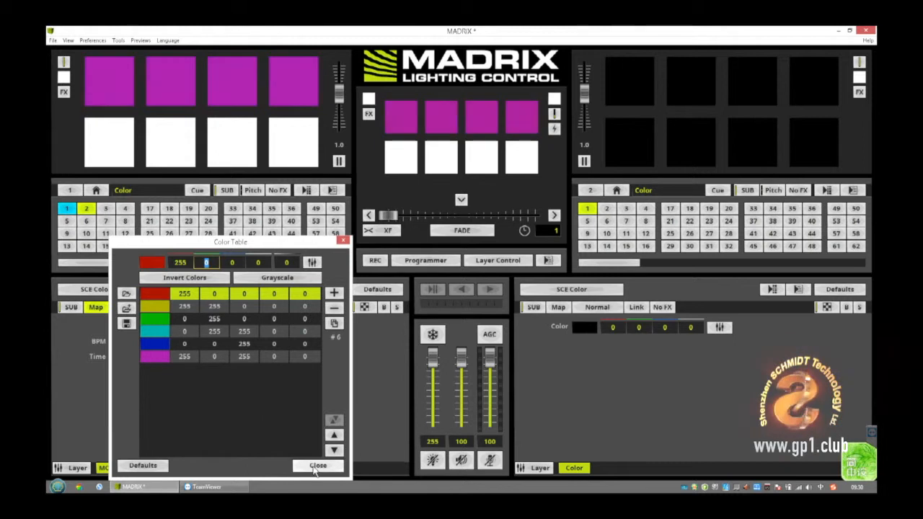
{"action": "left_click", "coordinate": [317, 465]}
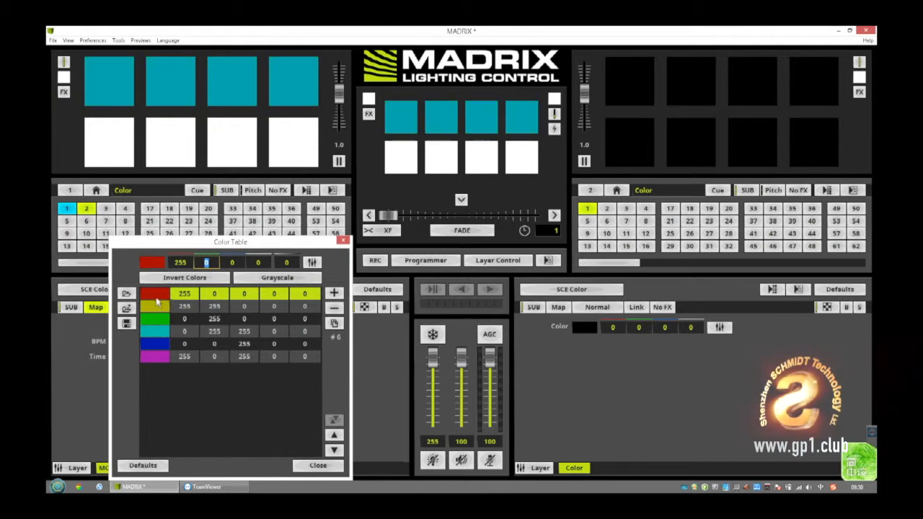
{"action": "left_click", "coordinate": [334, 309]}
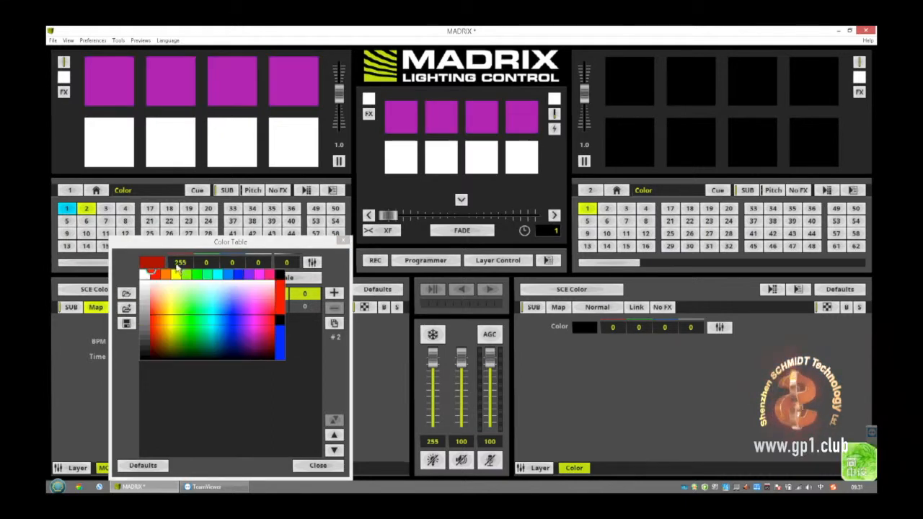
Step: Reduce the Color Table to two entries, green and black, and close it
{"action": "left_click", "coordinate": [181, 263]}
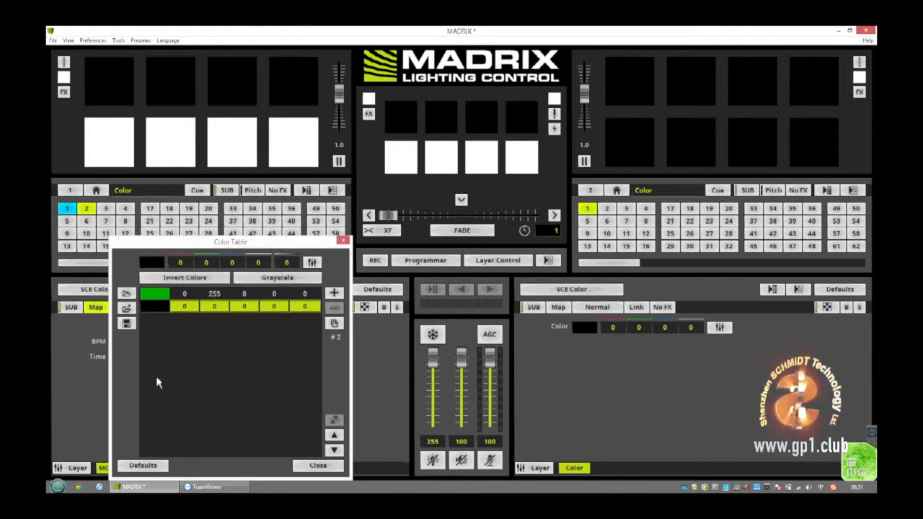
{"action": "left_click", "coordinate": [317, 465]}
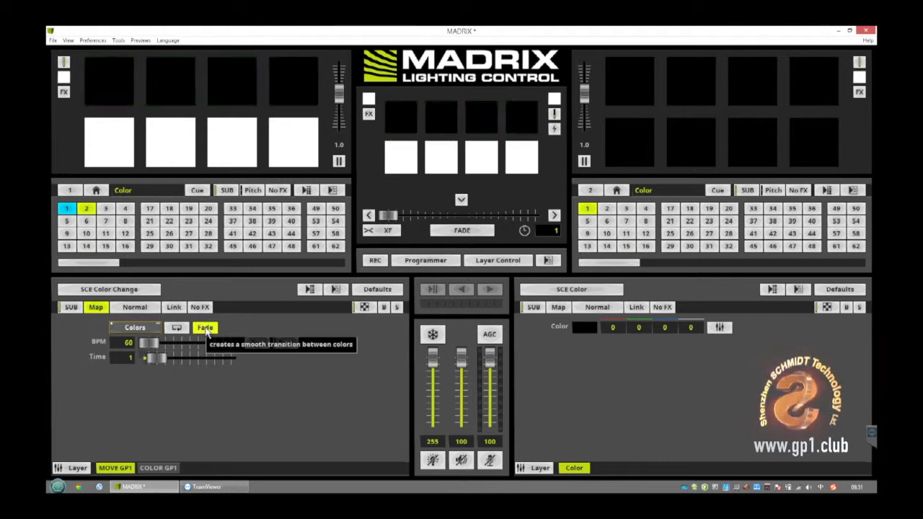
Step: Turn off colour fading and slow the Color Change to 30.61 BPM (1.96 s)
{"action": "left_click", "coordinate": [205, 328]}
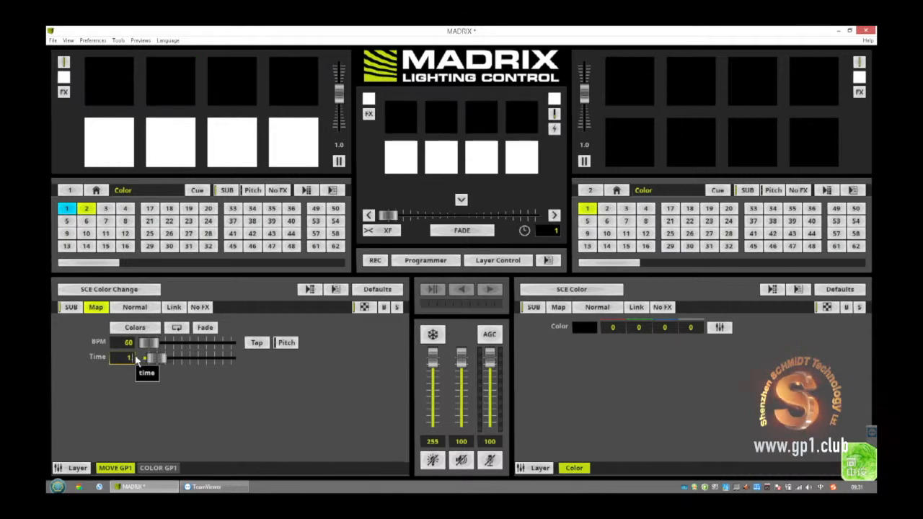
{"action": "left_click_drag", "start_coordinate": [133, 358], "coordinate": [159, 358]}
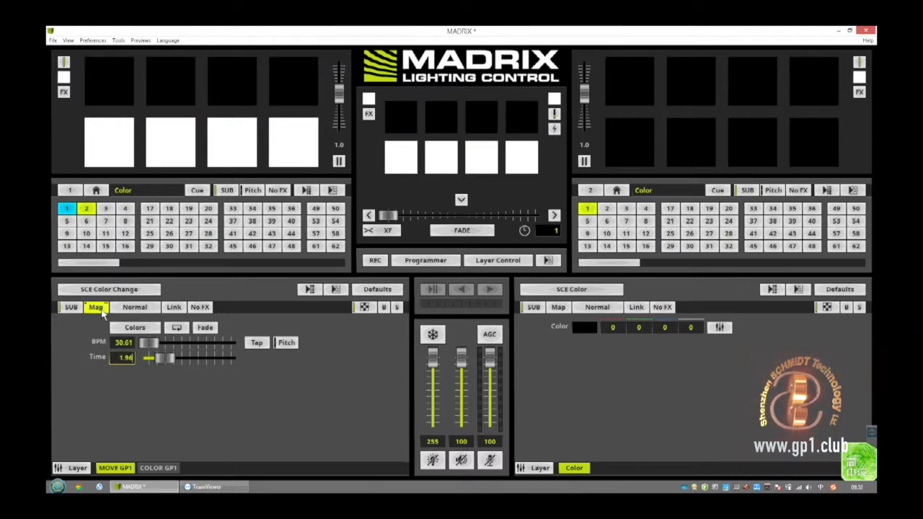
{"action": "left_click", "coordinate": [86, 209]}
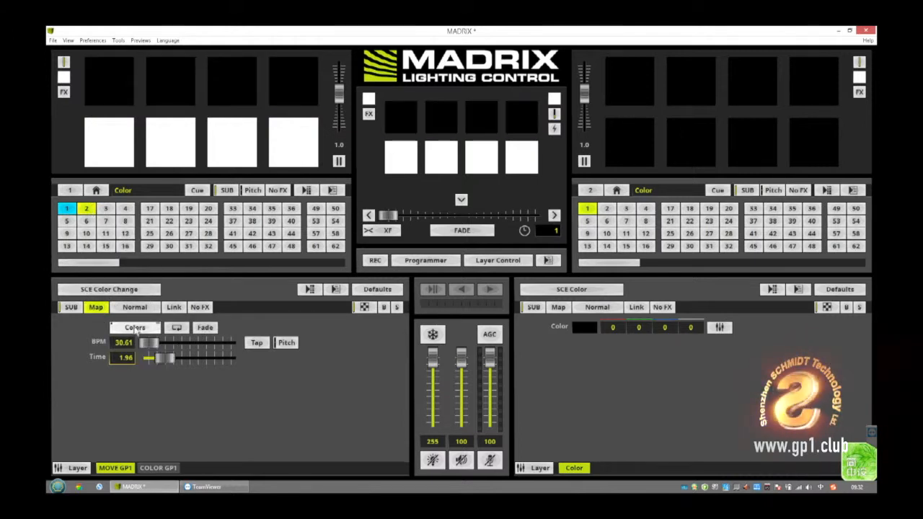
Step: Change the Color Table's black entry to dark red (red 64), keeping green
{"action": "left_click", "coordinate": [135, 327]}
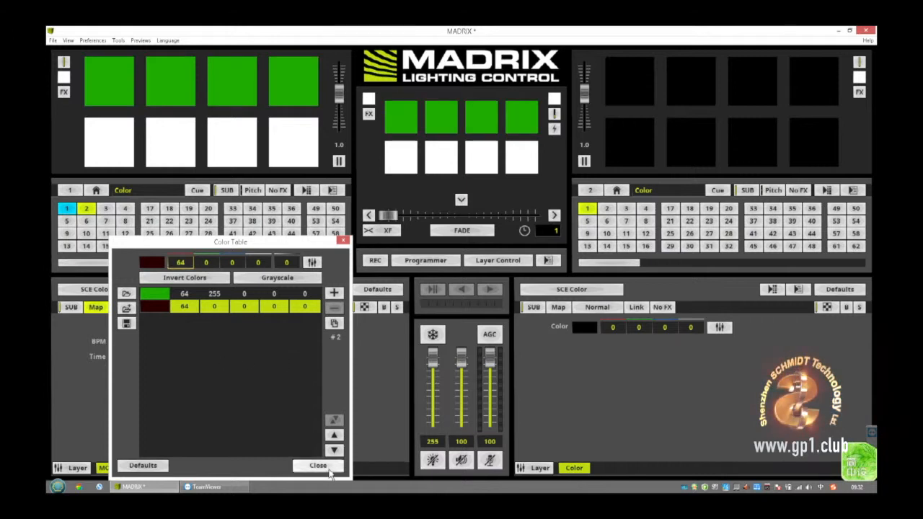
{"action": "left_click", "coordinate": [318, 466]}
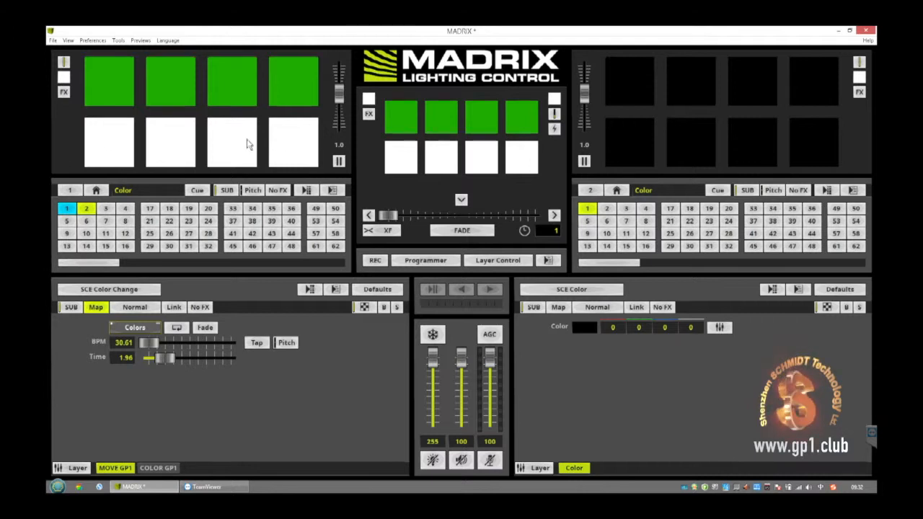
Step: Toggle the Effect Parameter Chaser play/pause a few times, then open its options menu
{"action": "left_click", "coordinate": [85, 208]}
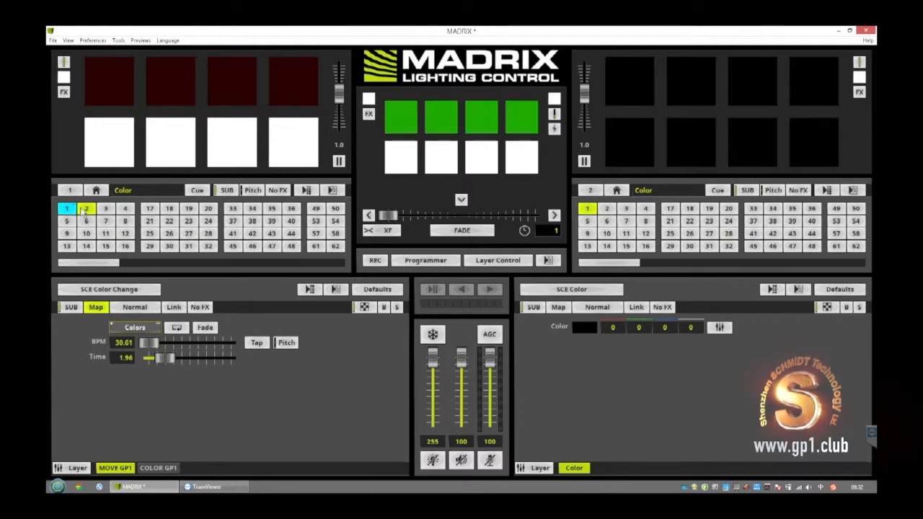
{"action": "left_click", "coordinate": [86, 209]}
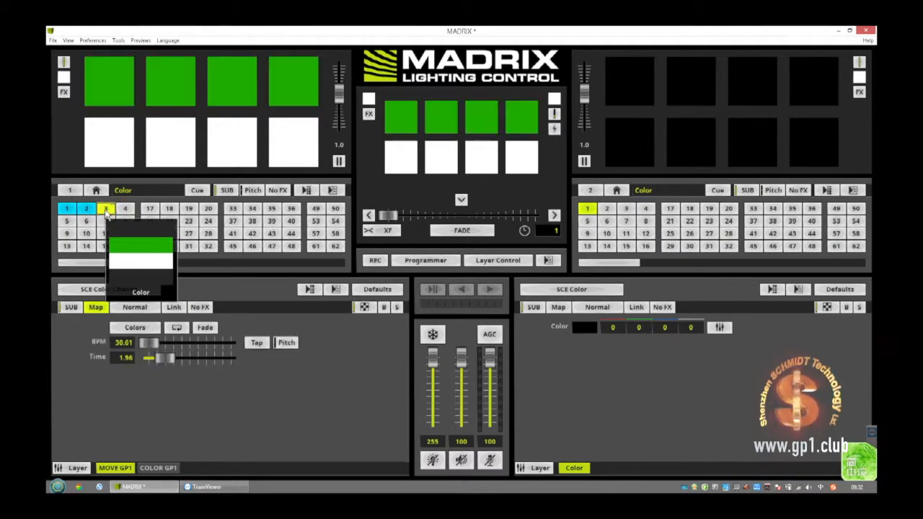
{"action": "left_click", "coordinate": [106, 209]}
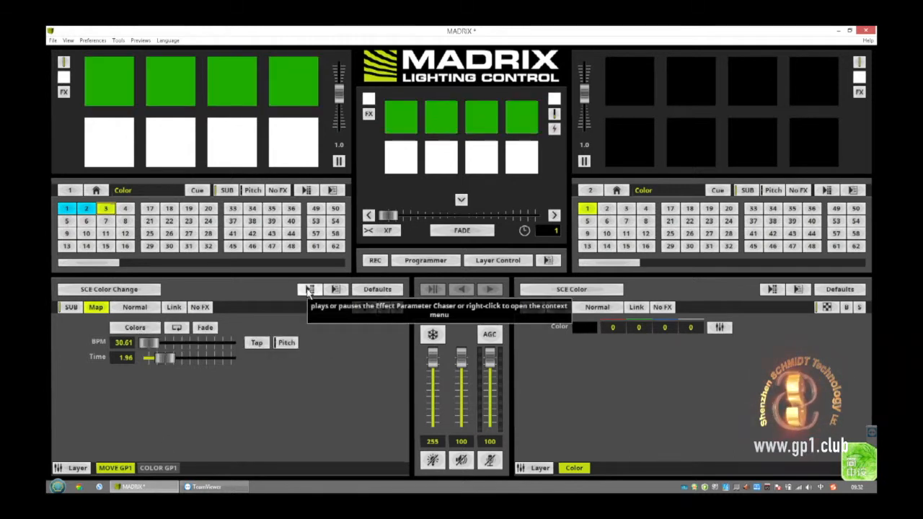
{"action": "left_click", "coordinate": [311, 290]}
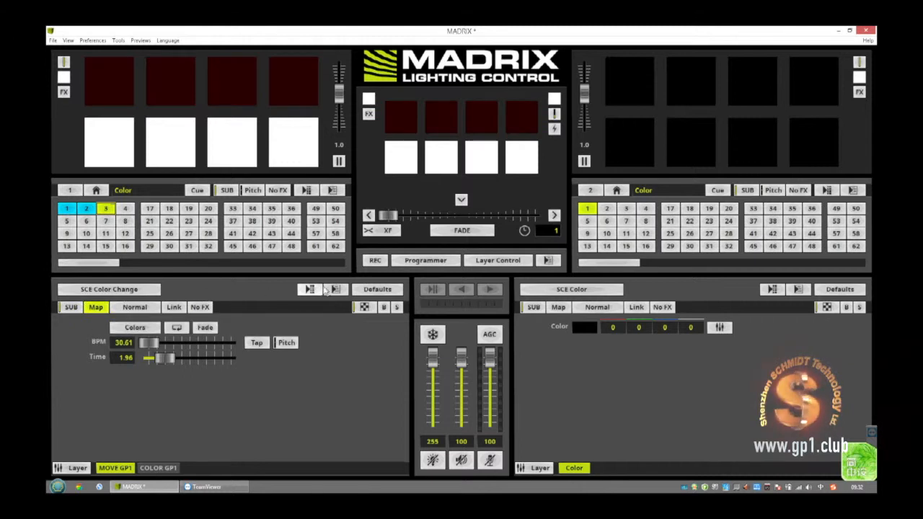
{"action": "left_click", "coordinate": [309, 289]}
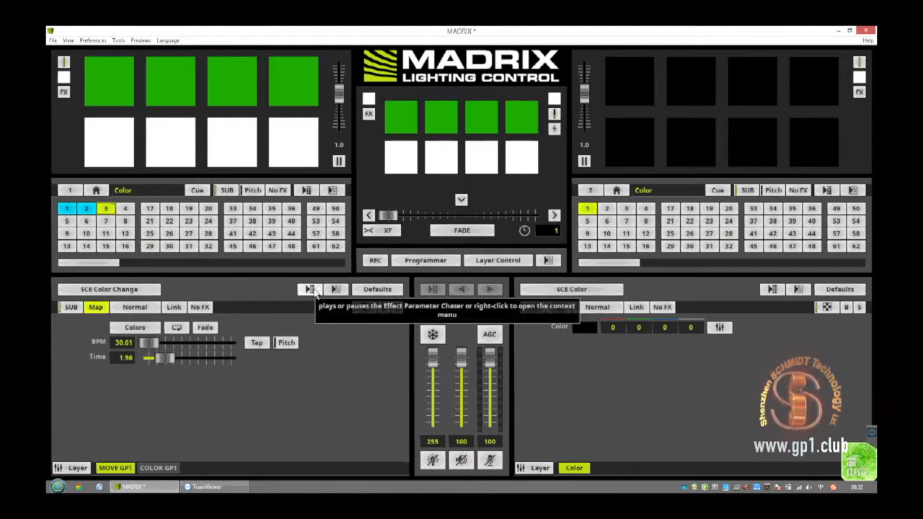
{"action": "left_click", "coordinate": [310, 290]}
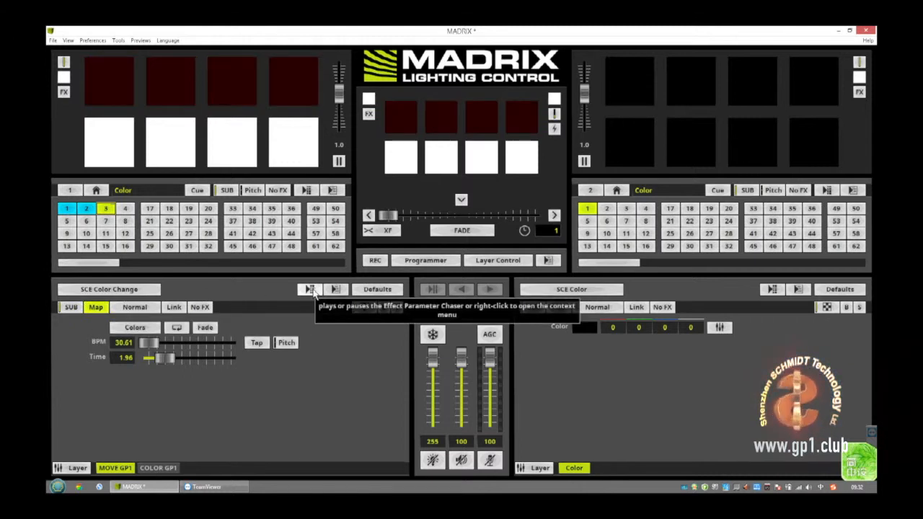
{"action": "left_click", "coordinate": [310, 289]}
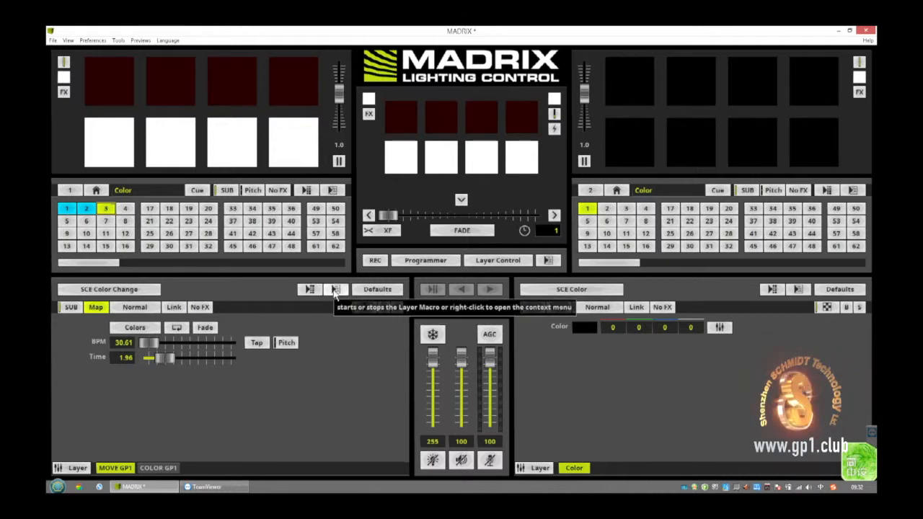
{"action": "left_click", "coordinate": [311, 289]}
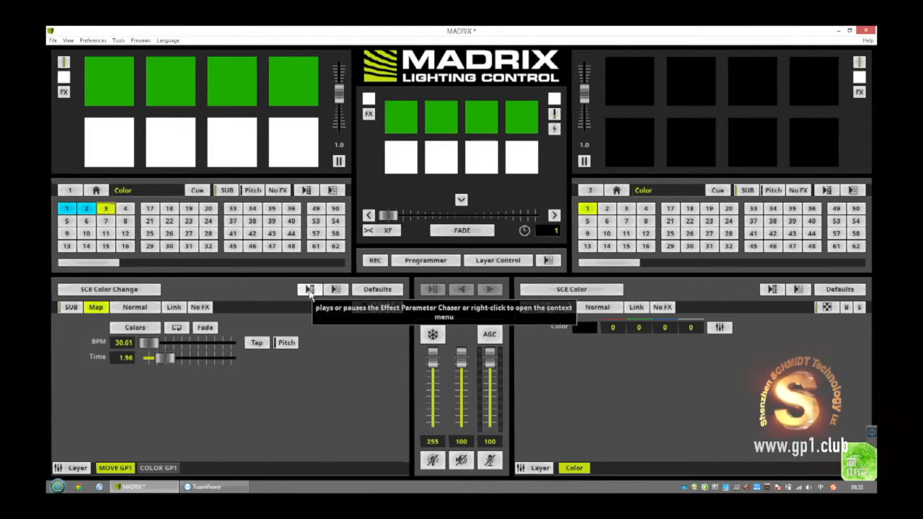
{"action": "right_click", "coordinate": [310, 289]}
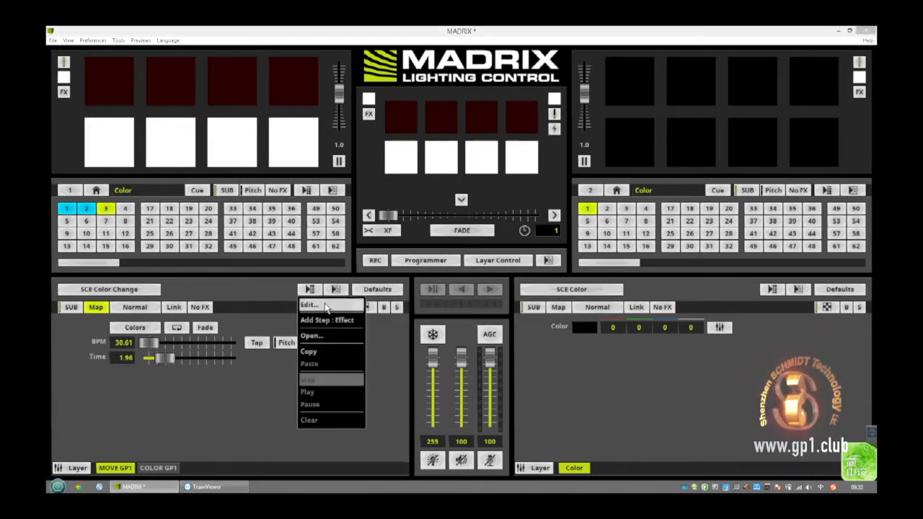
Step: Add one chaser step capturing the current parameters at 62.5 BPM, and reopen the Color Table
{"action": "left_click", "coordinate": [308, 305]}
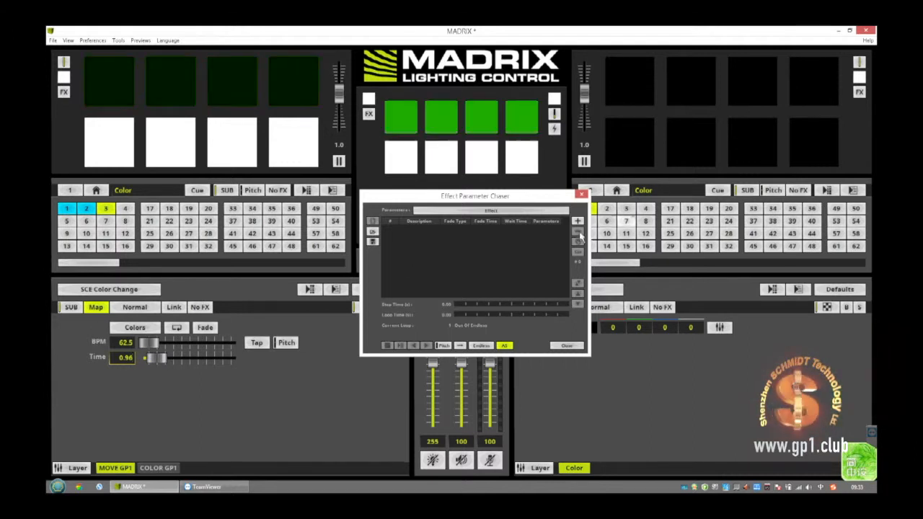
{"action": "left_click", "coordinate": [578, 221]}
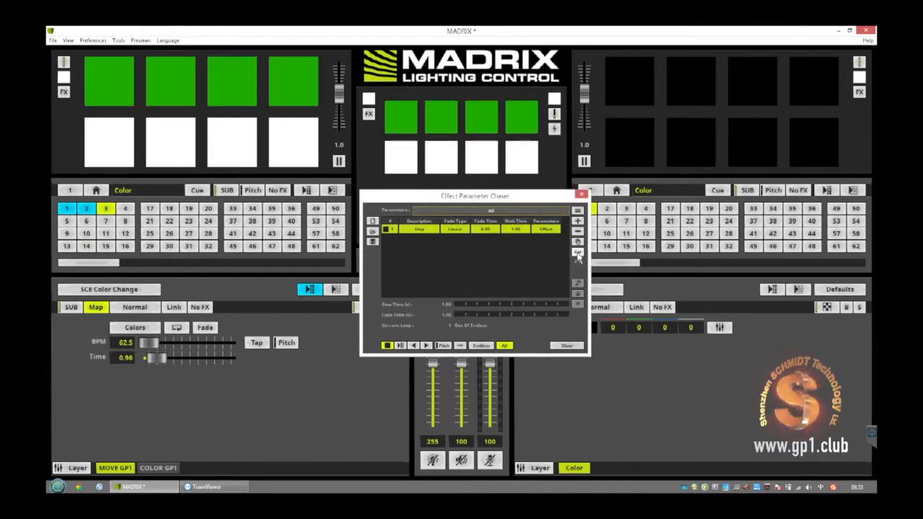
{"action": "mouse_move", "coordinate": [579, 252]}
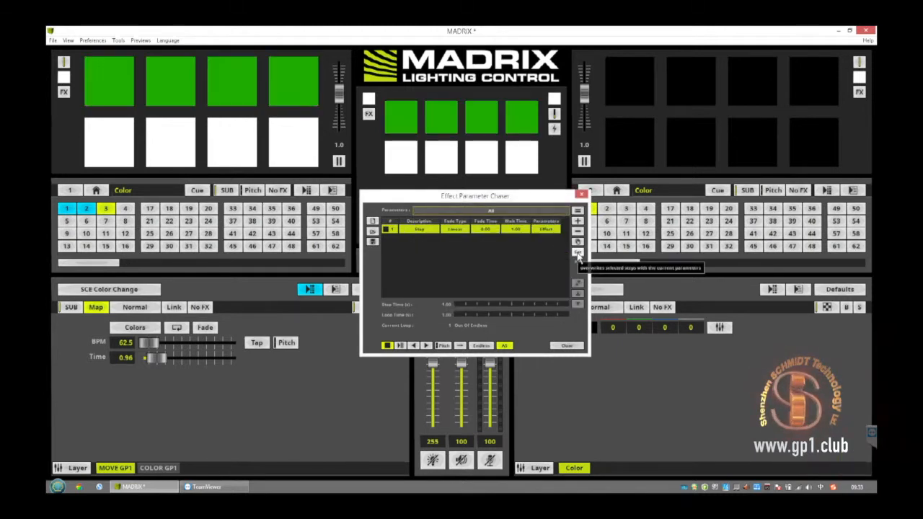
{"action": "left_click", "coordinate": [578, 251]}
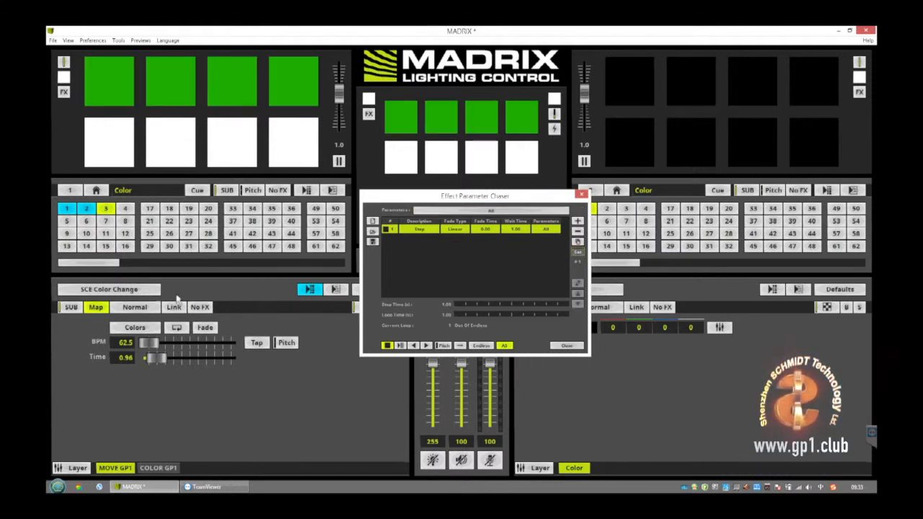
{"action": "left_click", "coordinate": [135, 327]}
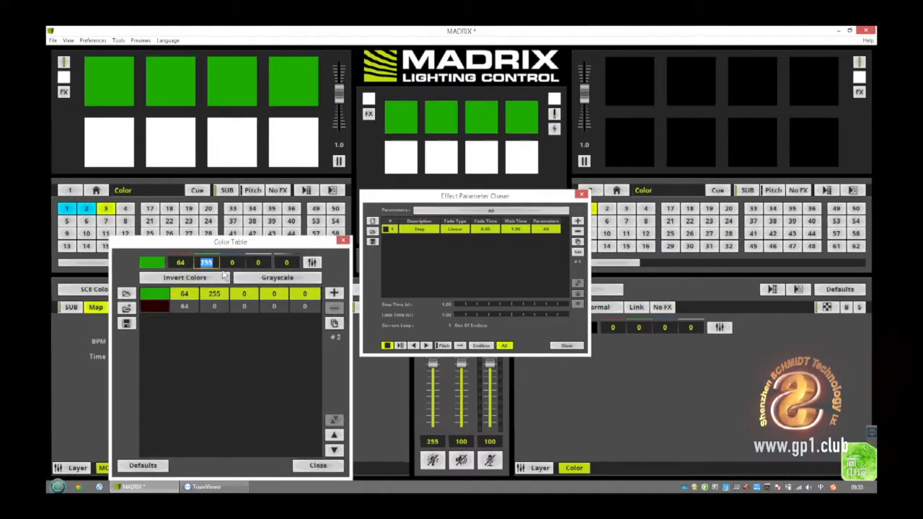
Step: Edit the green colour value in the Color Table and store it as a second chaser step
{"action": "left_click", "coordinate": [179, 262]}
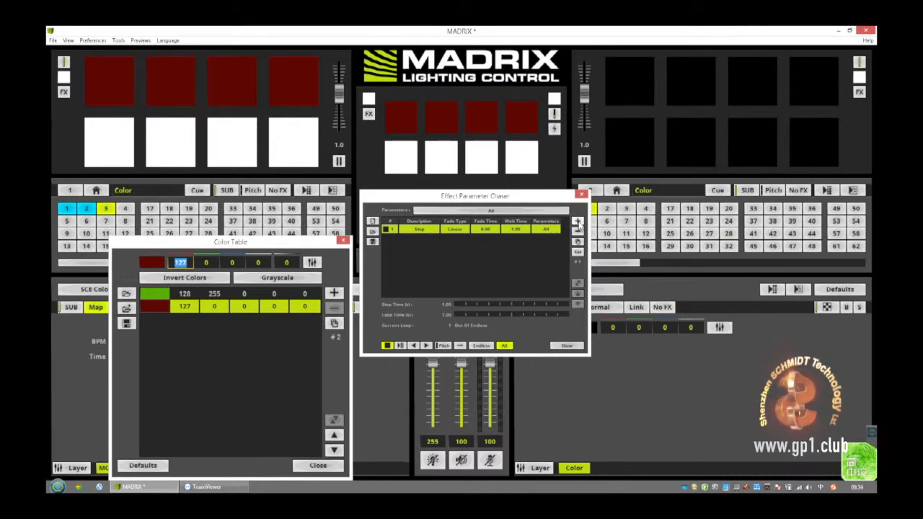
{"action": "left_click", "coordinate": [577, 222]}
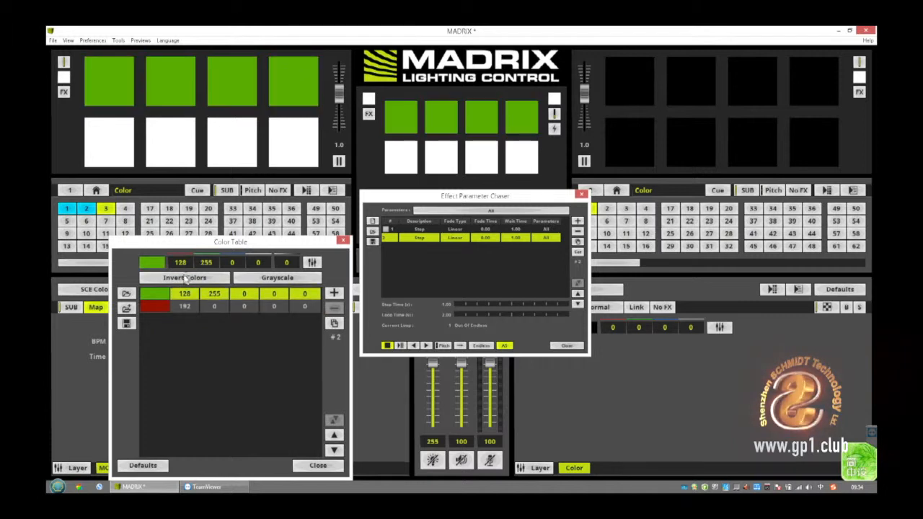
{"action": "triple_click", "coordinate": [181, 262]}
{"action": "type", "text": "192"}
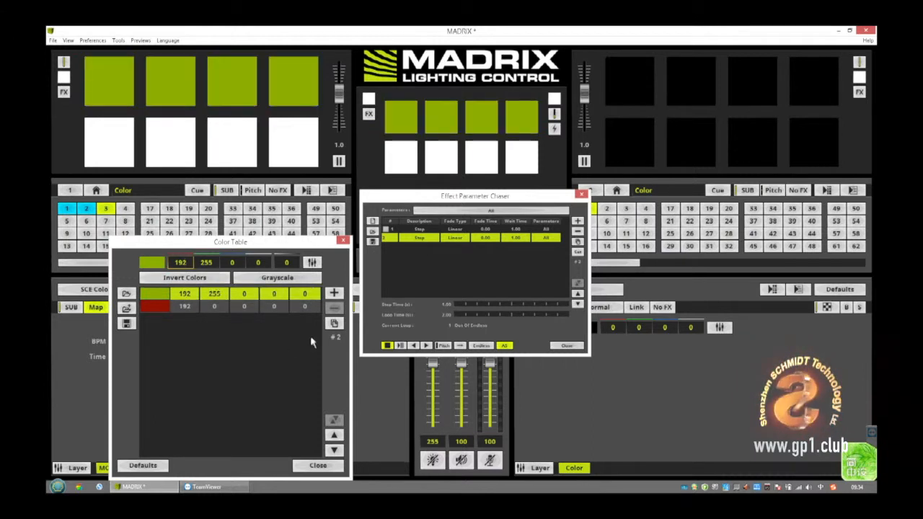
{"action": "left_click", "coordinate": [577, 222]}
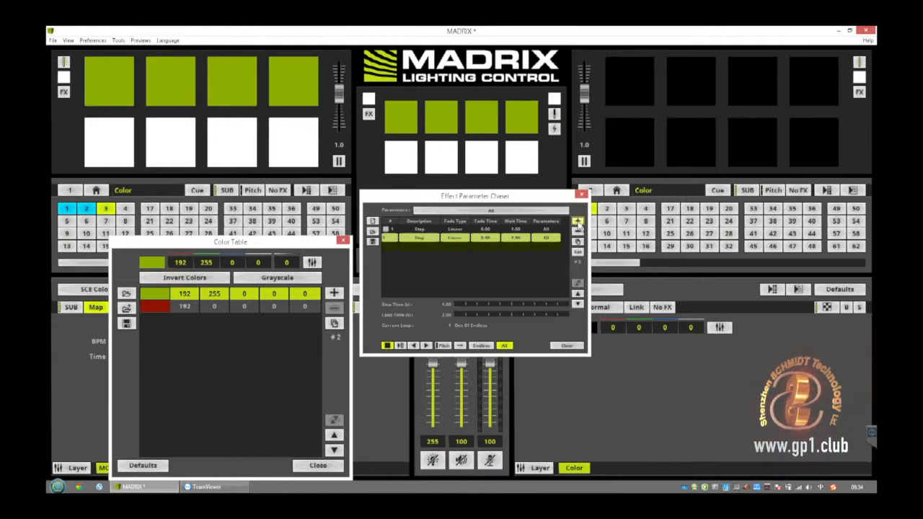
Step: Add more Effect Parameter Chaser steps until the chaser holds four steps
{"action": "left_click", "coordinate": [578, 222]}
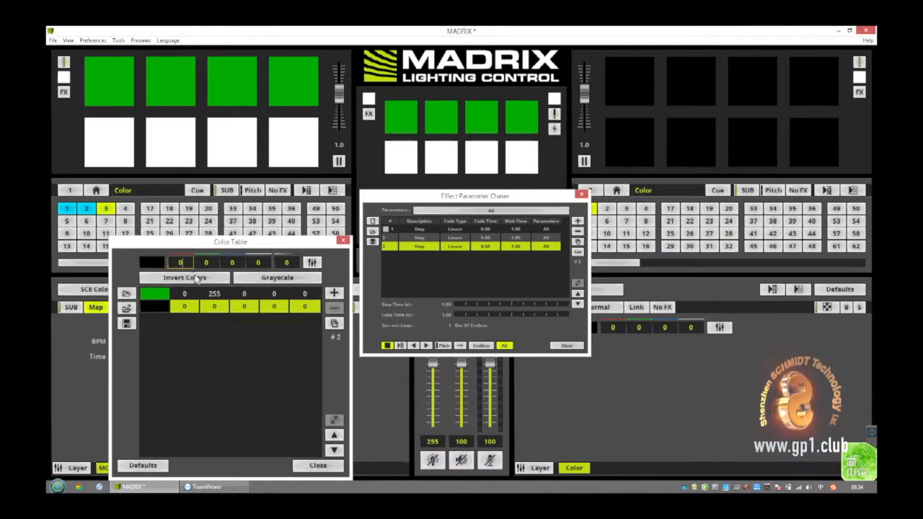
{"action": "left_click", "coordinate": [578, 223]}
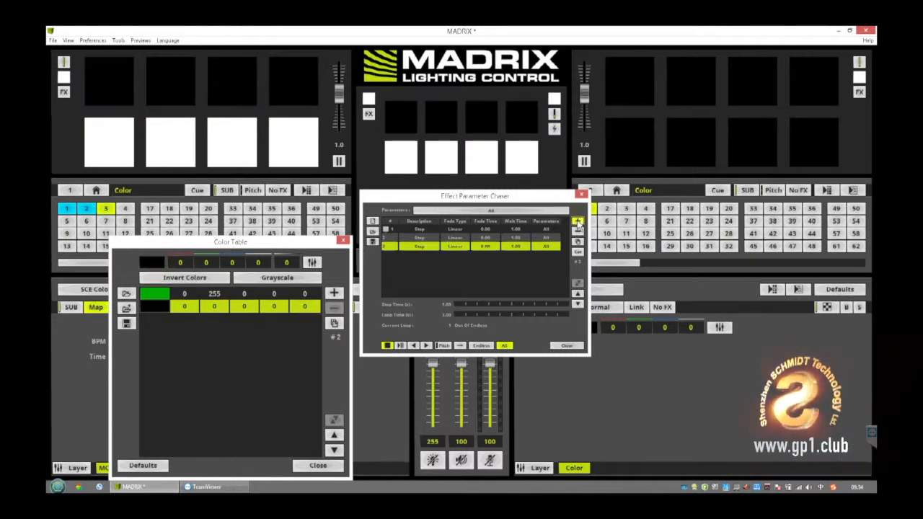
{"action": "left_click", "coordinate": [577, 221]}
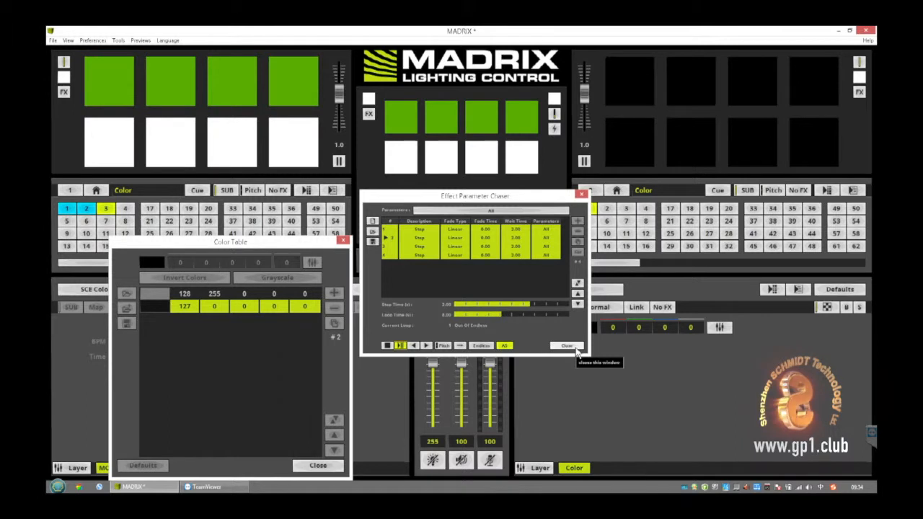
Step: Close the Effect Parameter Chaser editor, leaving the four-step chaser running
{"action": "left_click", "coordinate": [566, 346]}
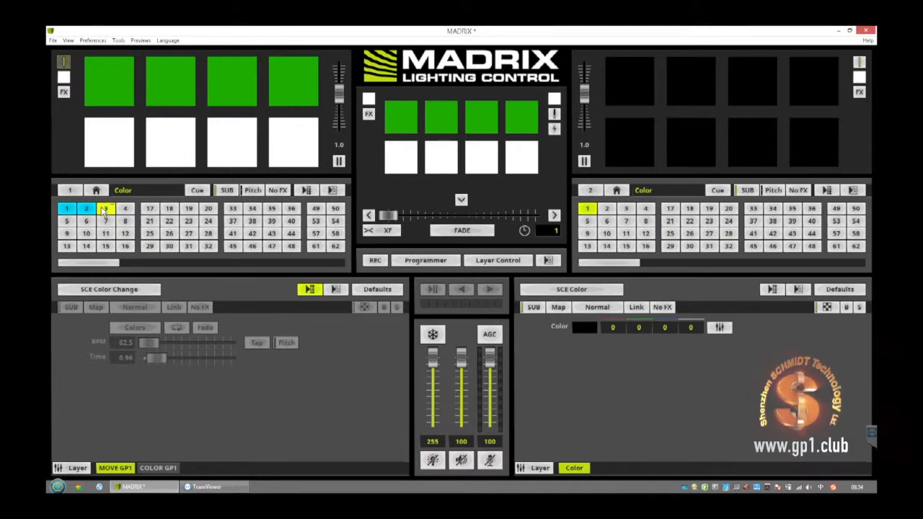
{"action": "left_click", "coordinate": [105, 208]}
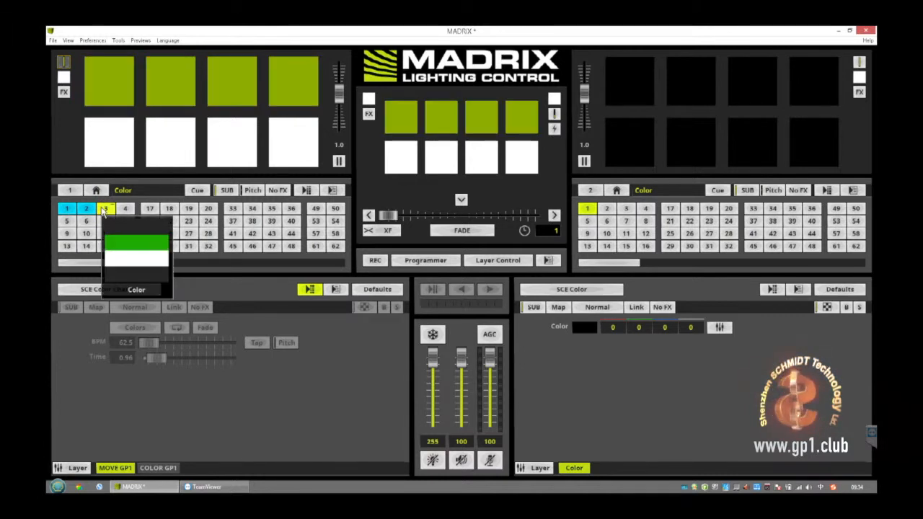
{"action": "left_click", "coordinate": [105, 208]}
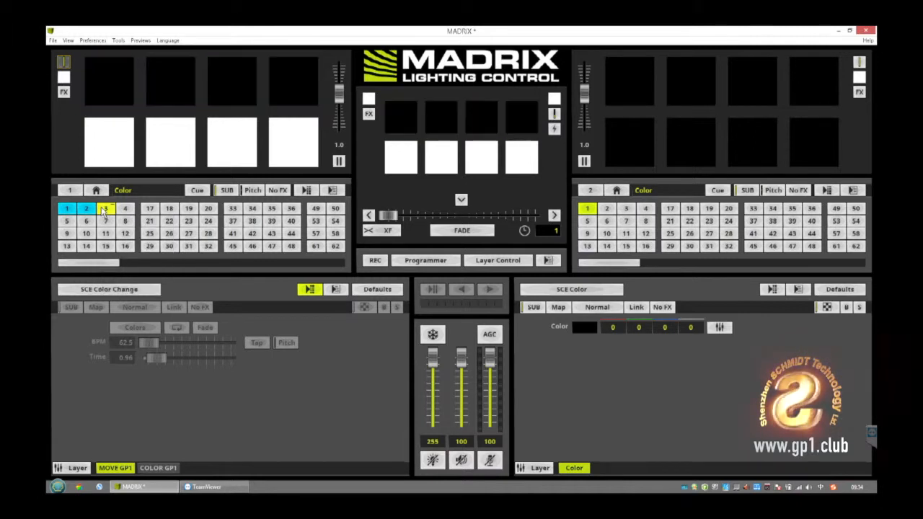